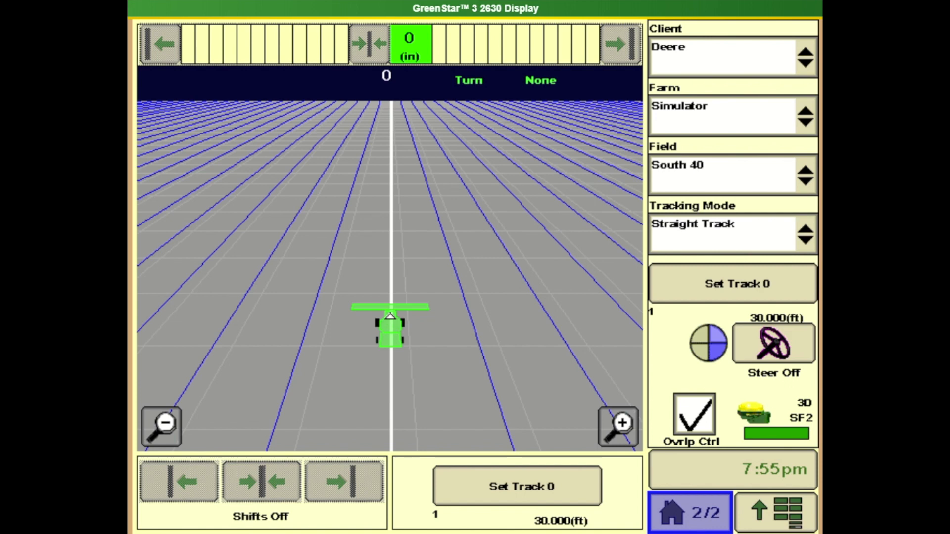
Launch the GreenStar guidance application from the main menu
click(776, 512)
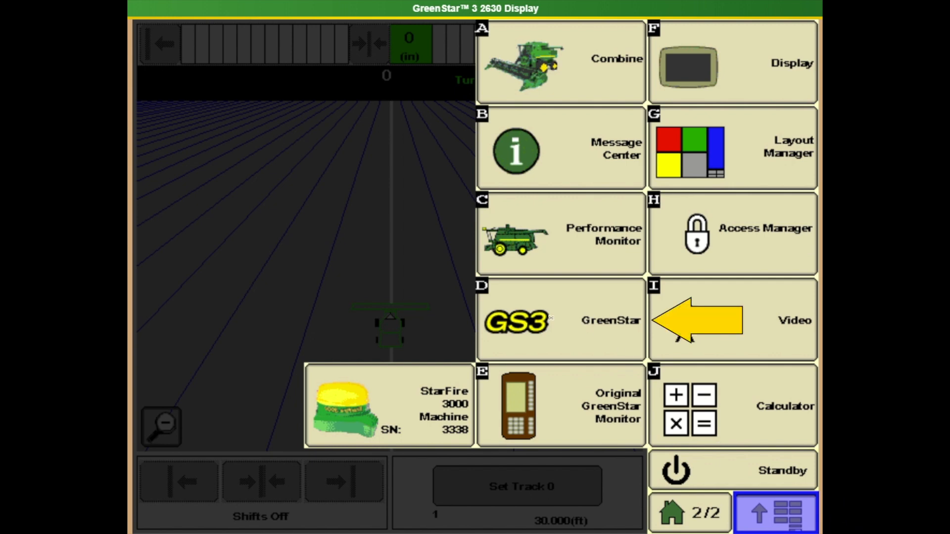
click(560, 321)
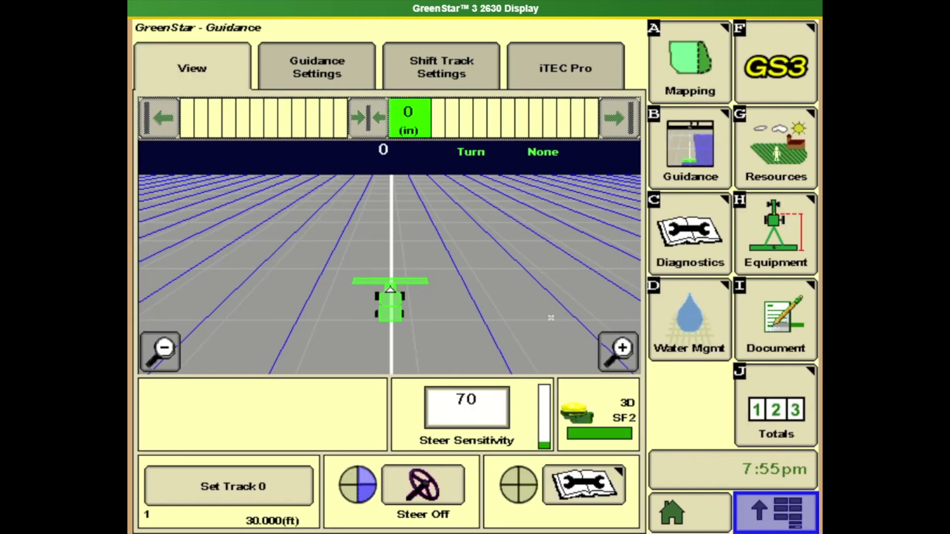
mouse_move(805, 150)
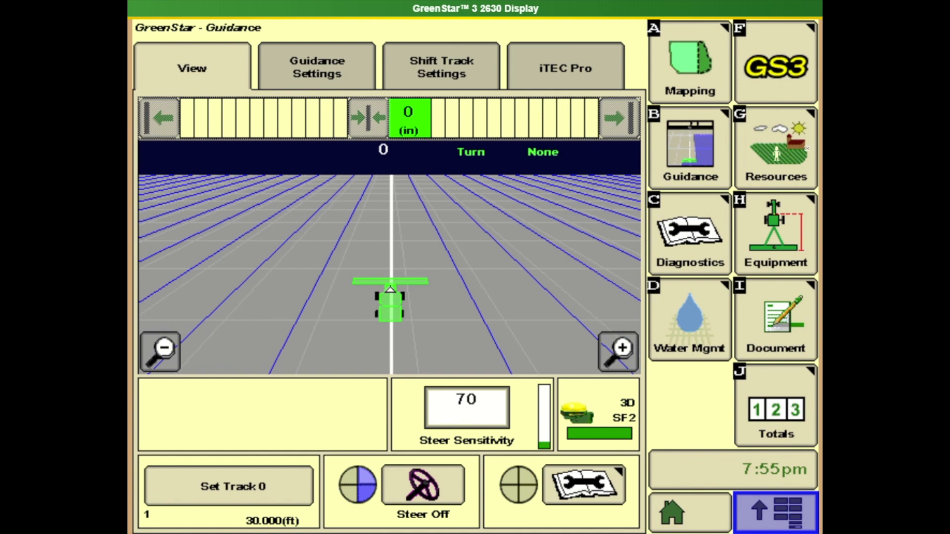
Show the Resources page: client Deere, farm Simulator, field South 40, task Harvest, season 2020
click(776, 148)
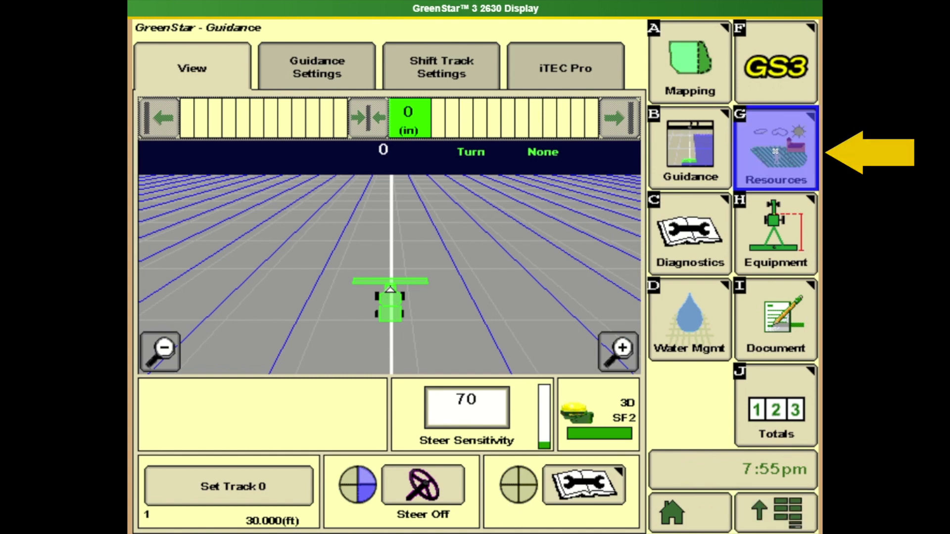
click(776, 151)
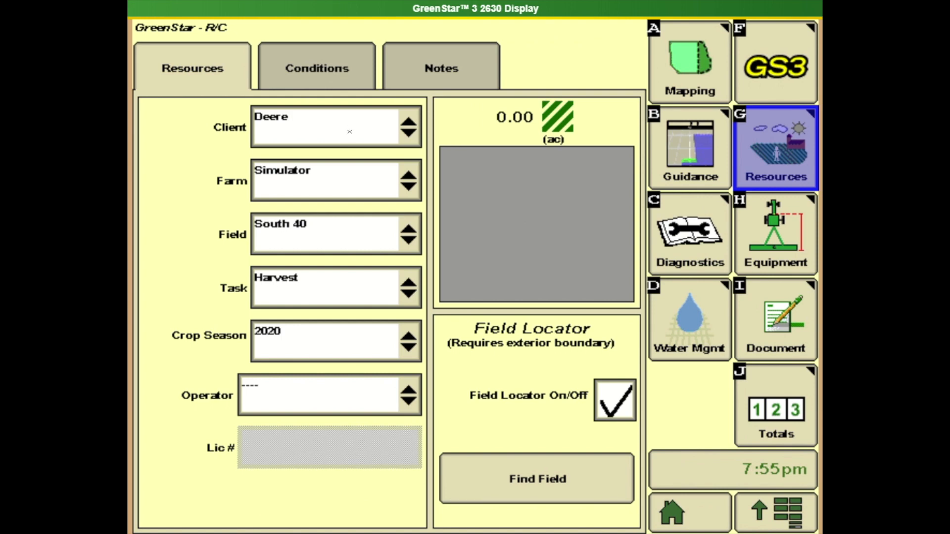
mouse_move(296, 289)
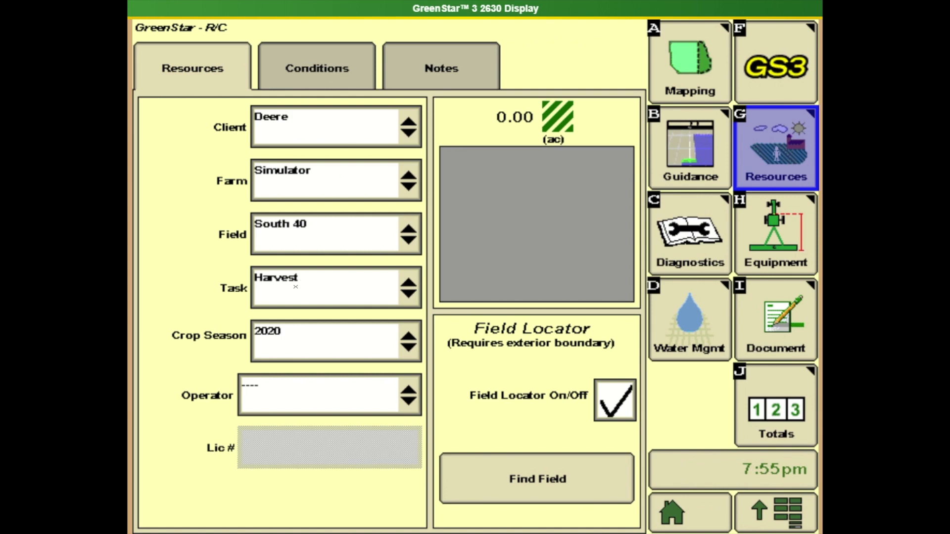
mouse_move(311, 292)
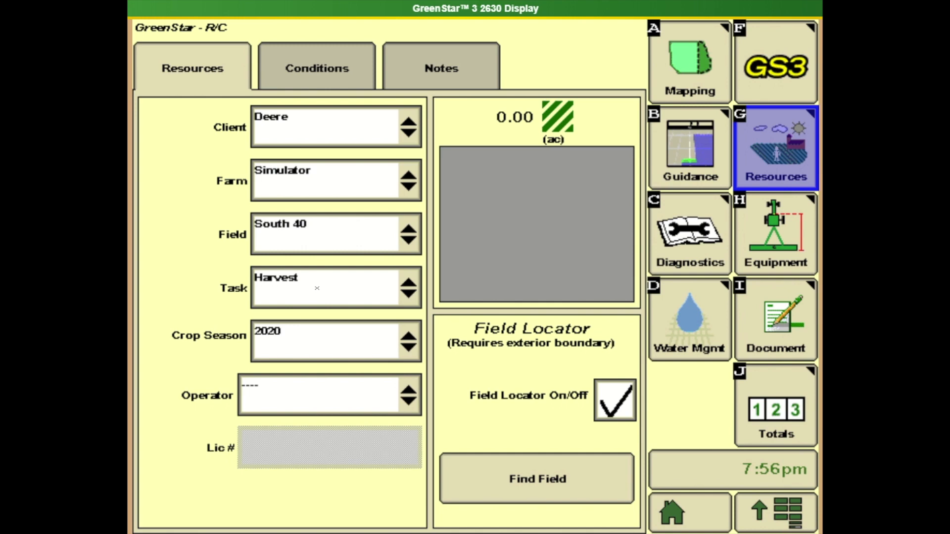
mouse_move(322, 290)
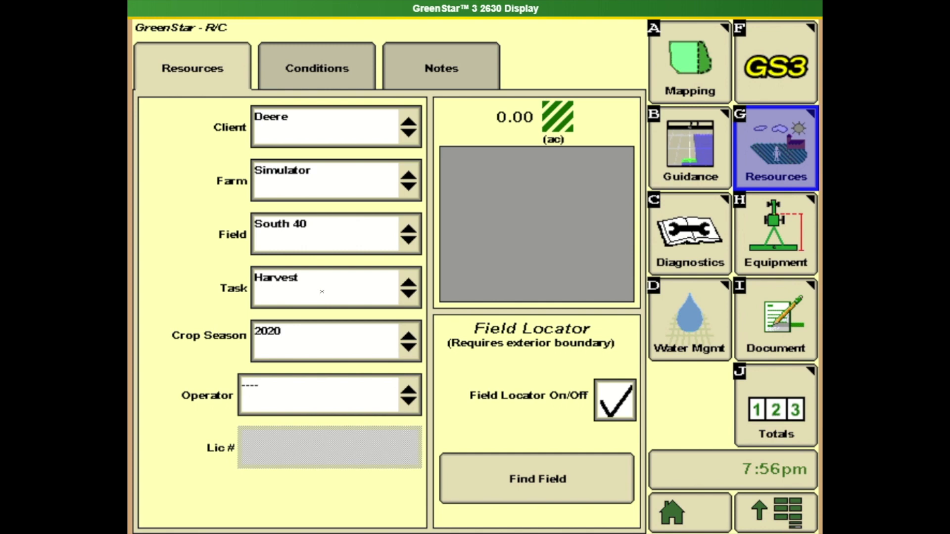
mouse_move(279, 339)
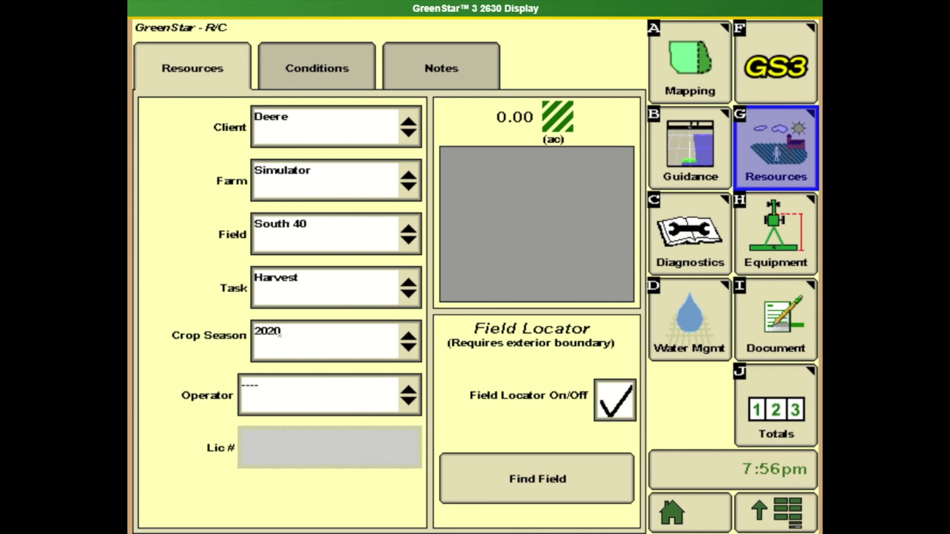
mouse_move(301, 345)
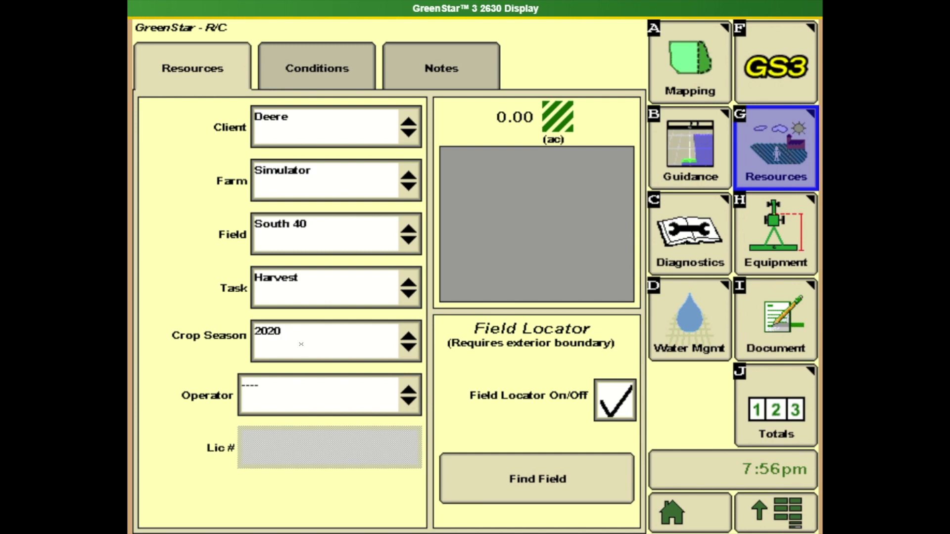
mouse_move(796, 240)
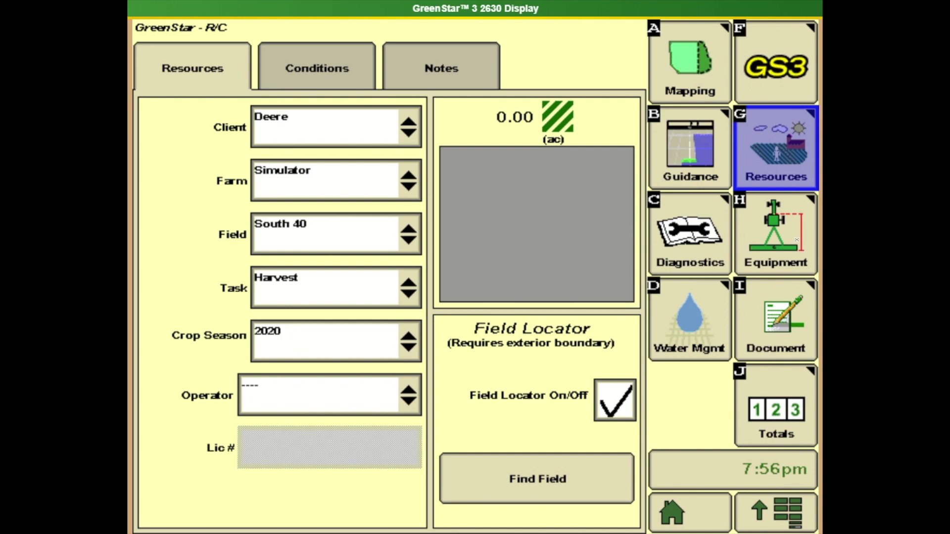
Show the Equipment Machine page: Combine, model S6x0, turn radius 22.0 ft
click(775, 235)
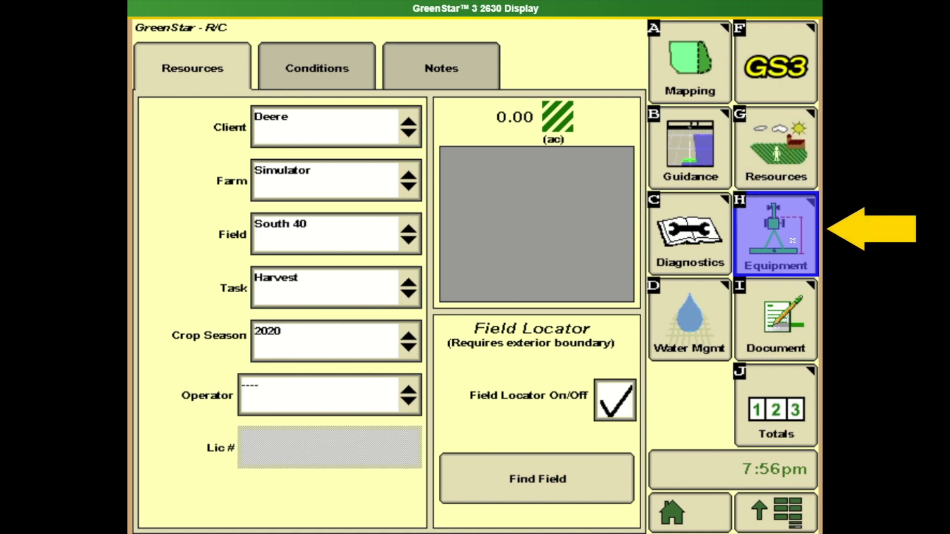
click(775, 235)
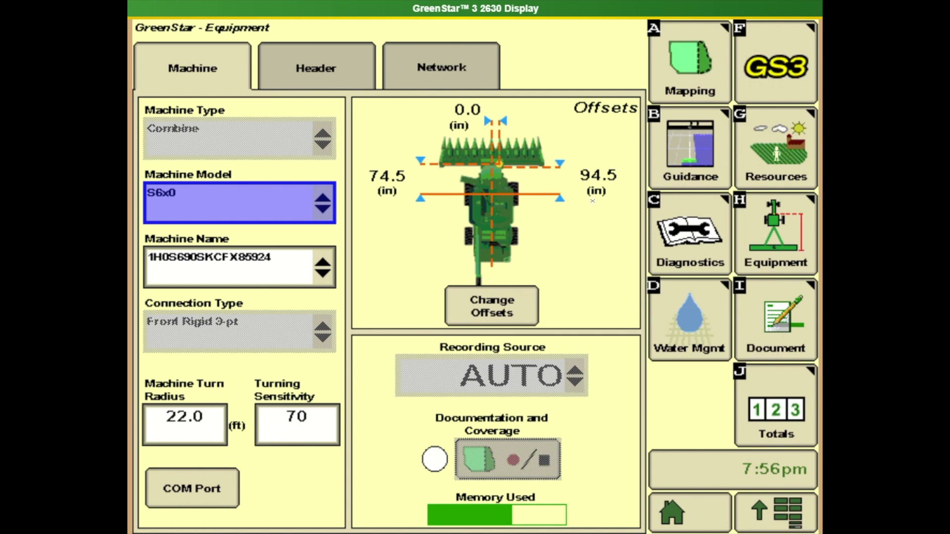
mouse_move(527, 242)
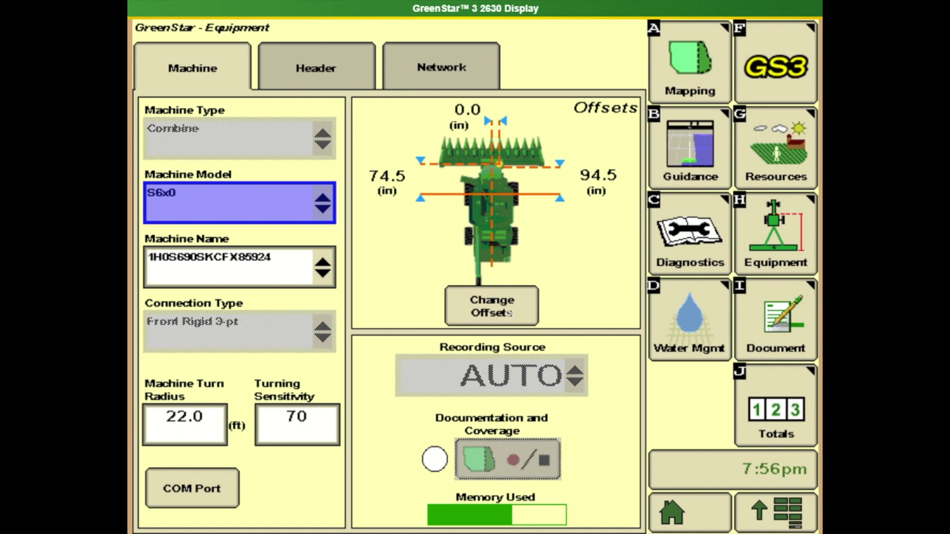
Show the combine's machine offsets A 0.0 in, B 74.5 in, C 94.5 in, D 0.00
click(490, 307)
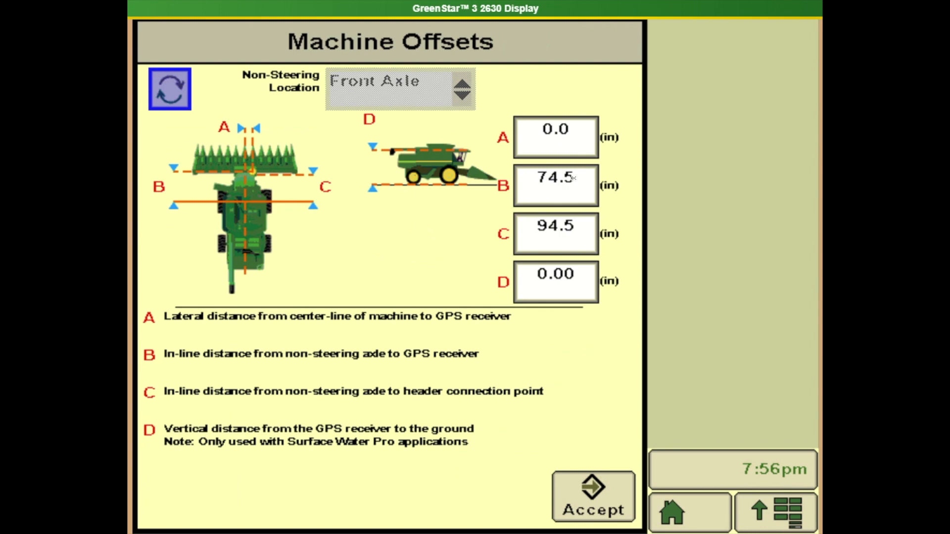
mouse_move(632, 156)
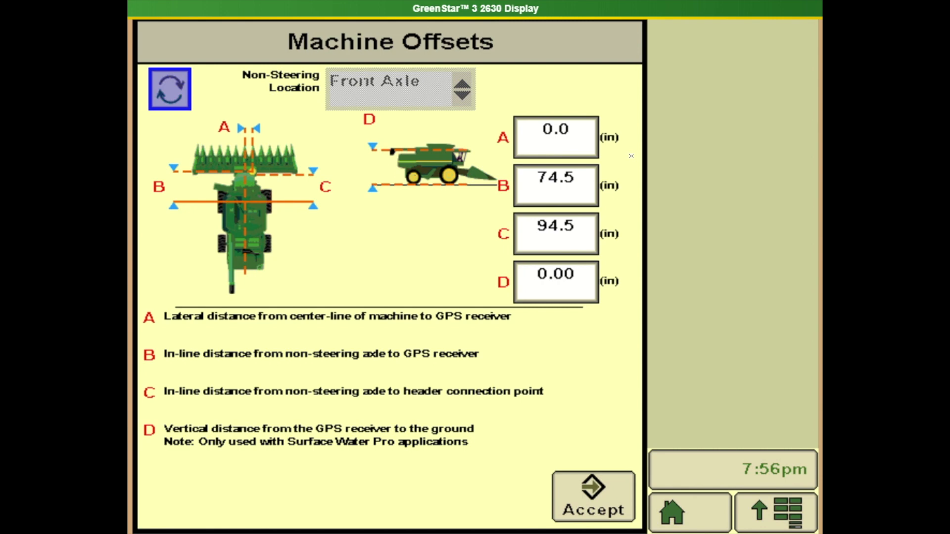
mouse_move(590, 496)
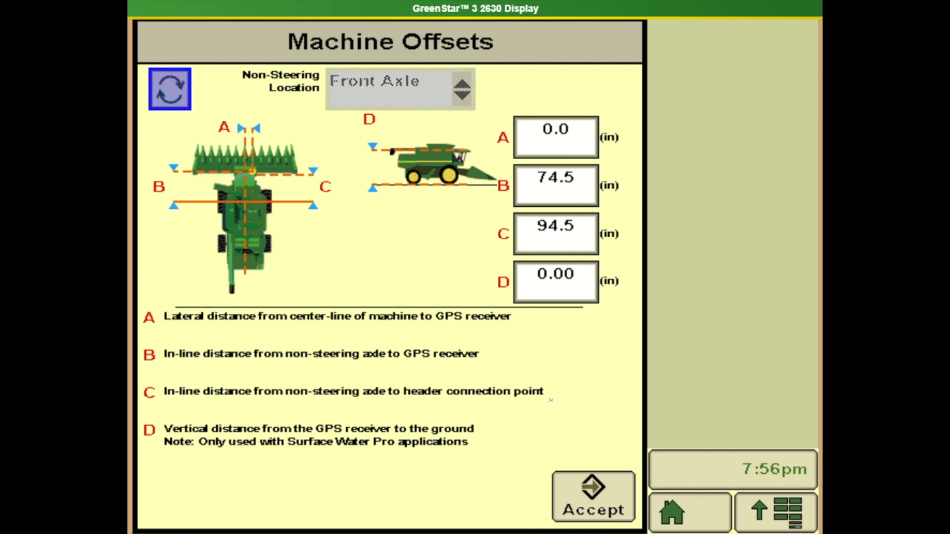
Accept the machine offsets and show the Header page: 612C row crop head, 30.000 ft, 12 rows at 30 in
click(591, 497)
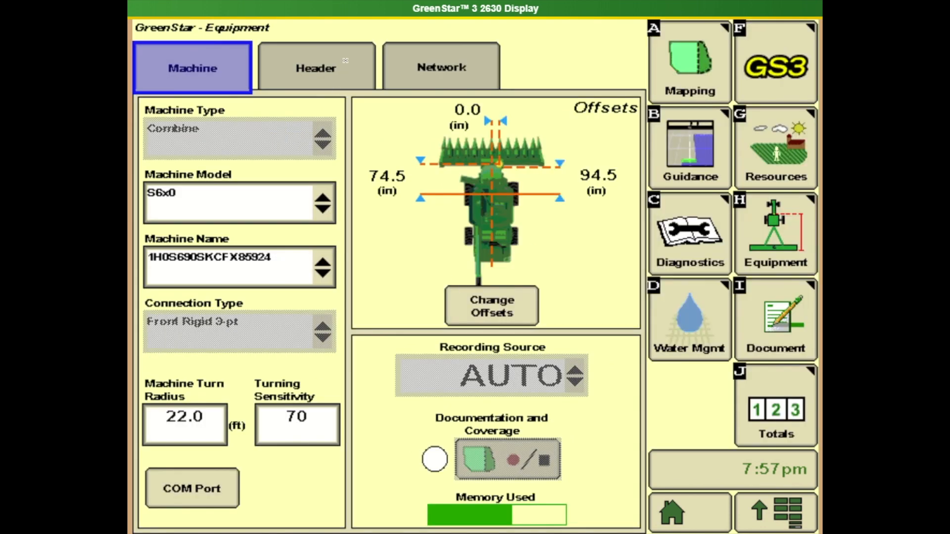
click(316, 67)
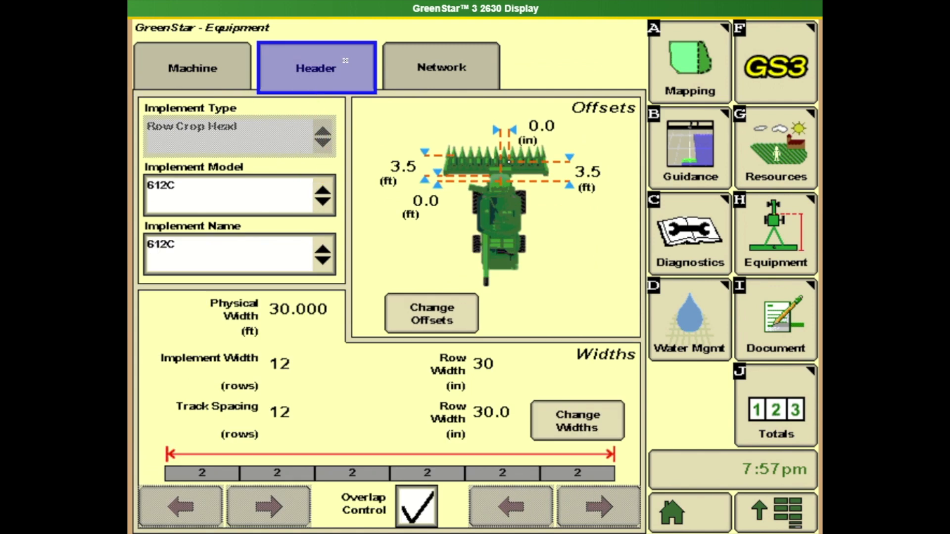
mouse_move(247, 172)
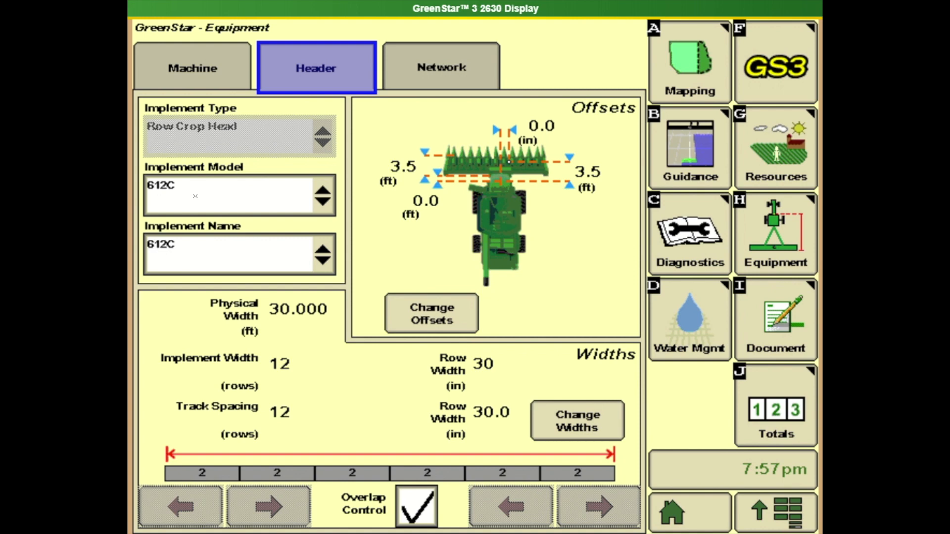
mouse_move(219, 209)
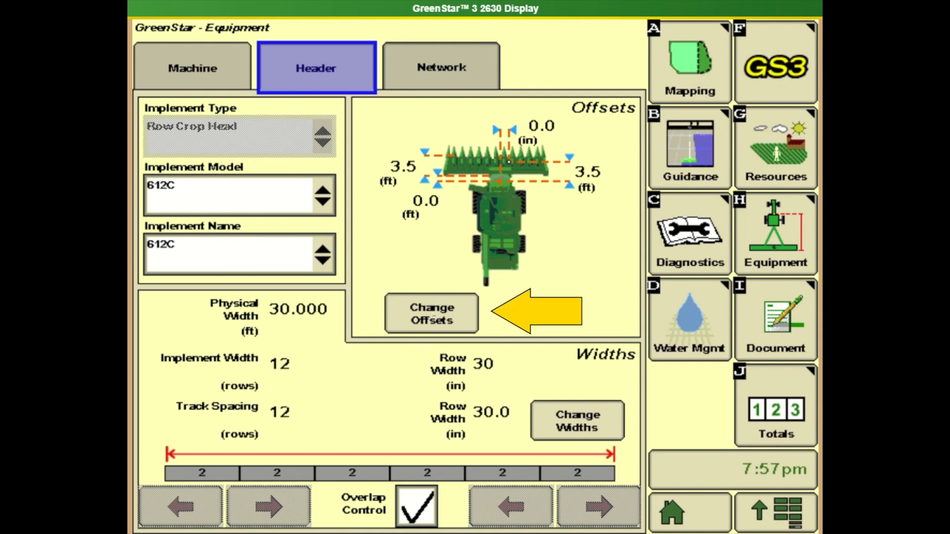
Show the header offsets A 0.0 ft, B 3.5 ft, C 0.0 in, D 3.5 ft
click(430, 313)
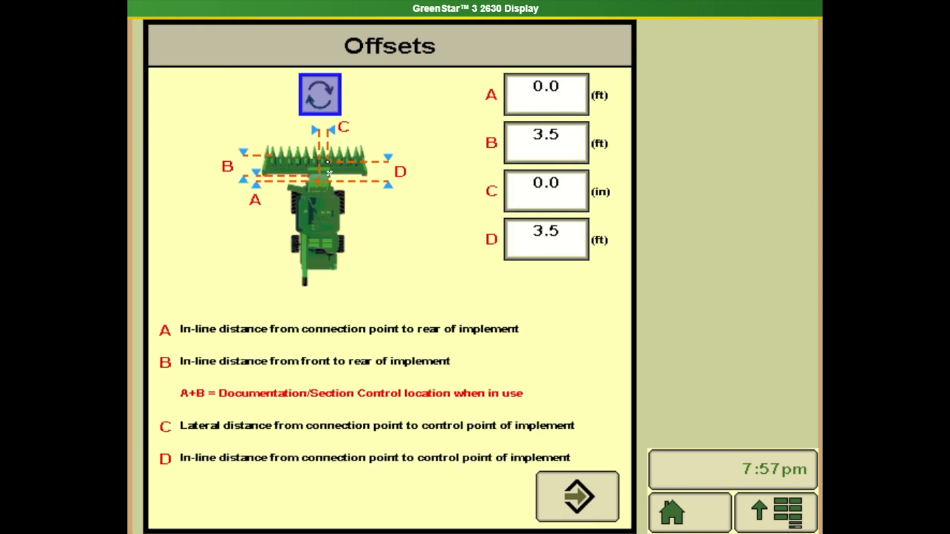
mouse_move(465, 118)
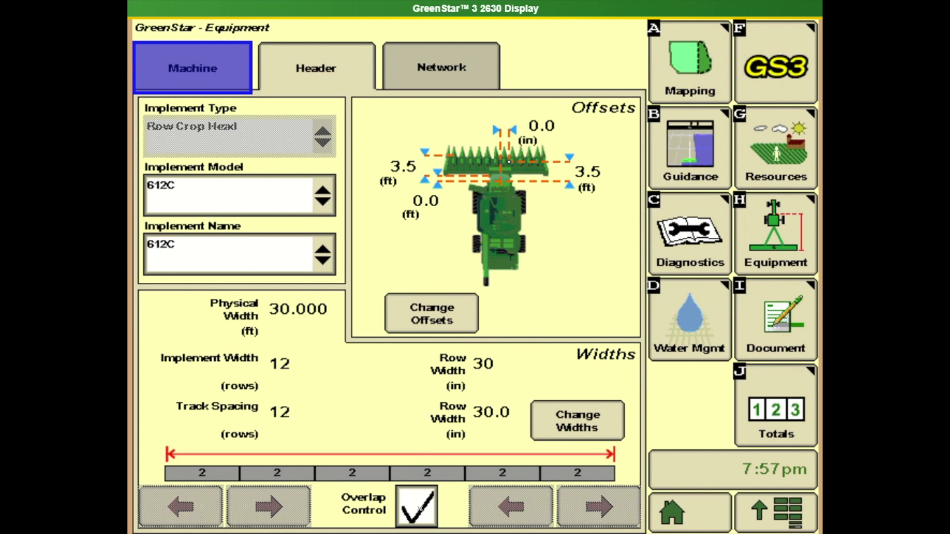
mouse_move(537, 475)
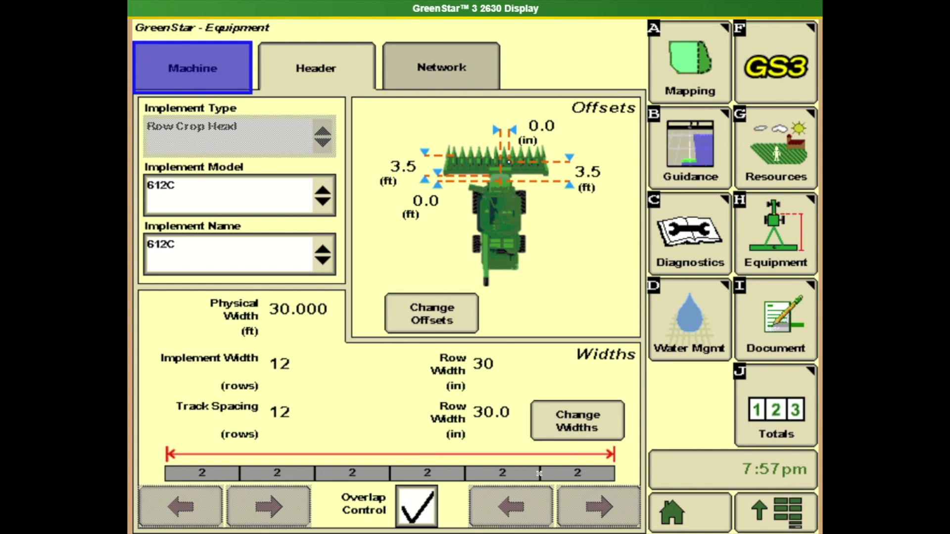
mouse_move(463, 466)
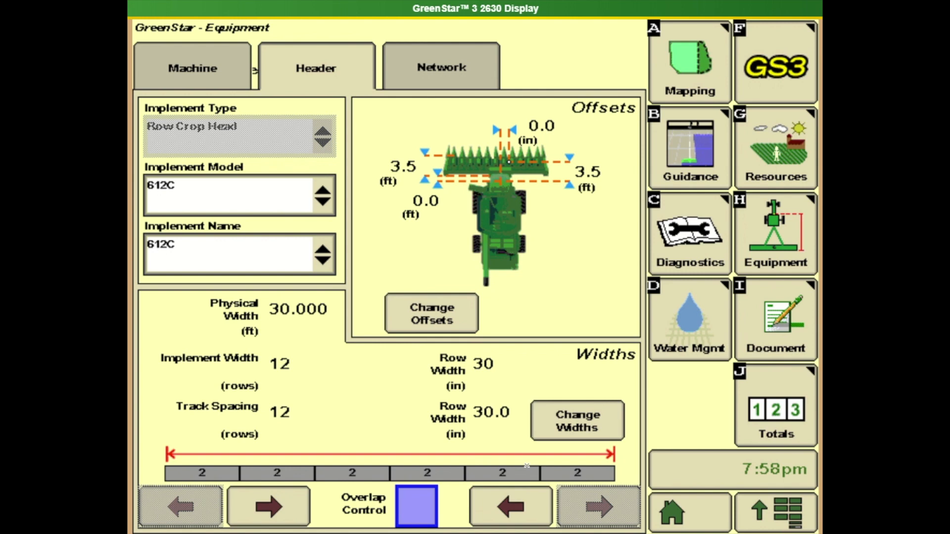
mouse_move(554, 476)
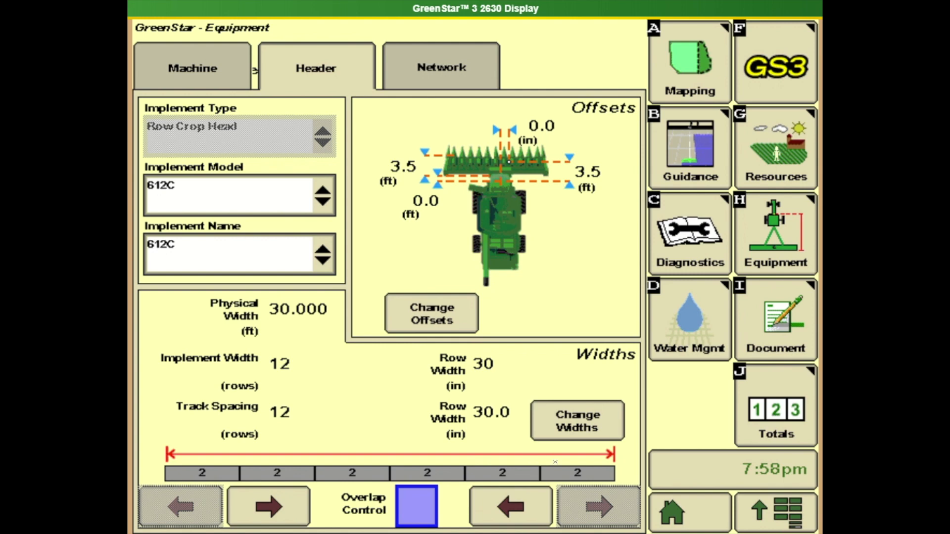
mouse_move(482, 516)
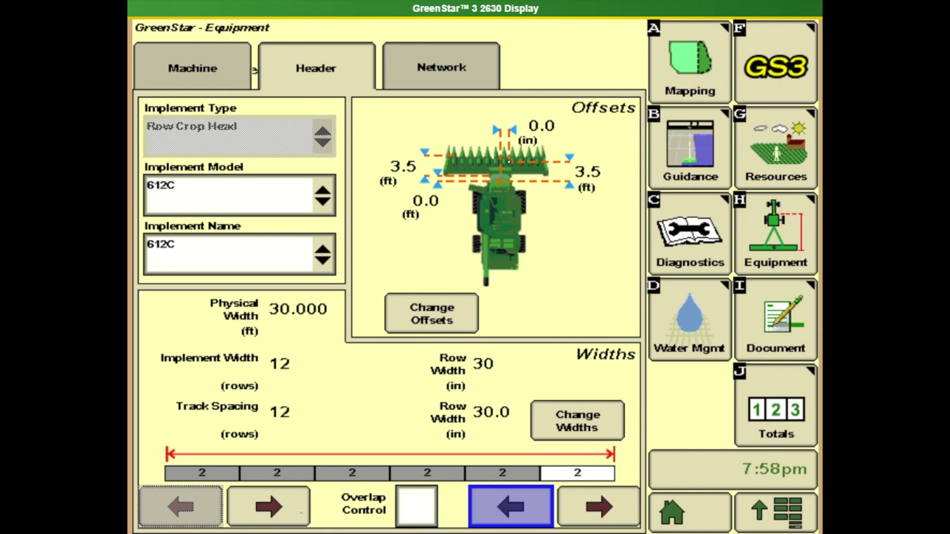
Toggle the leftmost header sections so overlap control is enabled across all six two-row sections
click(269, 507)
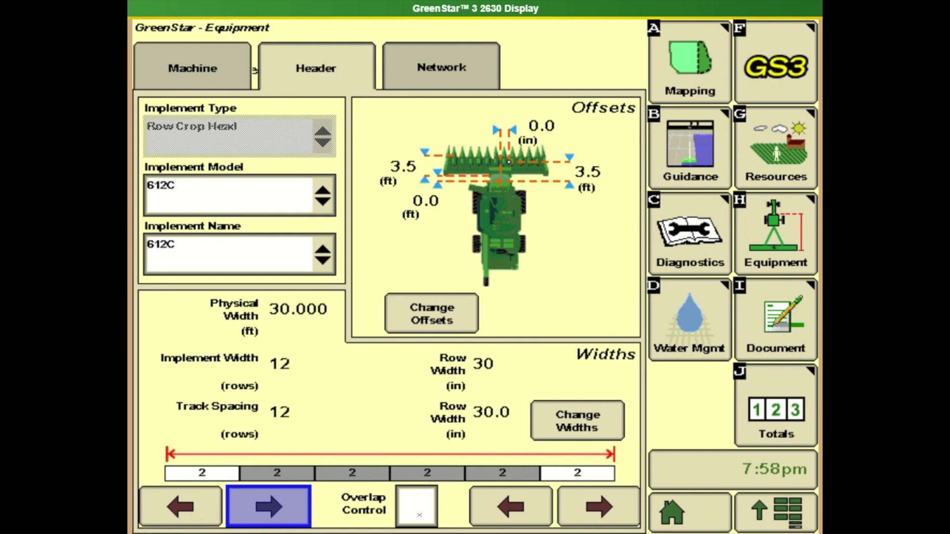
click(417, 512)
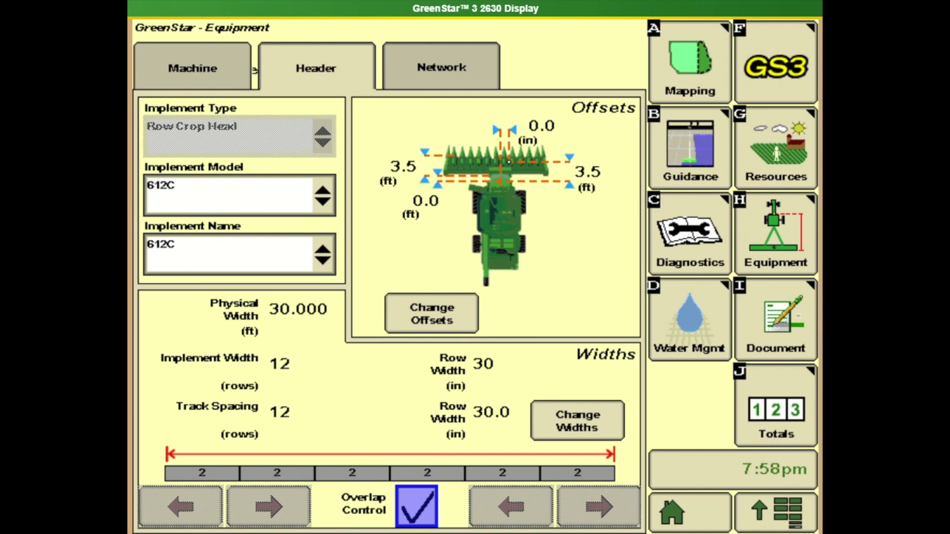
Show the Harvest documentation (crop Corn, variety x12345, load 1 to bin) after glancing at the New operation choices
click(775, 321)
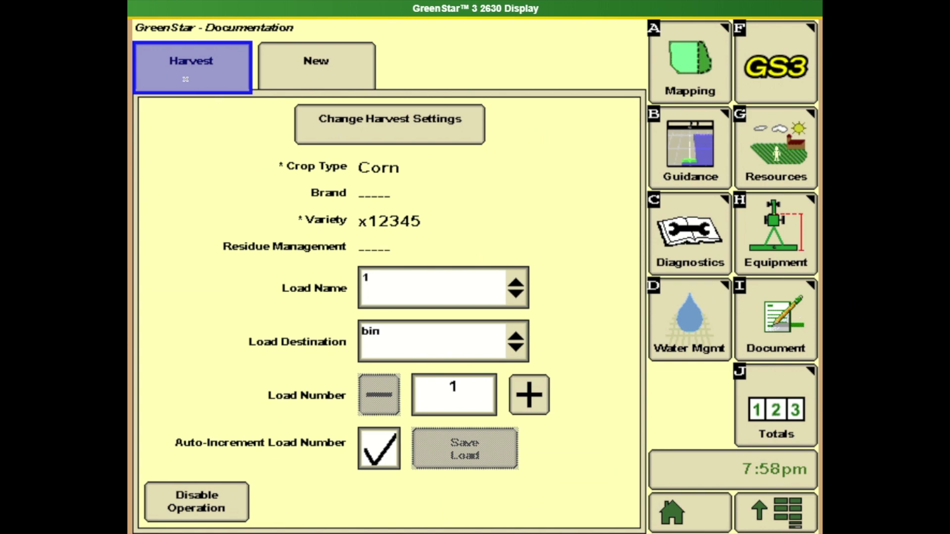
mouse_move(186, 31)
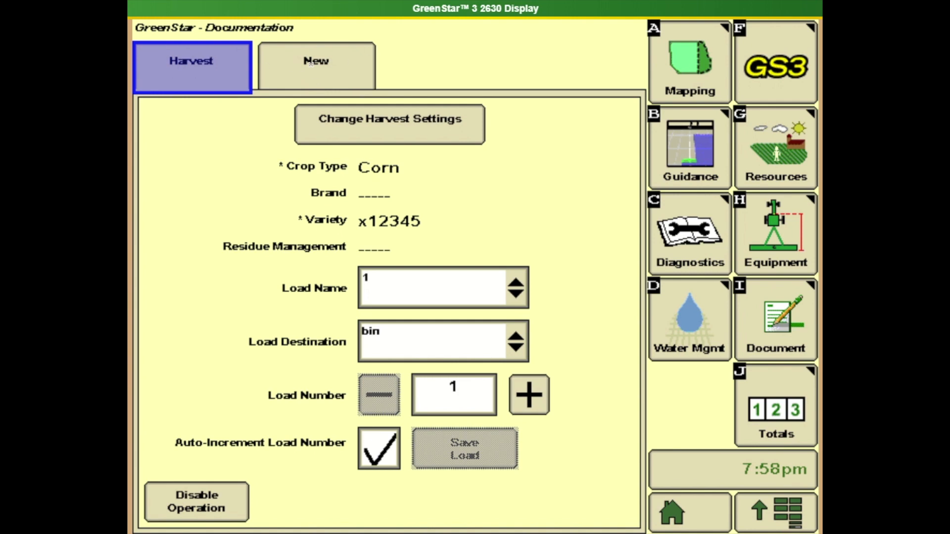
click(316, 62)
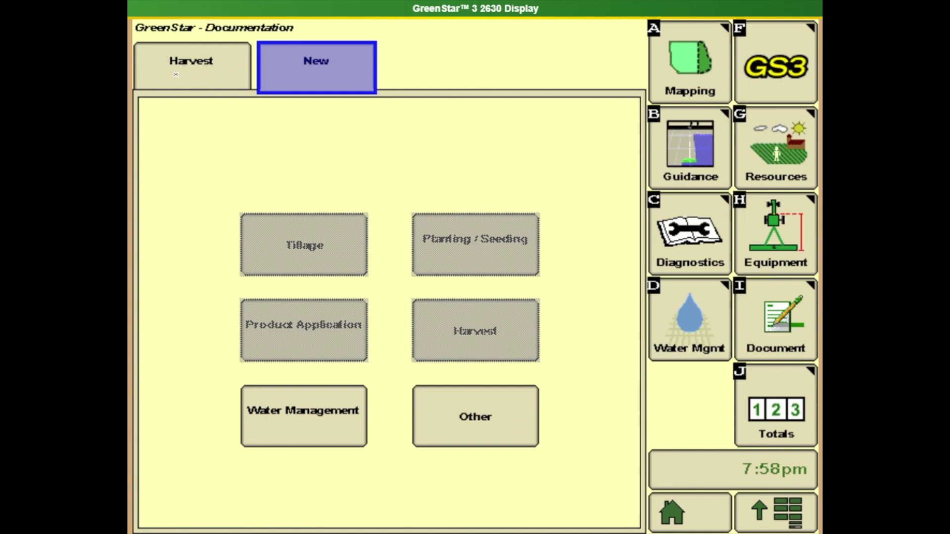
click(191, 65)
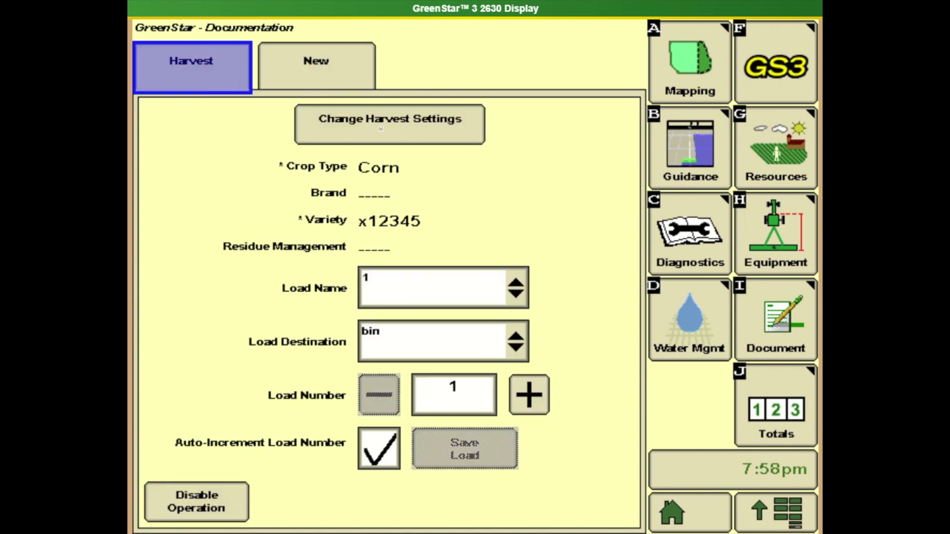
Edit the harvest settings for Corn, variety x12345, and review the Residue Management choices
click(389, 123)
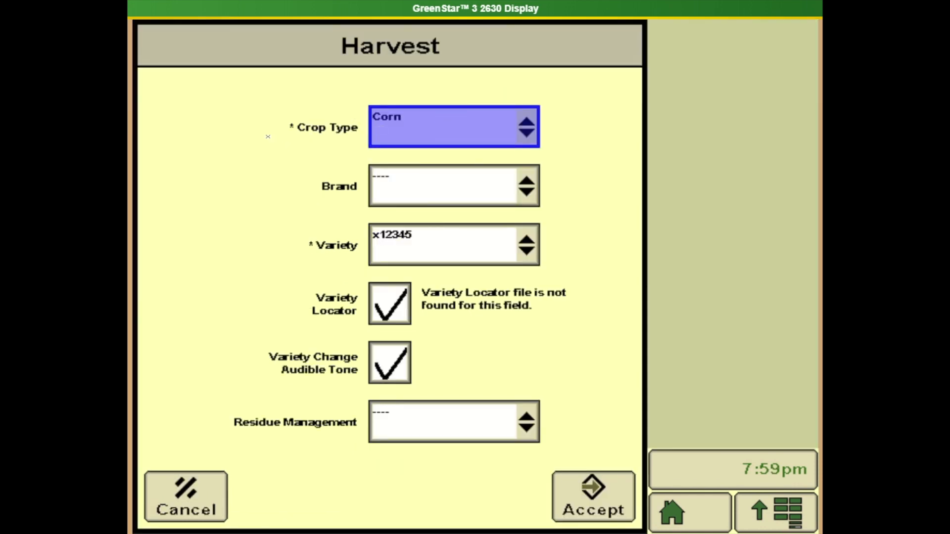
mouse_move(276, 139)
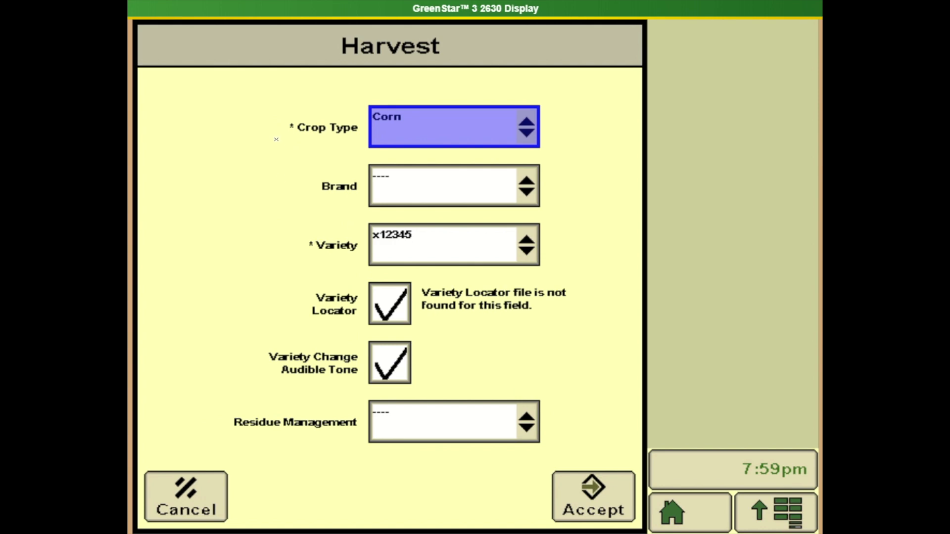
mouse_move(459, 146)
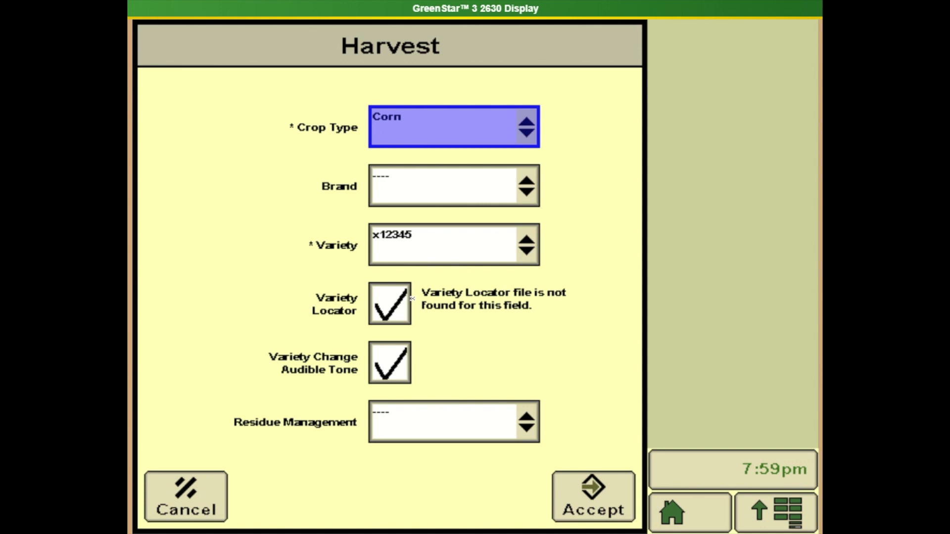
mouse_move(415, 307)
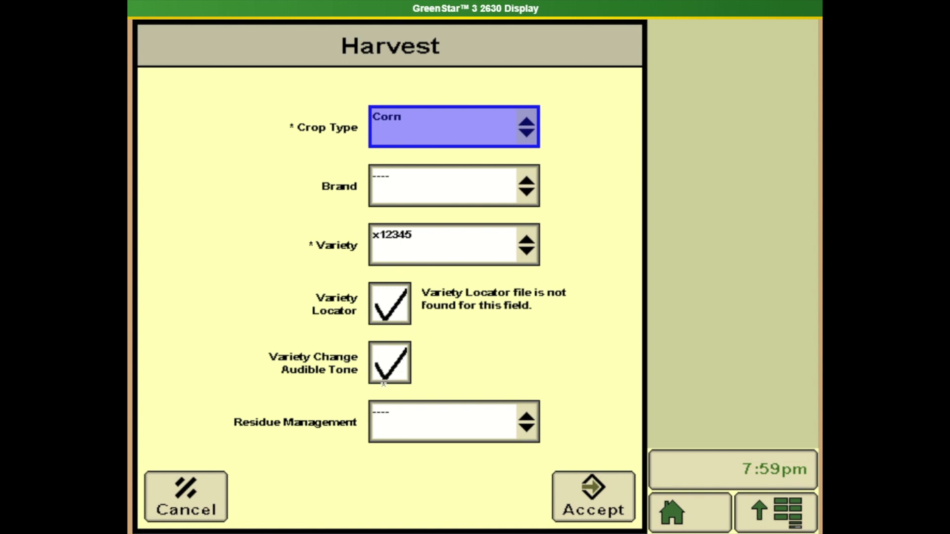
mouse_move(377, 379)
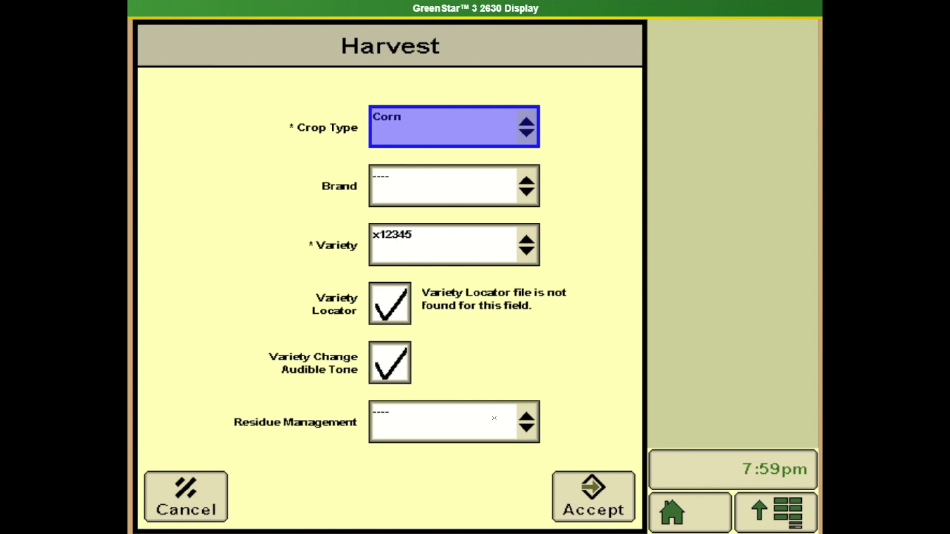
mouse_move(514, 439)
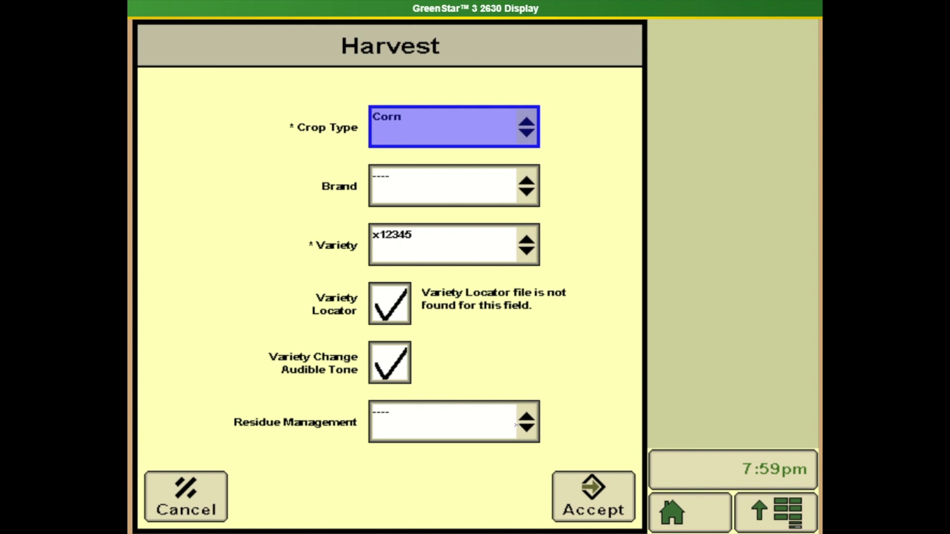
click(527, 426)
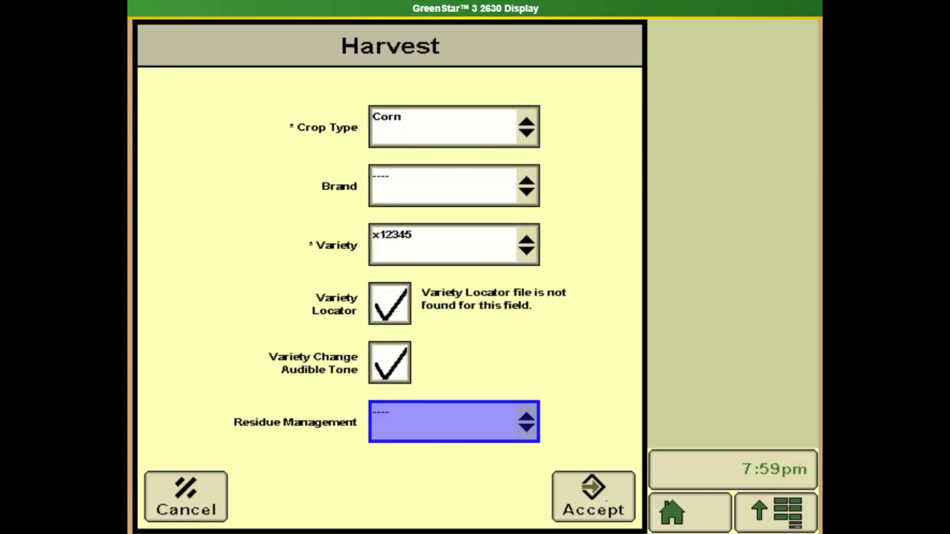
mouse_move(579, 391)
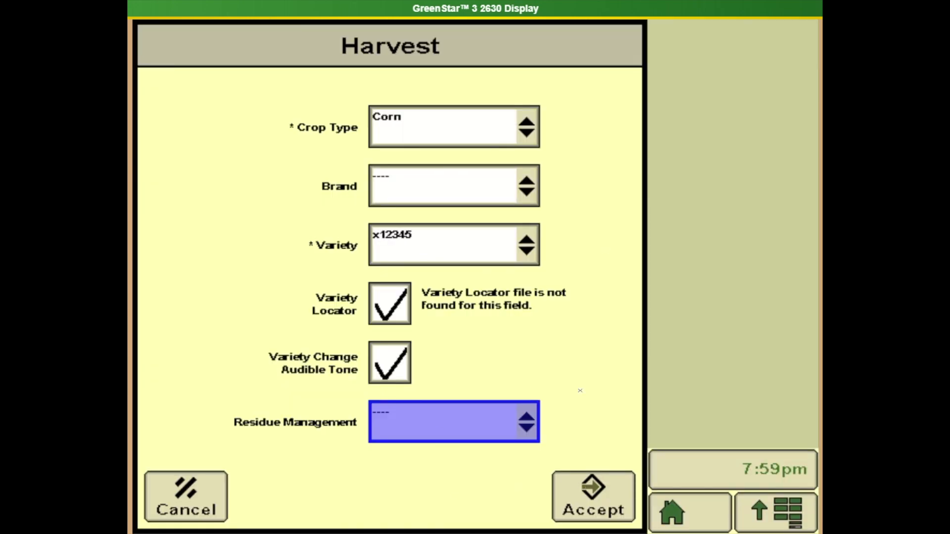
Accept the harvest settings and return to the Harvest documentation summary
click(593, 496)
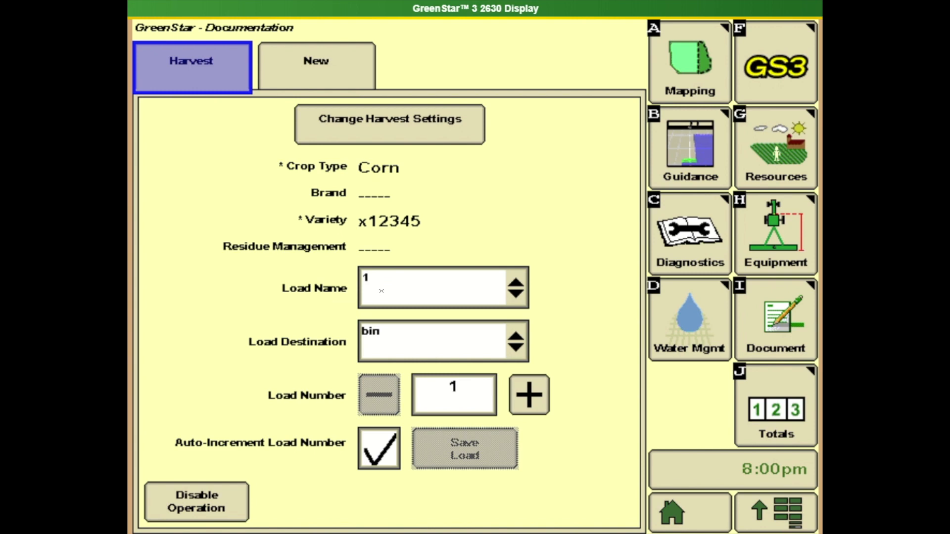
mouse_move(401, 347)
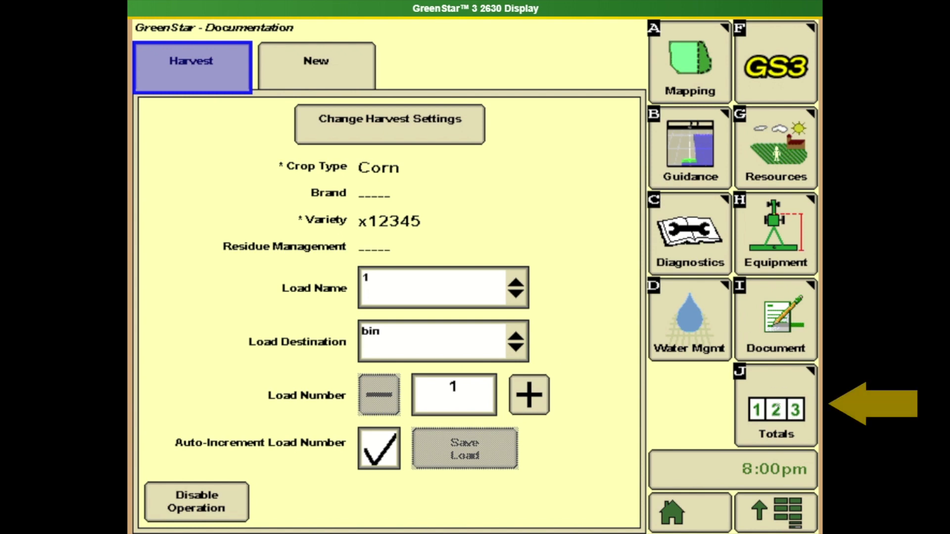
Show the 2020 corn harvest Load Totals in Reports and Totals instead of Field Totals
click(775, 411)
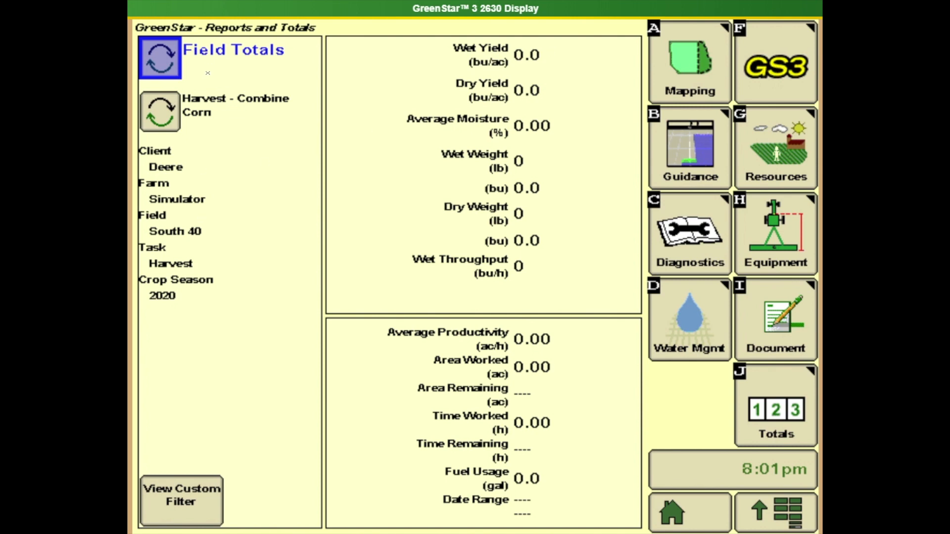
click(160, 57)
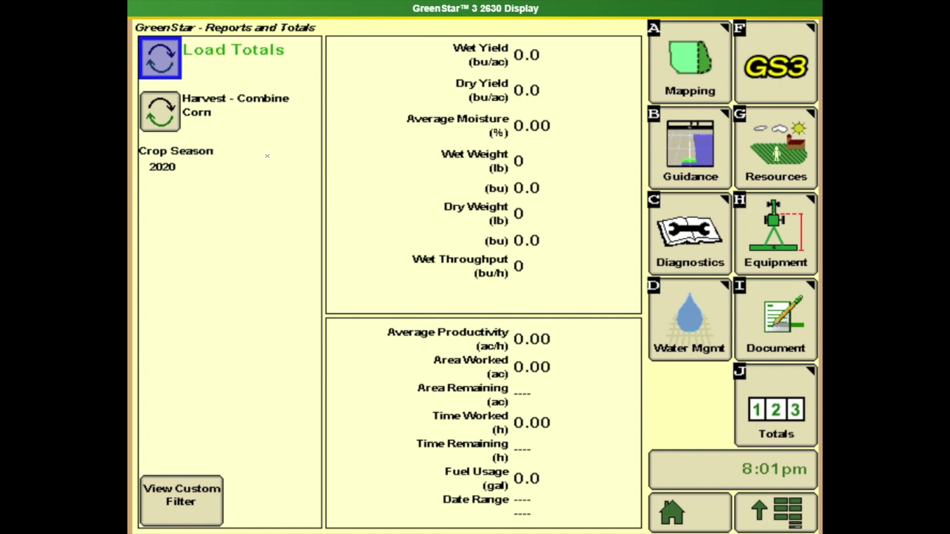
mouse_move(410, 210)
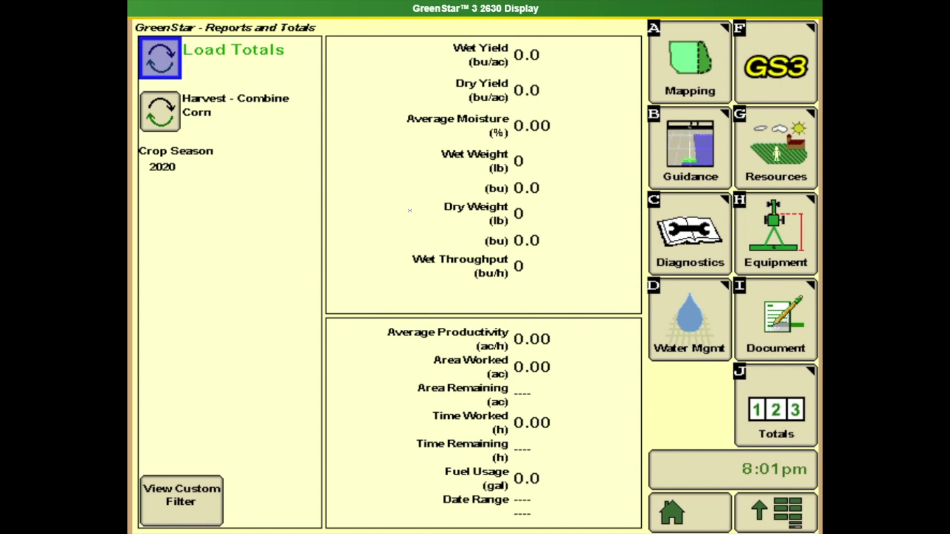
mouse_move(289, 273)
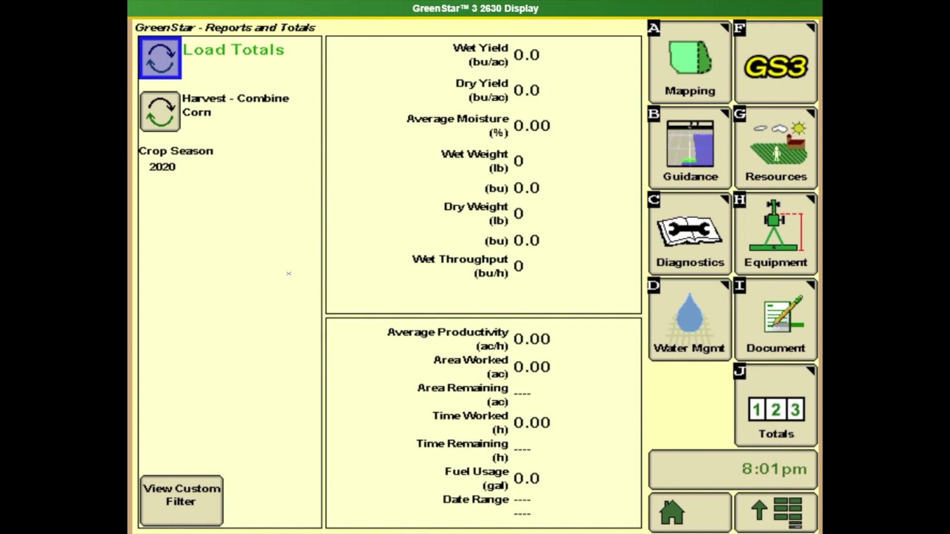
mouse_move(400, 390)
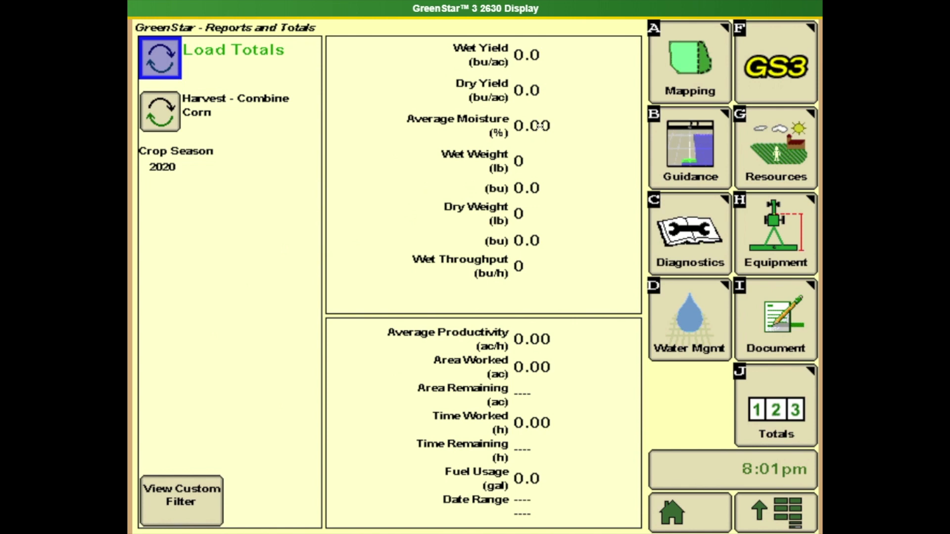
mouse_move(538, 130)
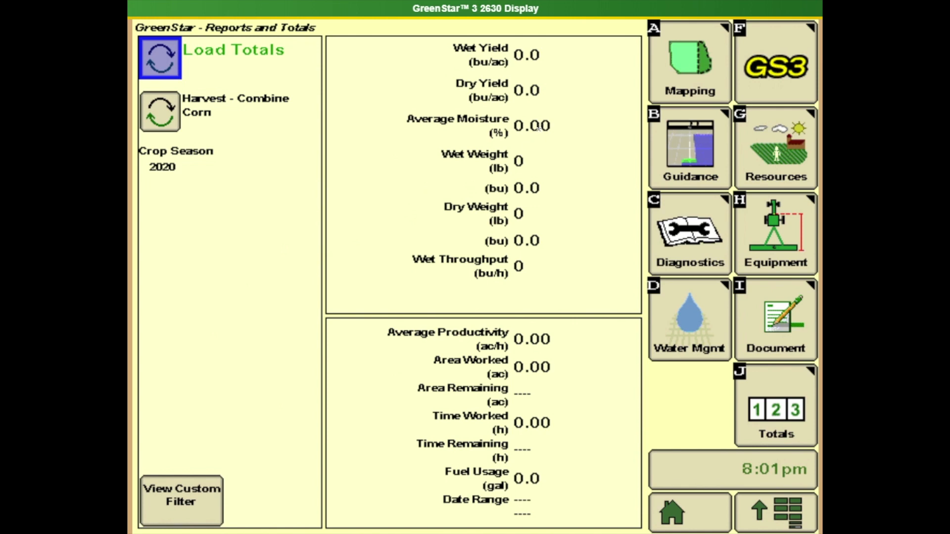
mouse_move(517, 246)
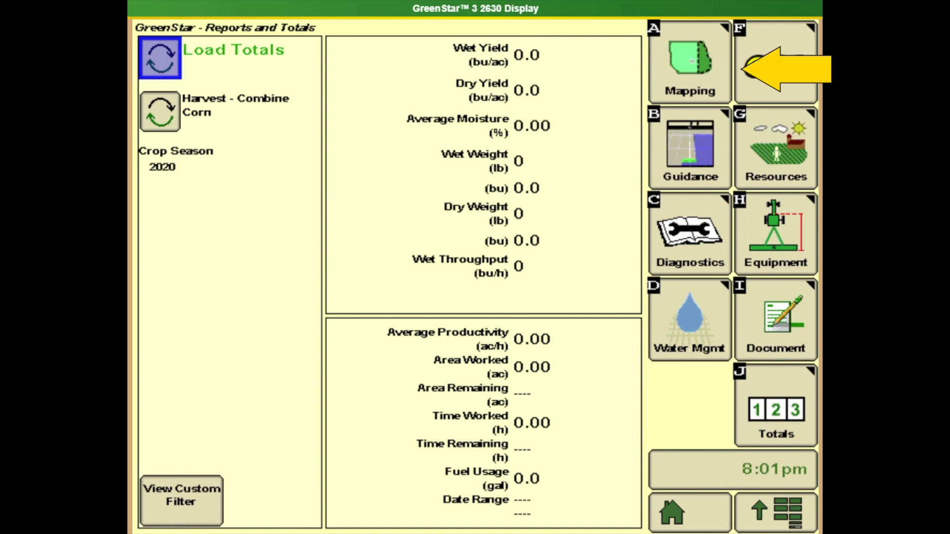
Keep Yield (wet) as the field map foreground layer in Map Settings and accept
click(689, 59)
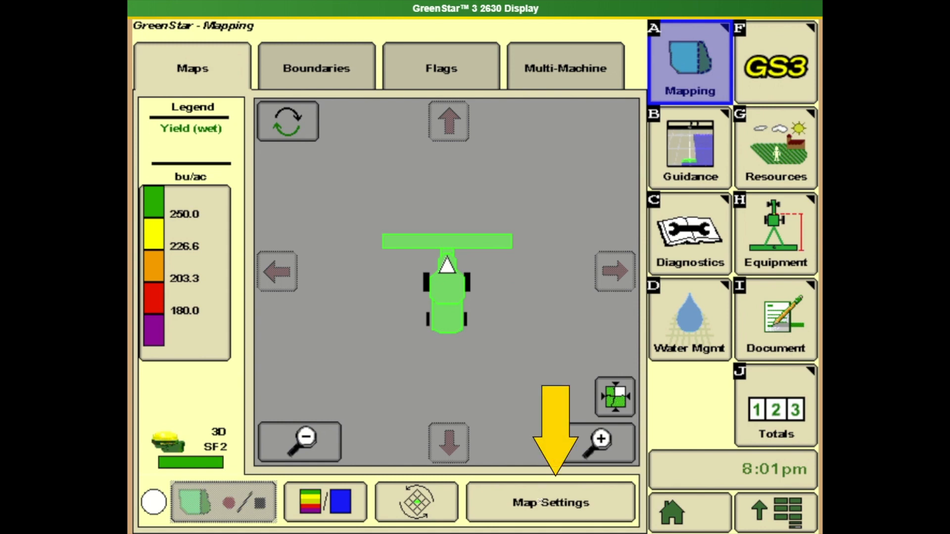
click(550, 502)
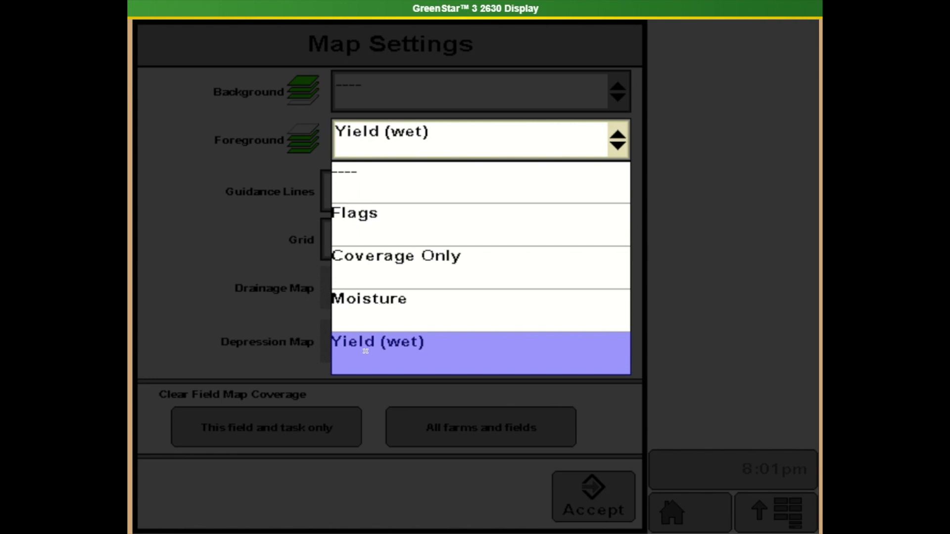
click(378, 342)
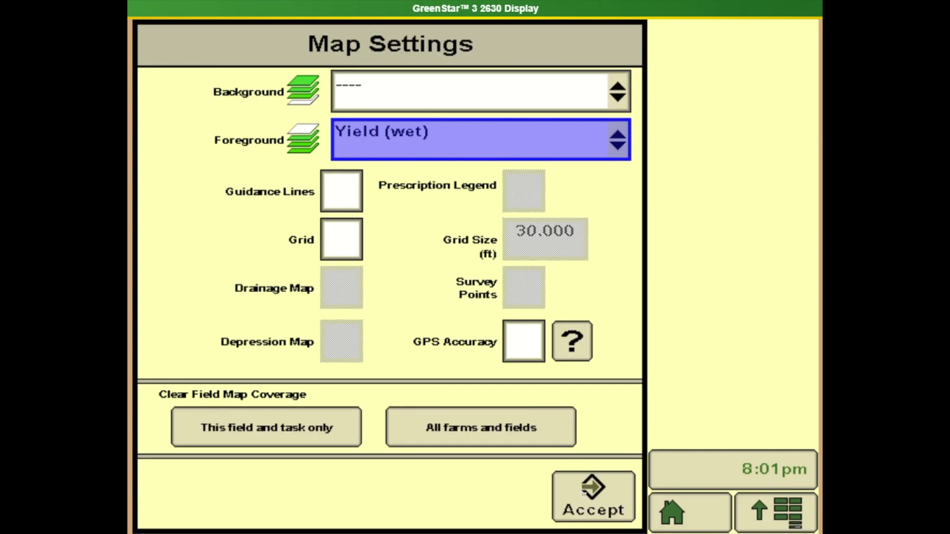
click(592, 505)
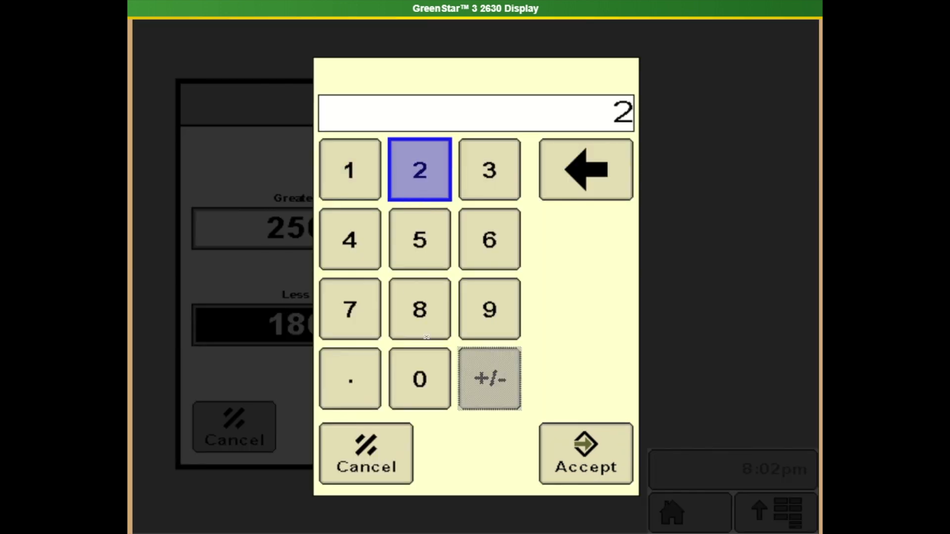
Set the wet yield legend lower limit to 200 bu/ac so it spans 250.0 to 200.0
click(419, 378)
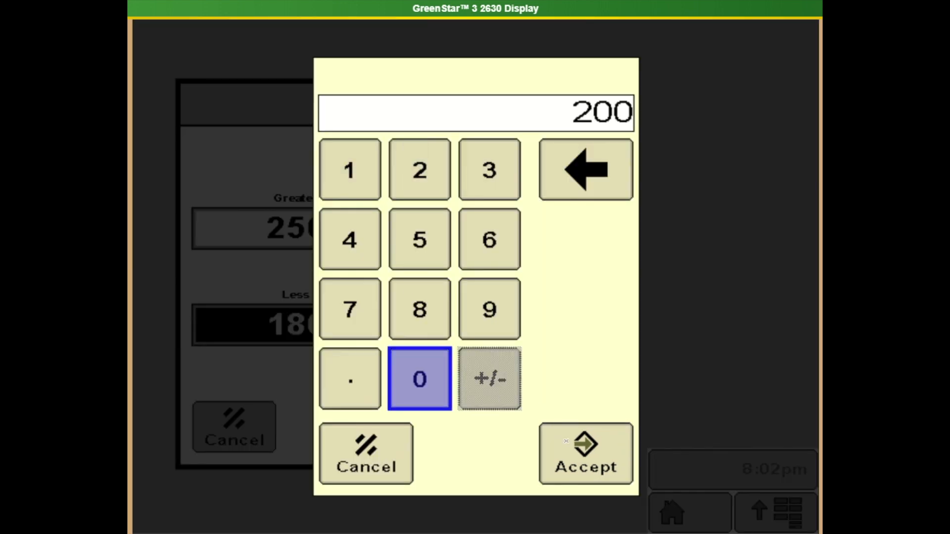
click(585, 460)
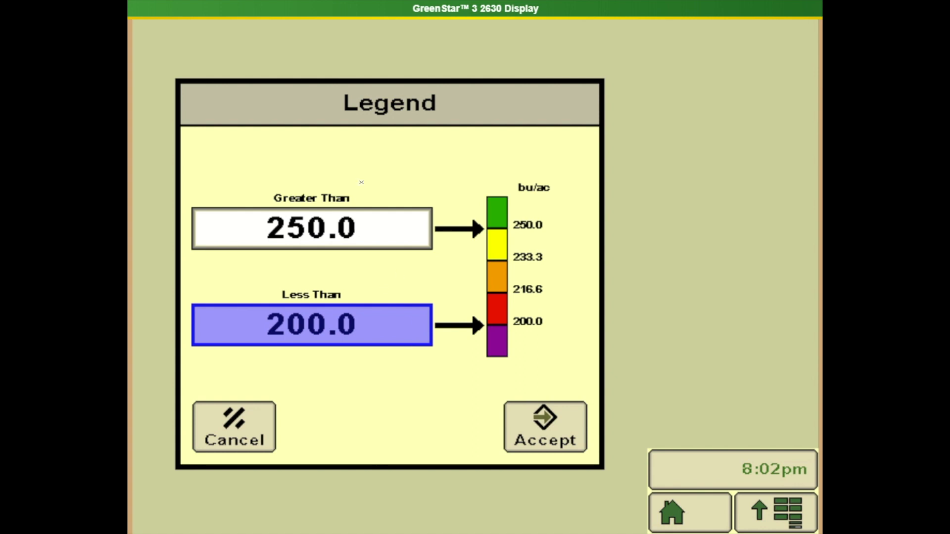
click(544, 427)
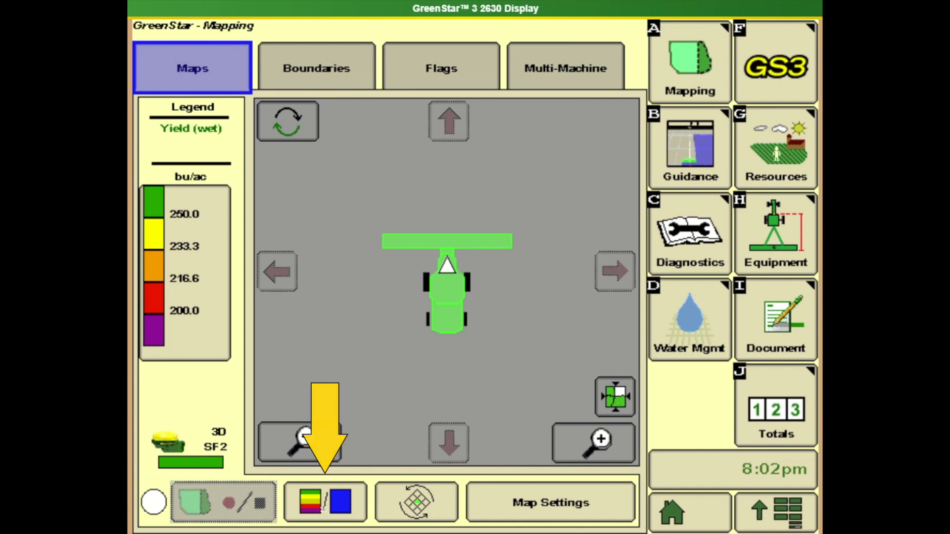
click(327, 505)
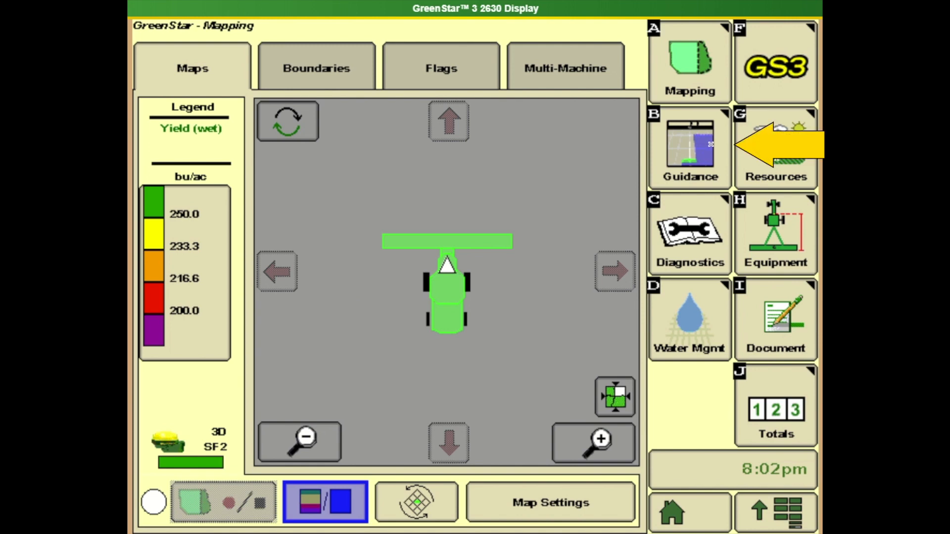
Set RowSense System Status to Enabled in Guidance Settings and return to the guidance view
click(690, 149)
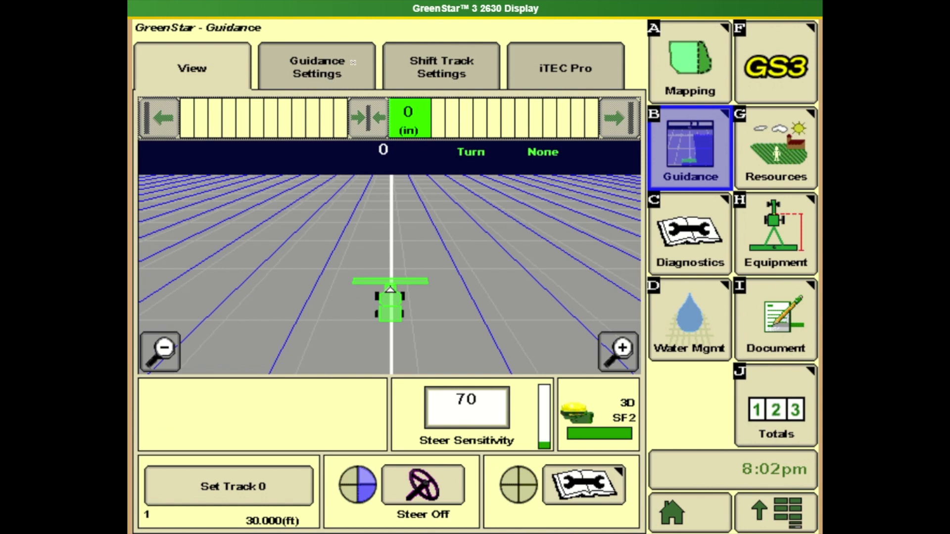
click(316, 67)
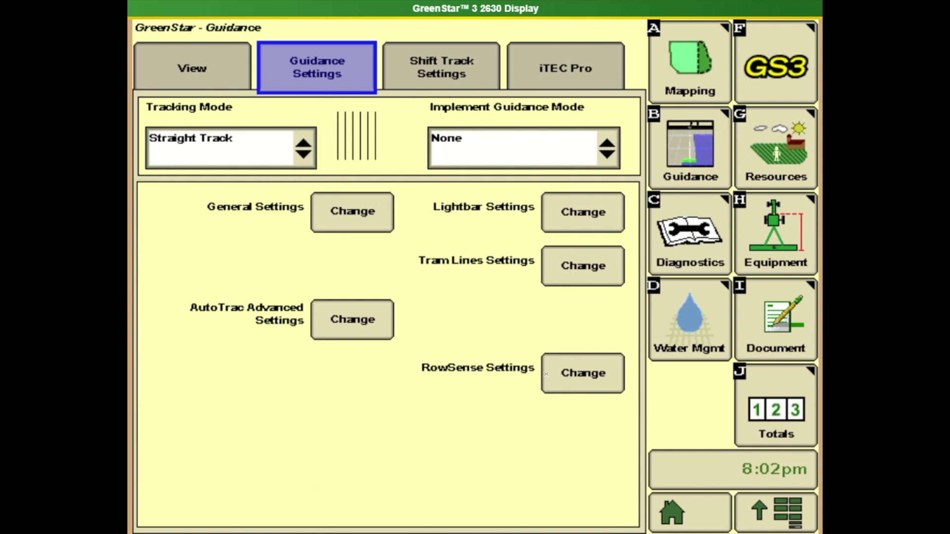
click(582, 374)
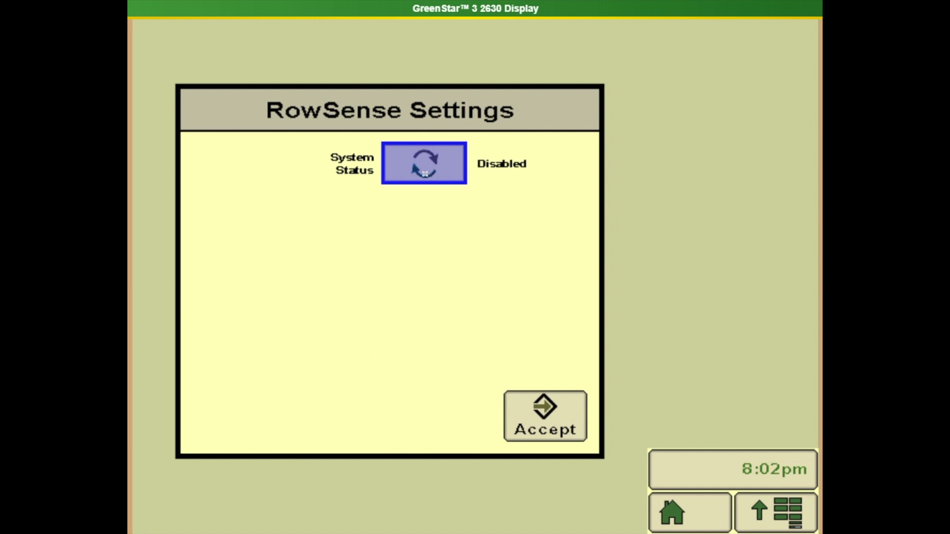
click(424, 163)
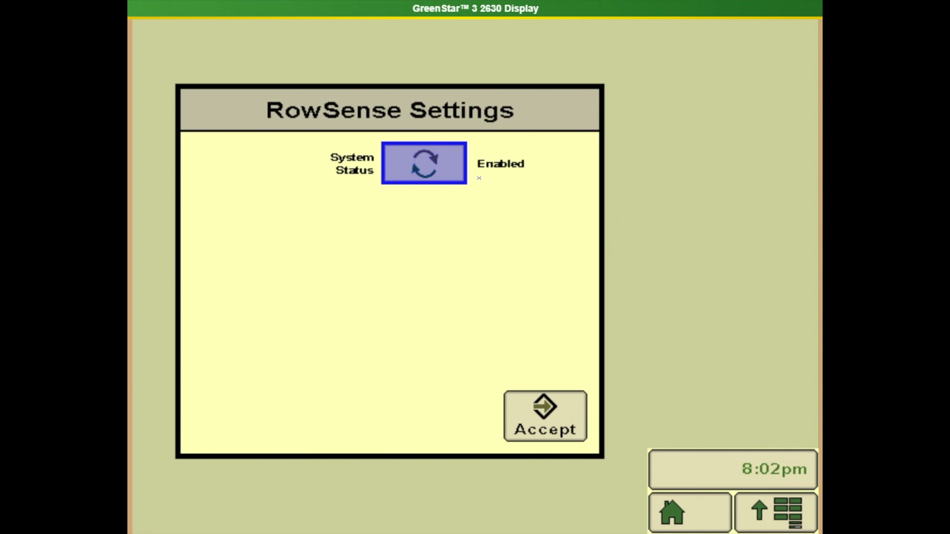
click(542, 416)
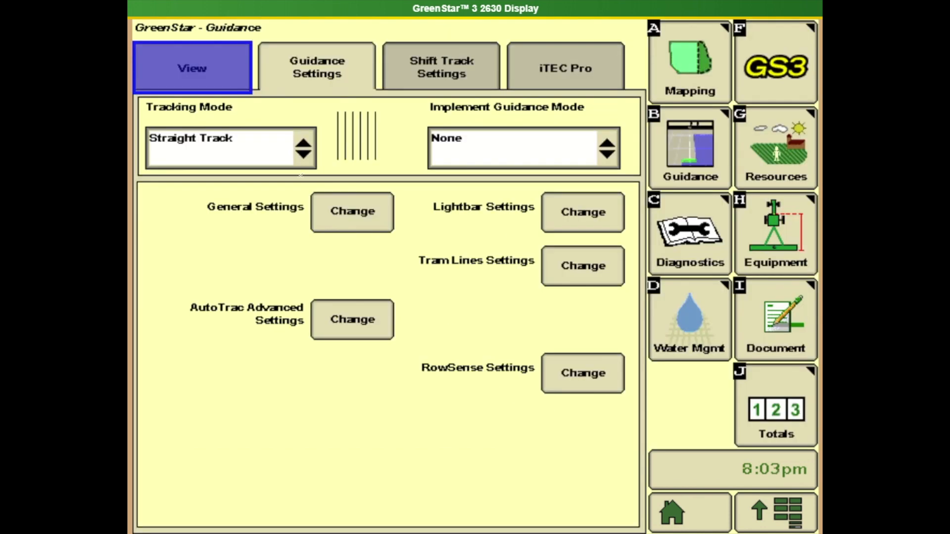
click(192, 67)
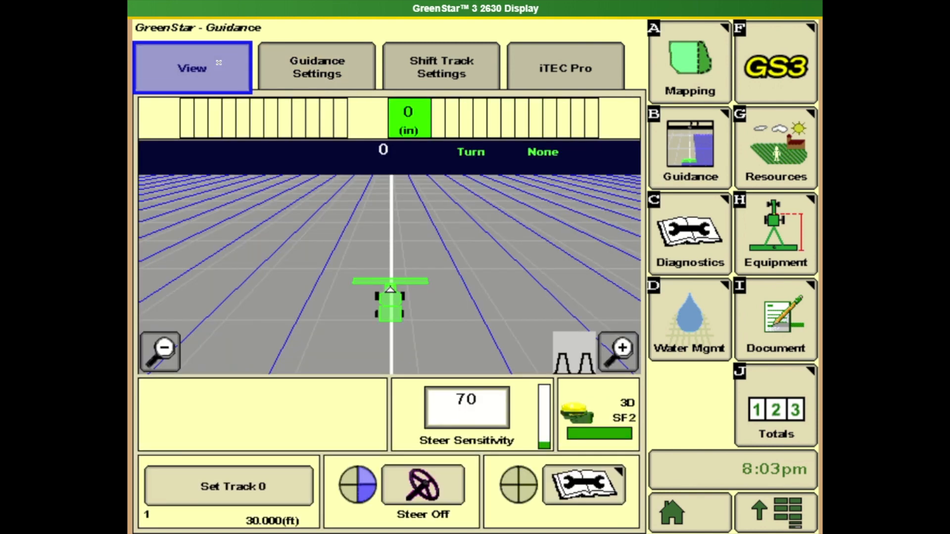
mouse_move(466, 257)
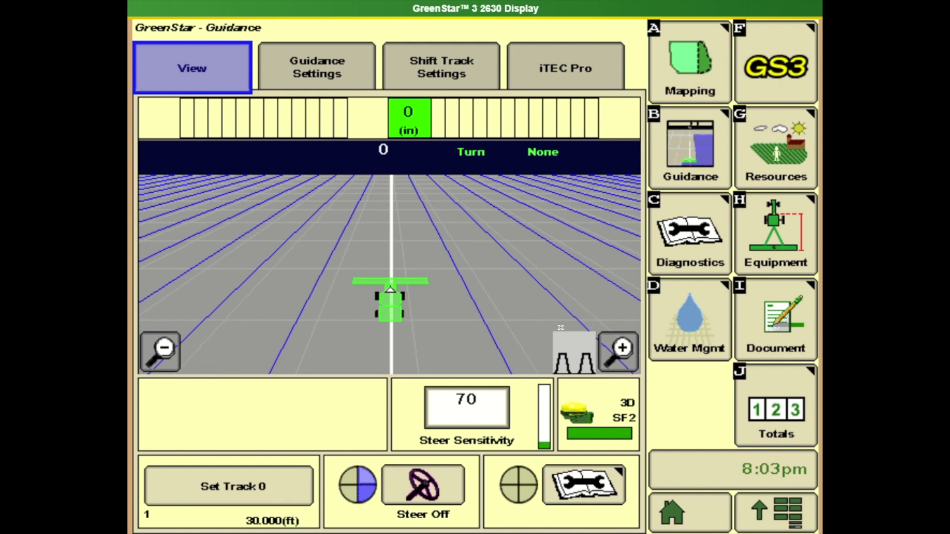
mouse_move(550, 346)
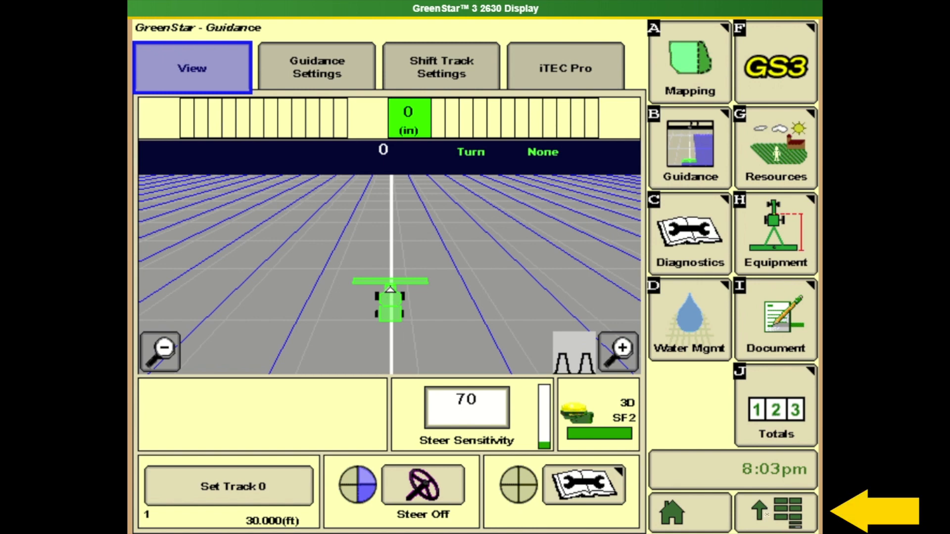
Launch the Combine application from the display's application menu
click(776, 515)
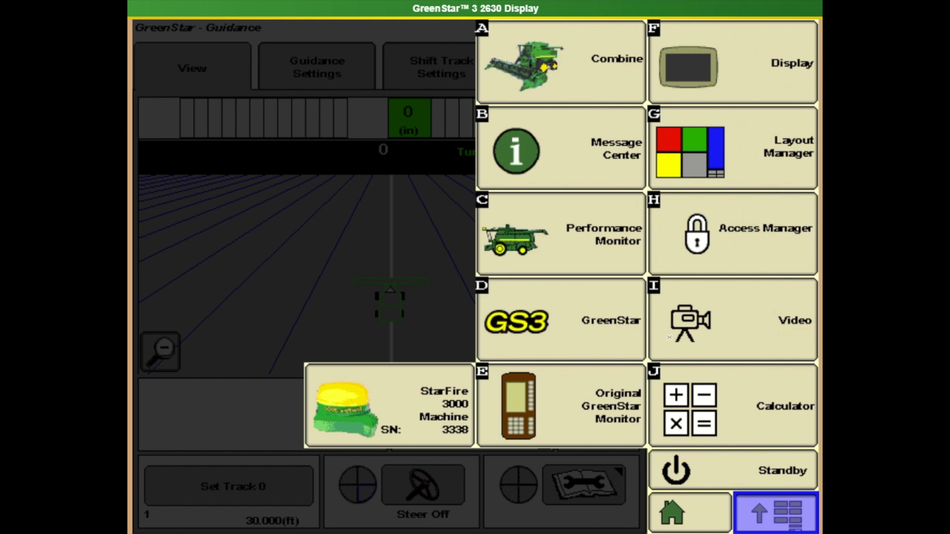
click(565, 60)
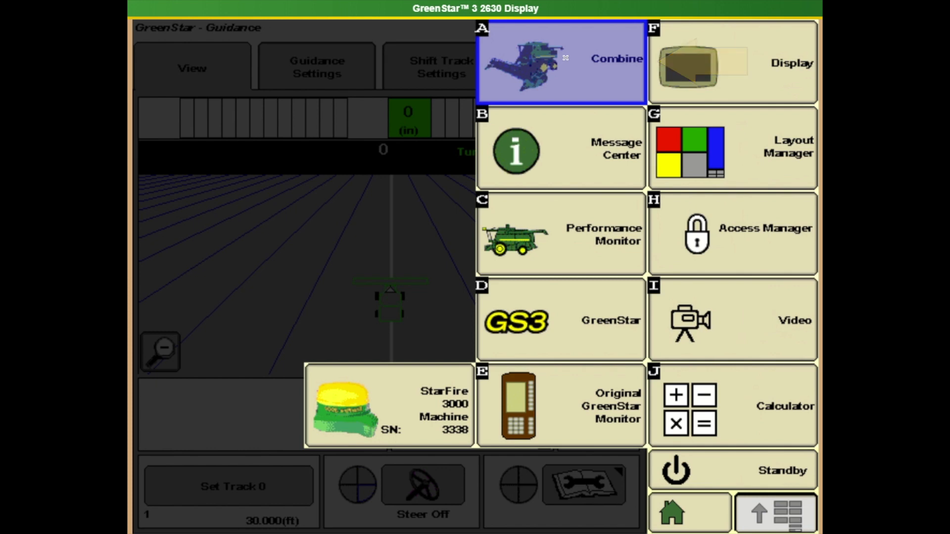
click(563, 62)
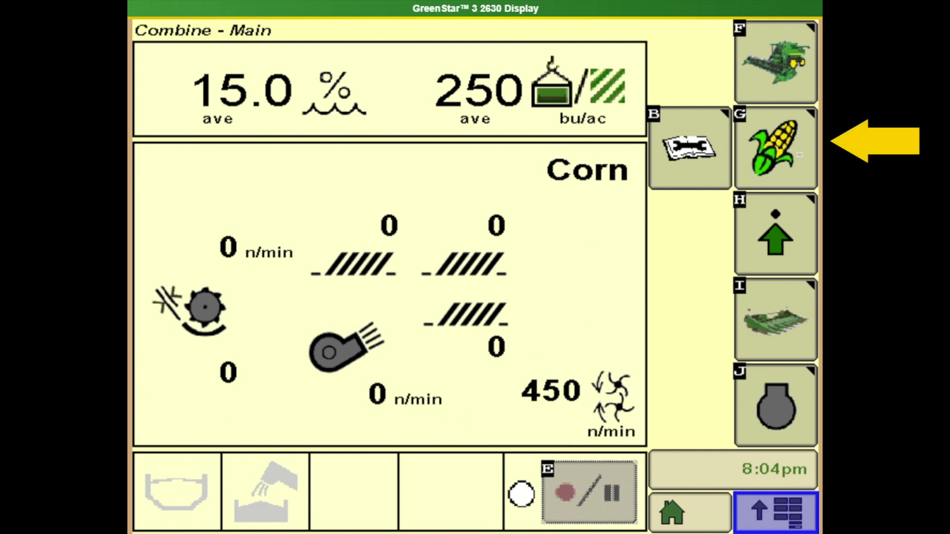
Review Harvesting Information and corn Crop Totals, then return to the Combine Main page
click(774, 148)
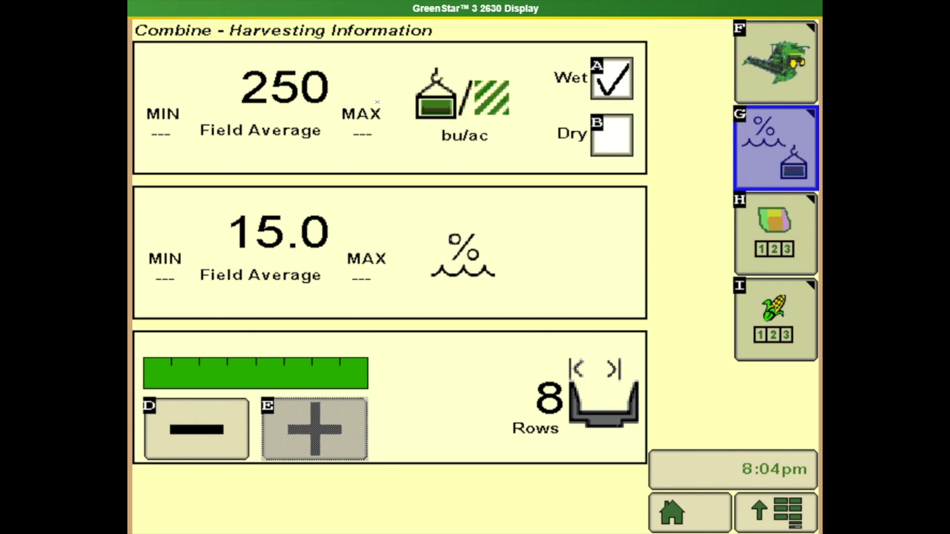
click(776, 233)
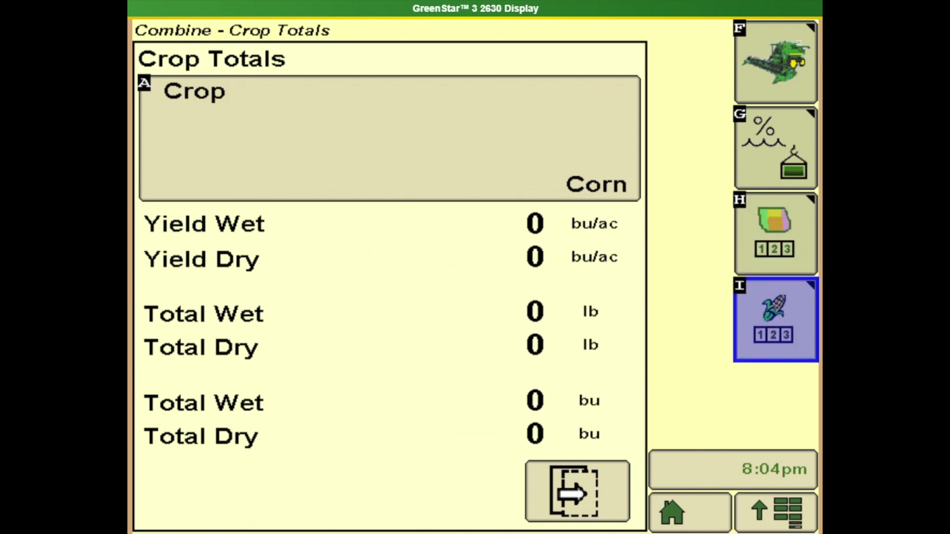
click(776, 60)
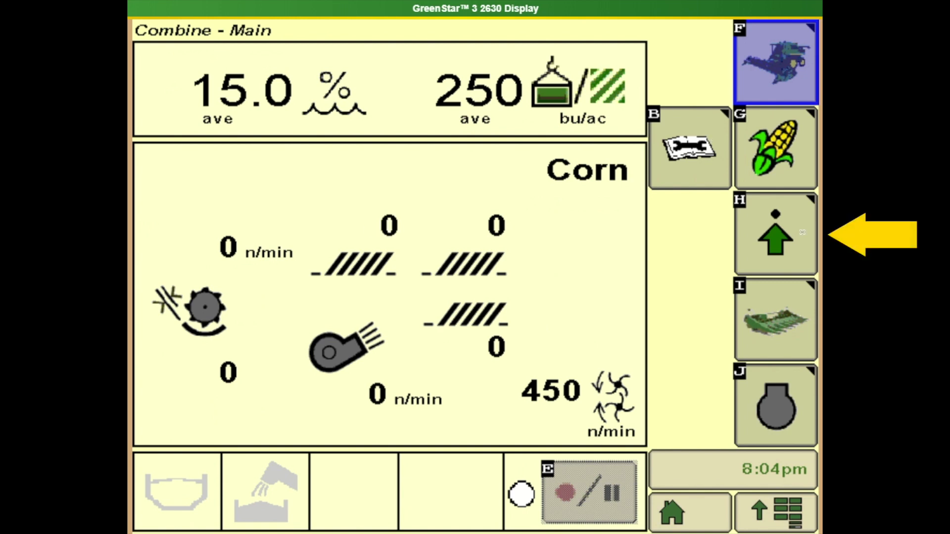
Confirm Corn as the crop with Normal threshing condition in Setup Crop
click(776, 150)
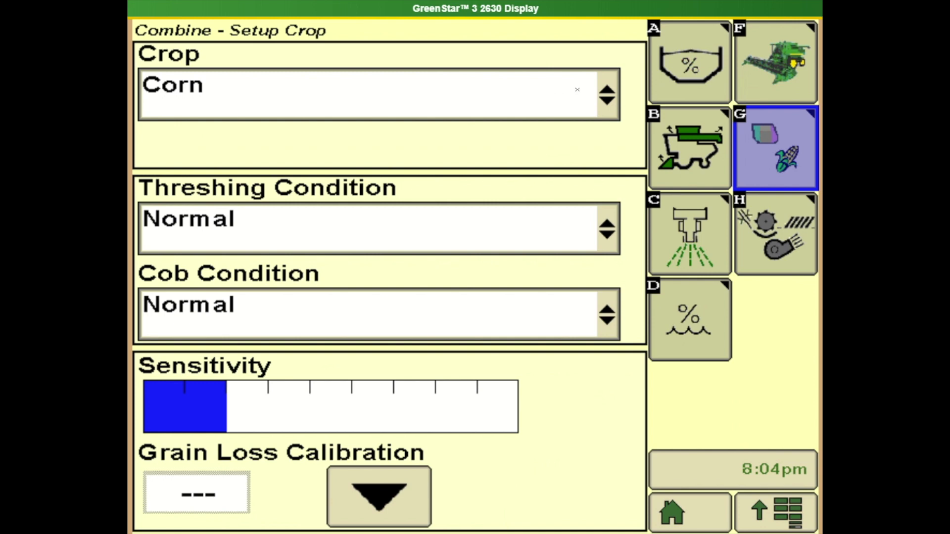
click(376, 87)
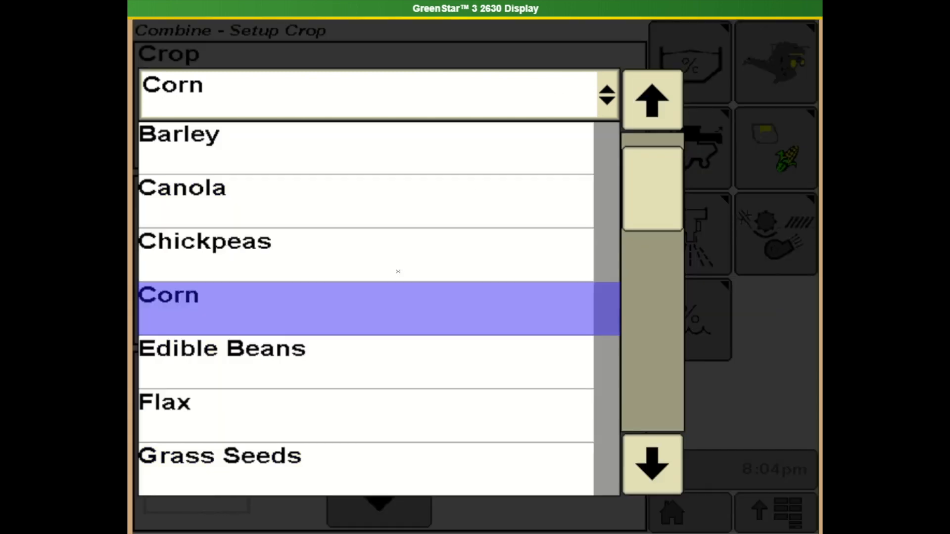
click(168, 295)
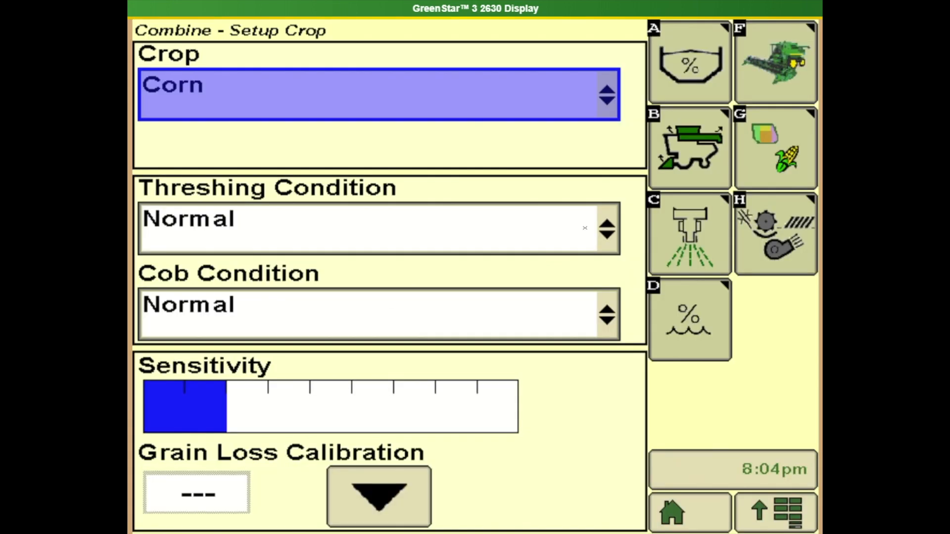
click(376, 221)
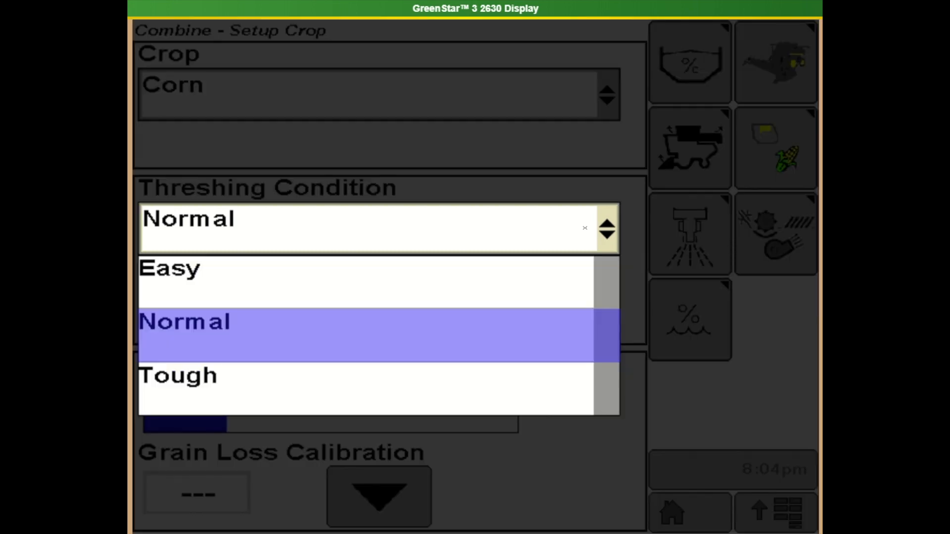
mouse_move(471, 321)
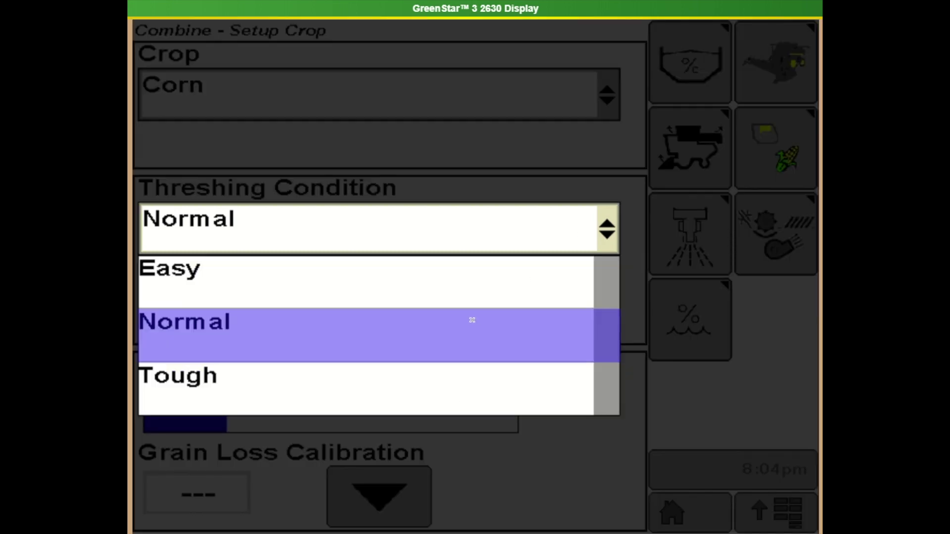
click(184, 322)
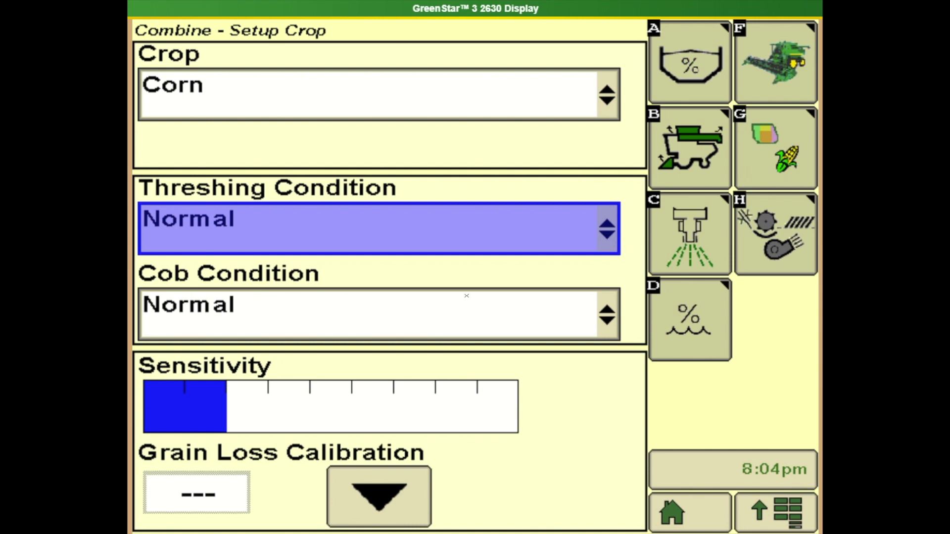
mouse_move(447, 281)
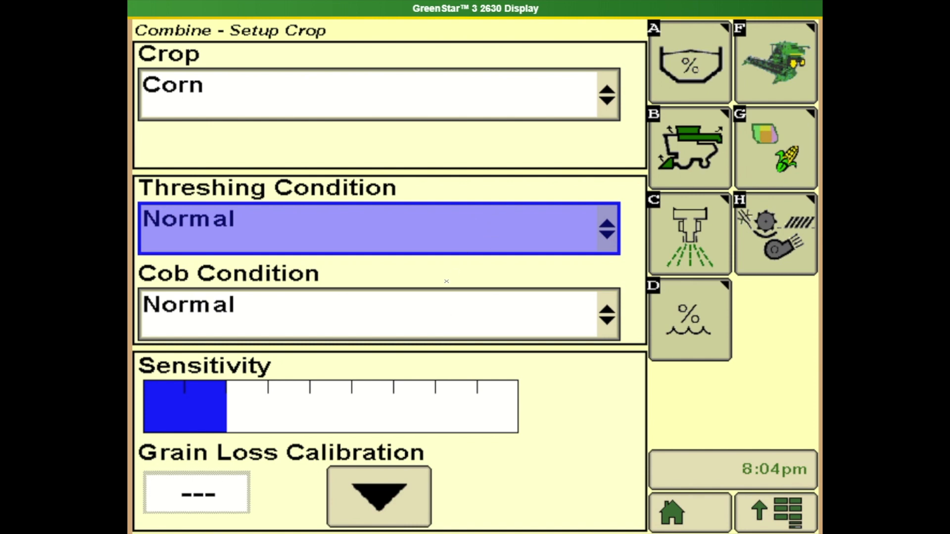
mouse_move(583, 278)
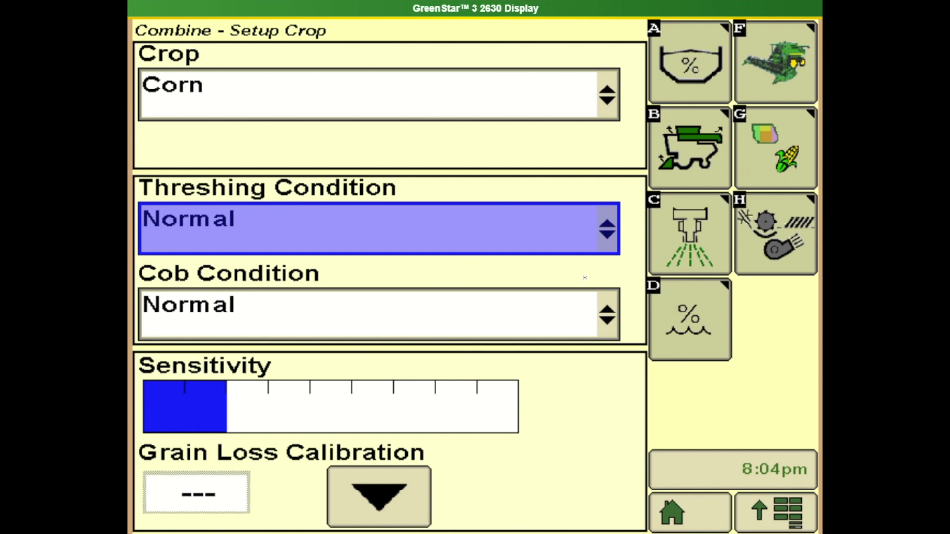
mouse_move(378, 413)
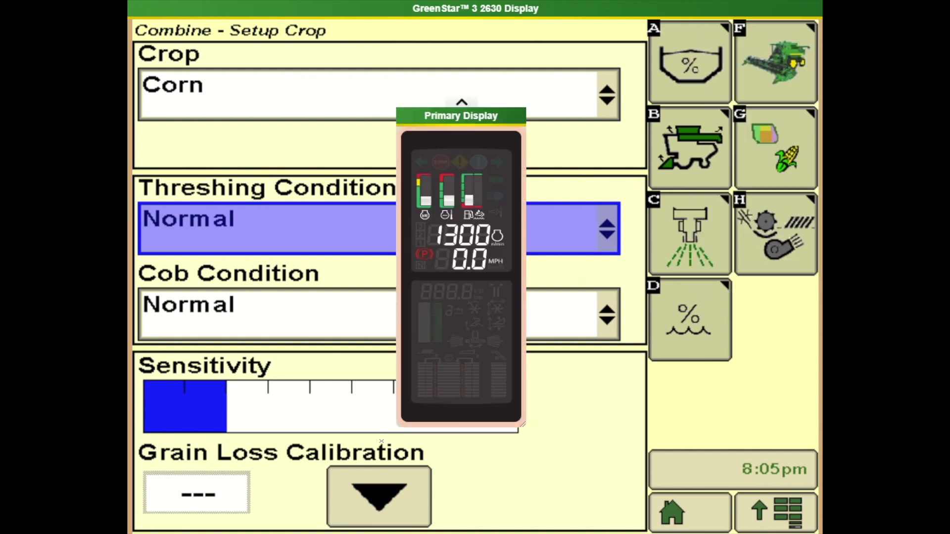
mouse_move(424, 390)
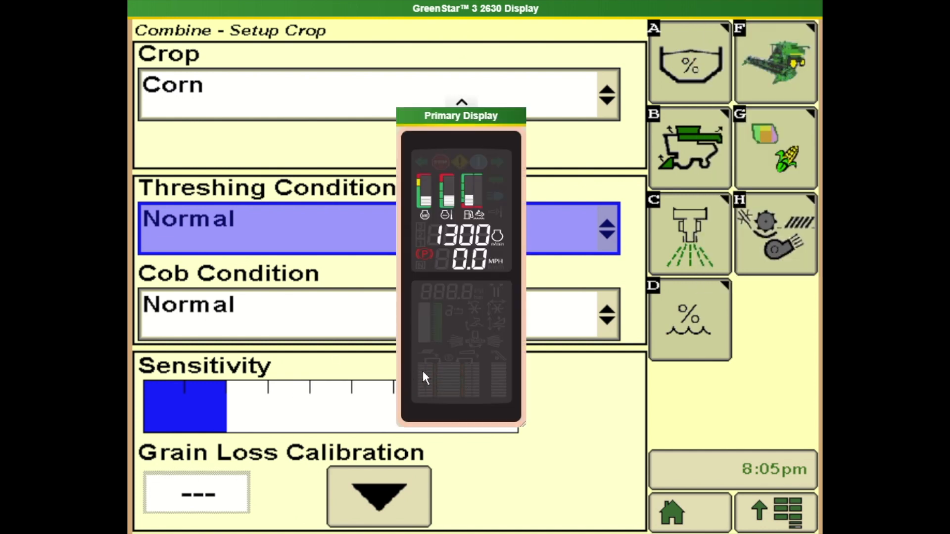
mouse_move(466, 385)
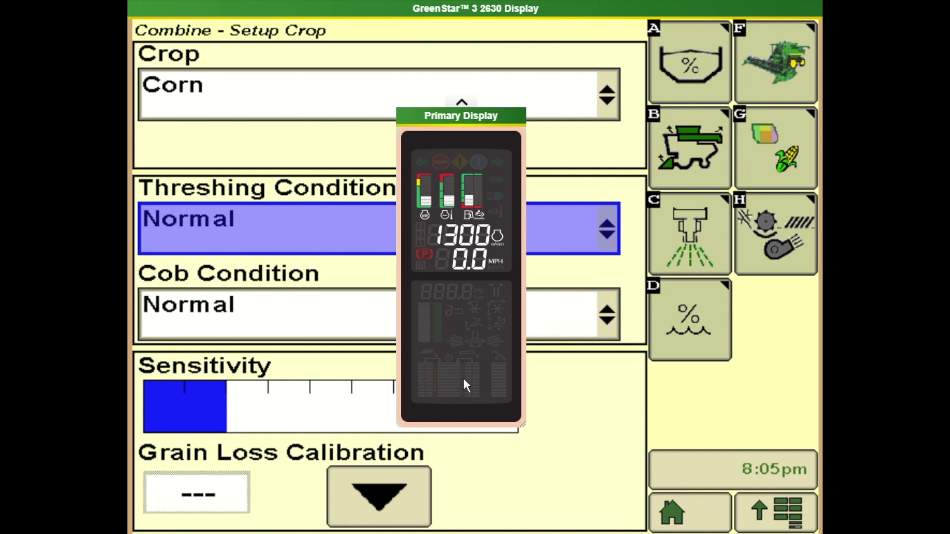
View the grain tank level setup, then the Folding Unloading Auger setup
click(689, 65)
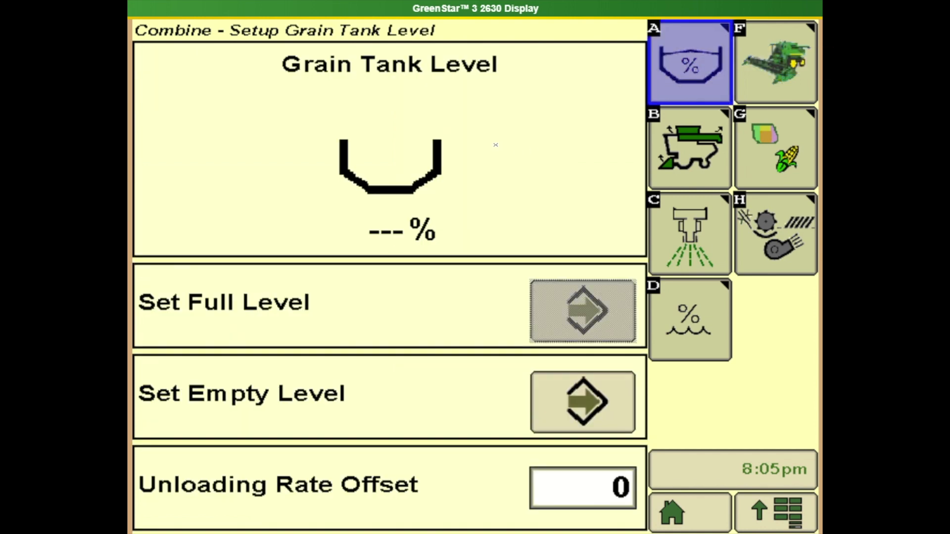
mouse_move(369, 244)
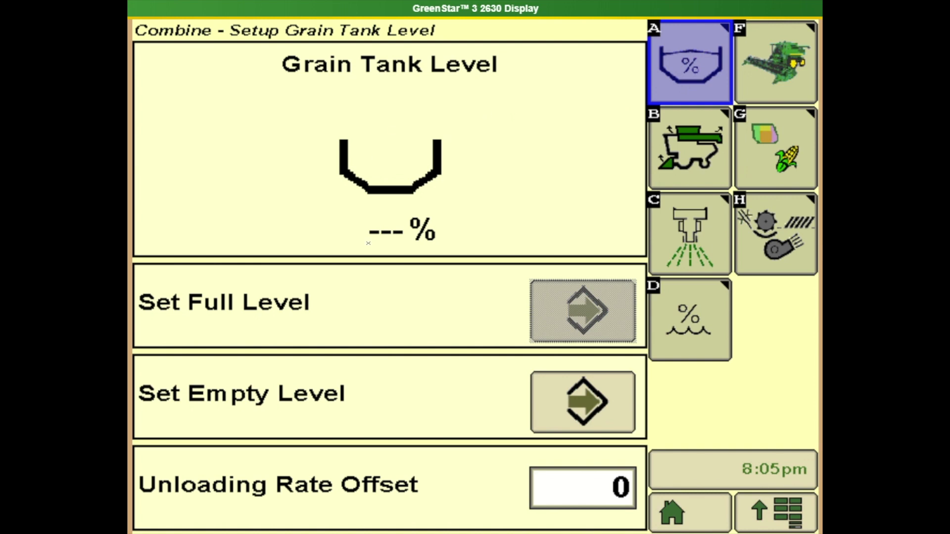
mouse_move(416, 214)
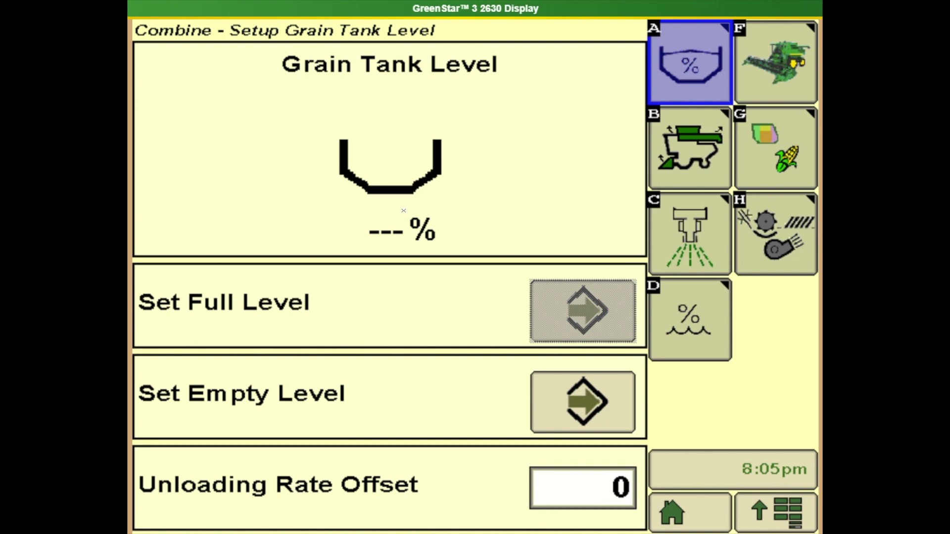
mouse_move(440, 322)
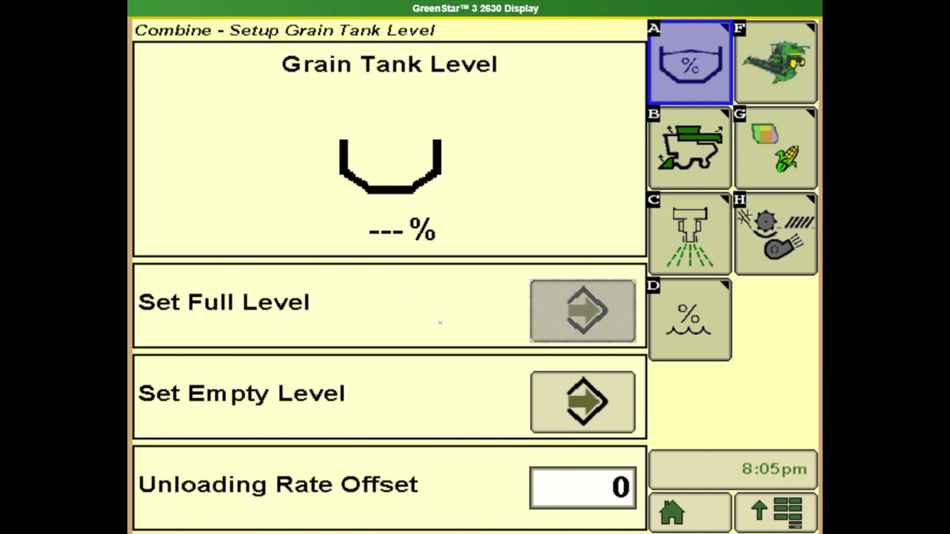
mouse_move(498, 162)
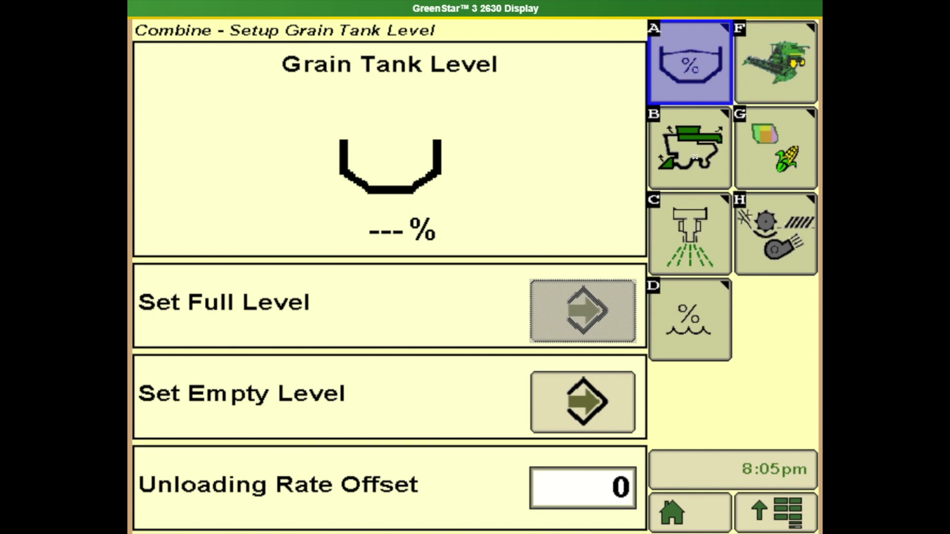
click(688, 154)
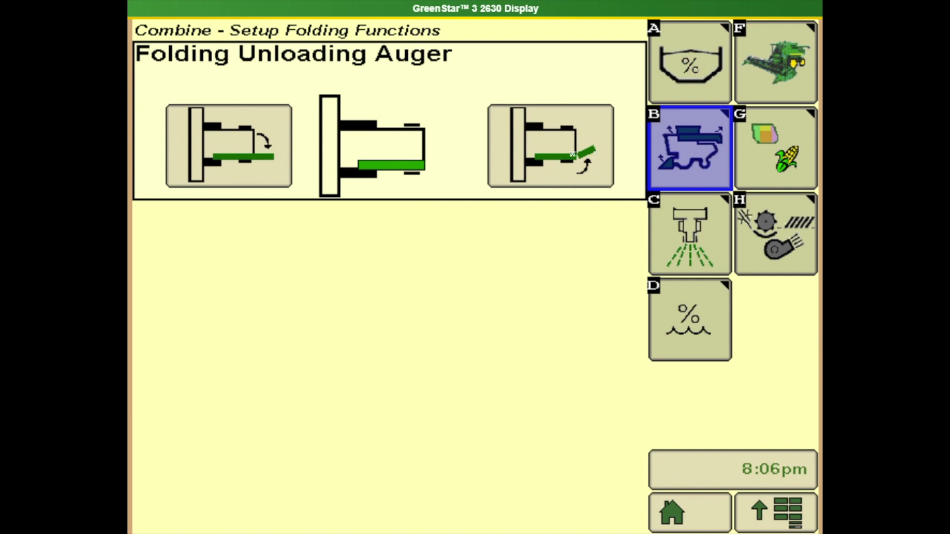
Pass through Residue Management to the Setup Moisture page with alarm limits 5–40%
click(689, 239)
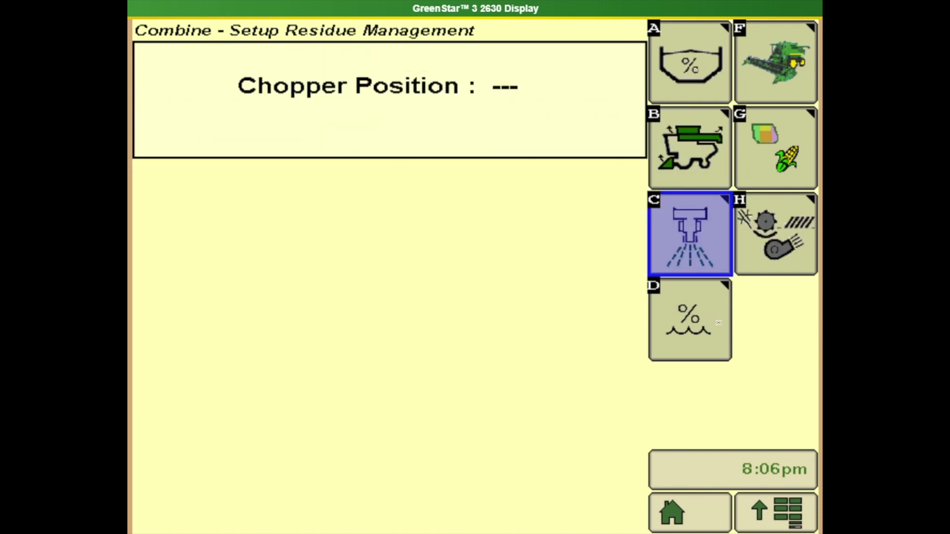
click(689, 323)
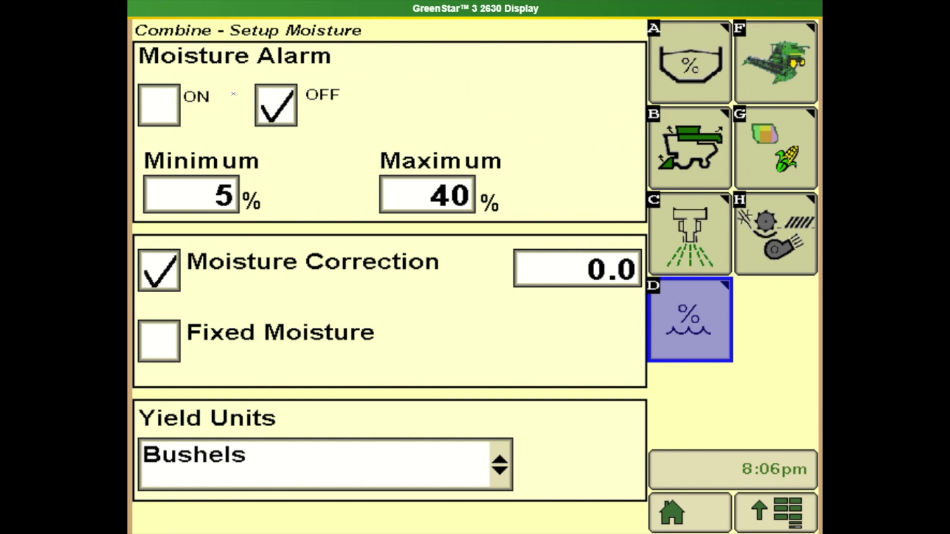
Turn the moisture alarm on and set moisture correction to -1.0
click(158, 107)
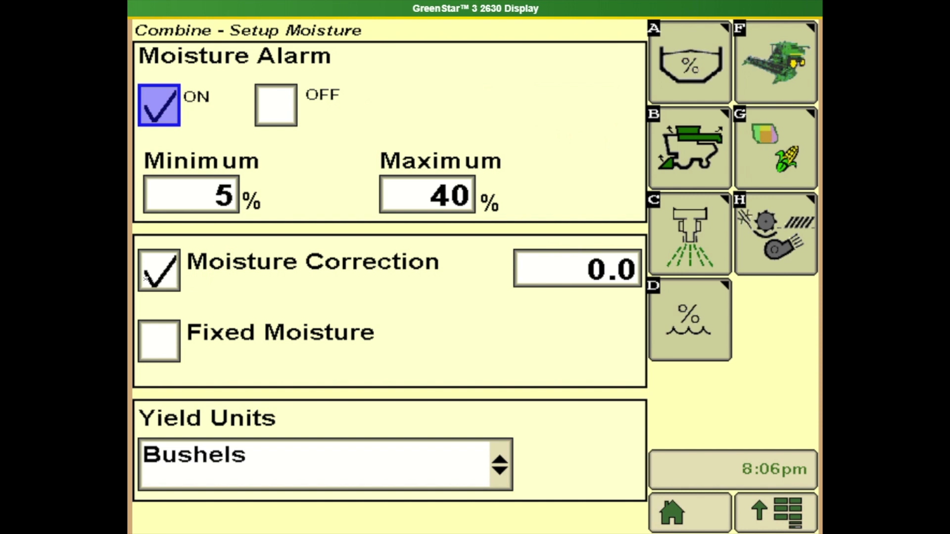
click(580, 269)
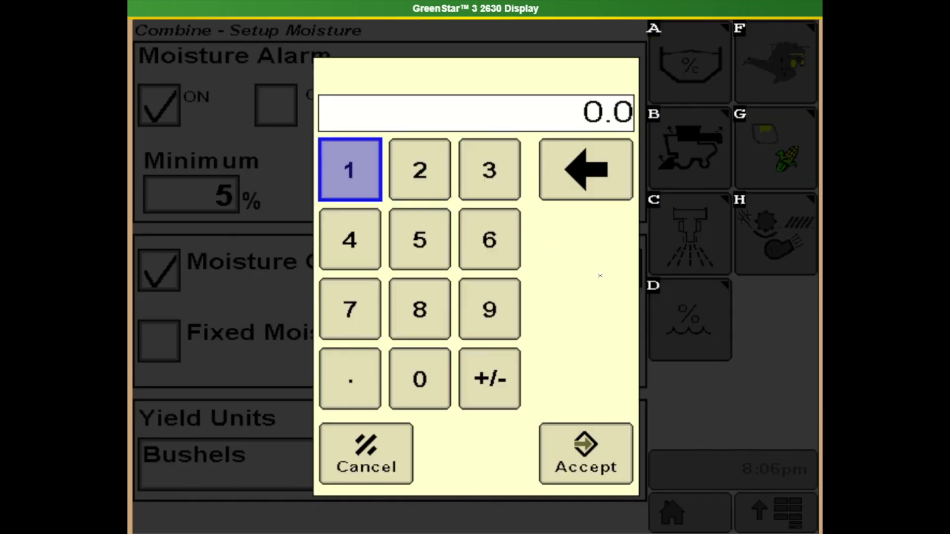
click(349, 170)
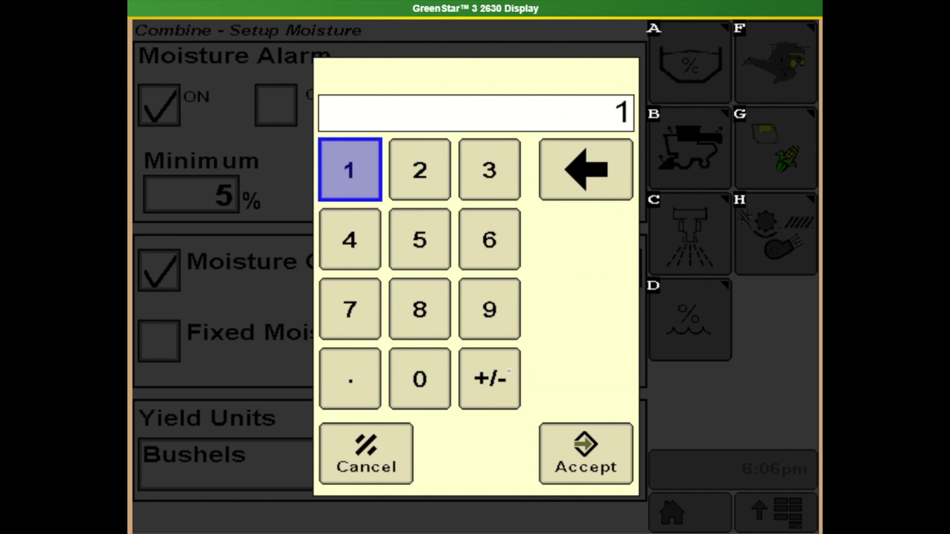
click(488, 380)
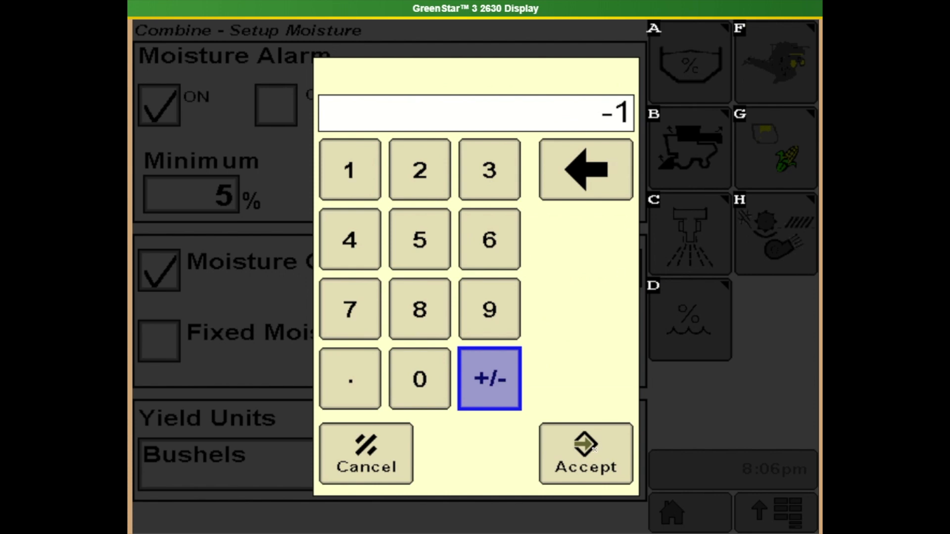
click(585, 453)
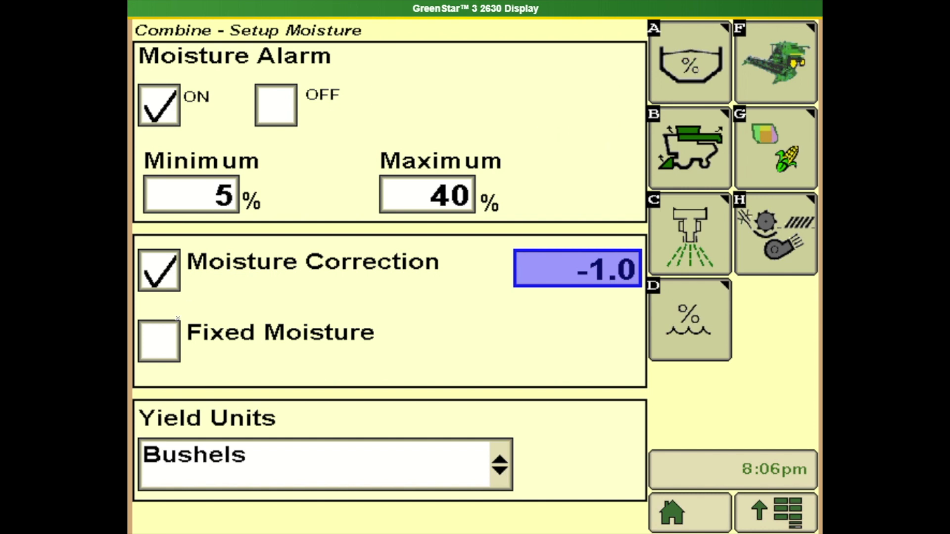
Try Fixed Moisture, then keep Moisture Correction selected for corn
click(158, 342)
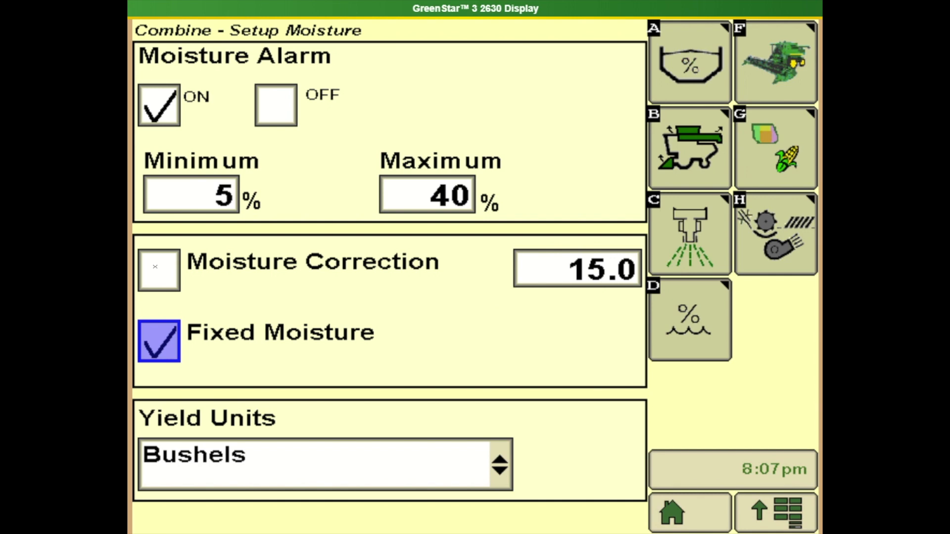
click(158, 269)
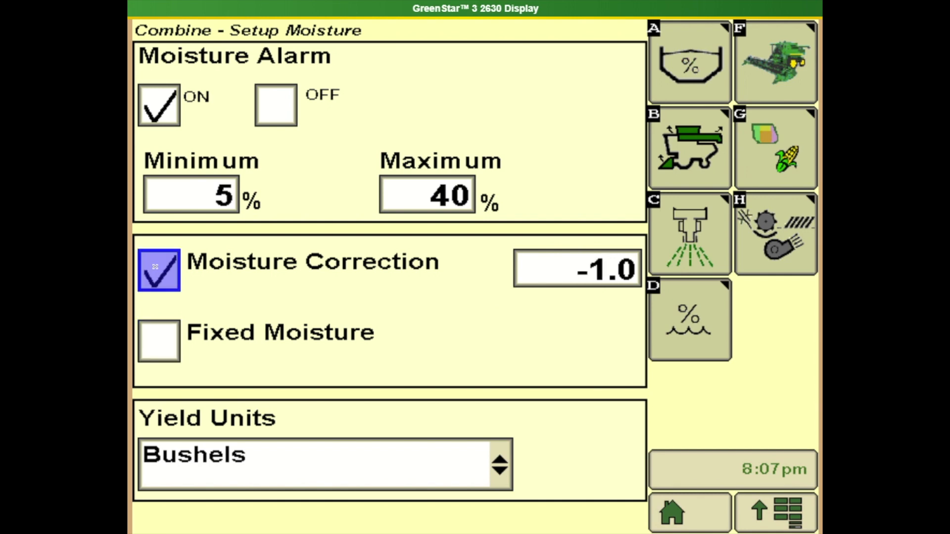
click(776, 239)
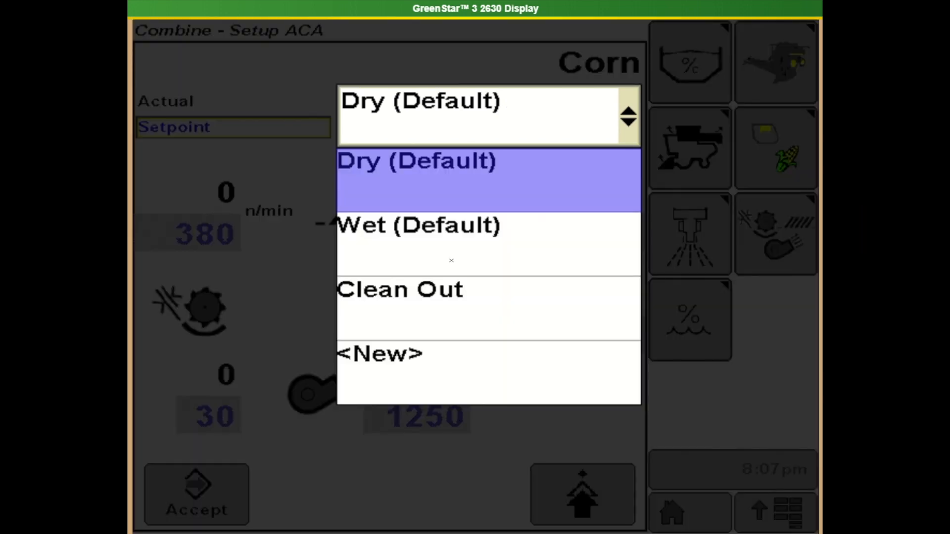
Review the ACA presets and keep Dry (Default) for corn with setpoints 380, 30 and 1250
click(380, 353)
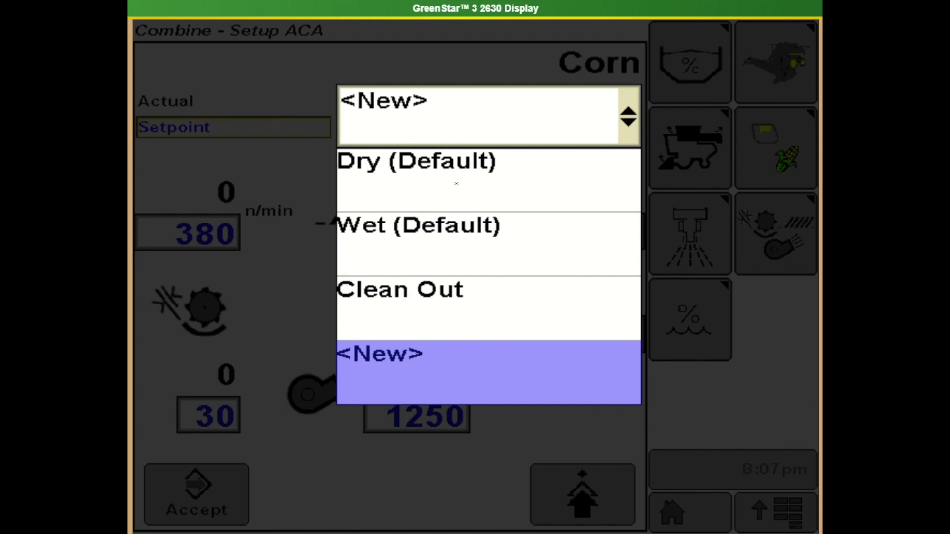
click(416, 160)
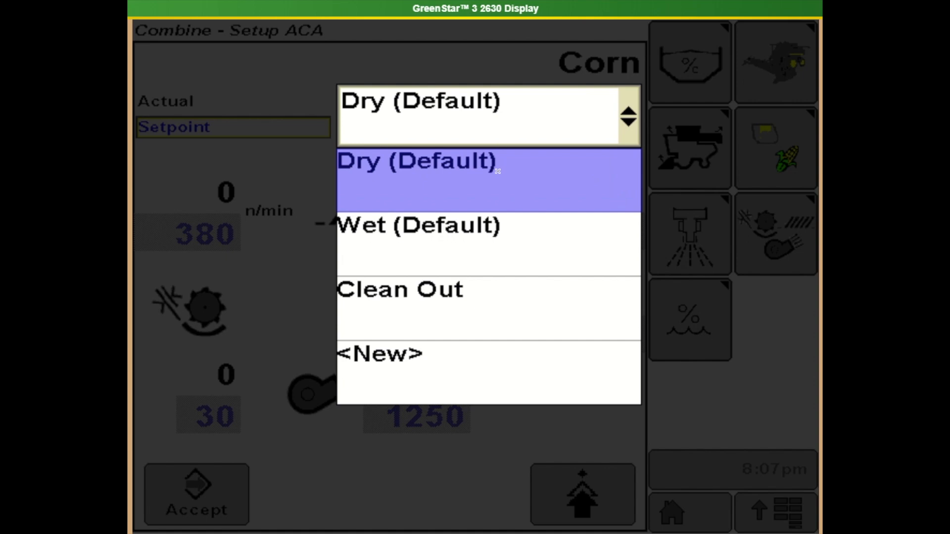
click(420, 176)
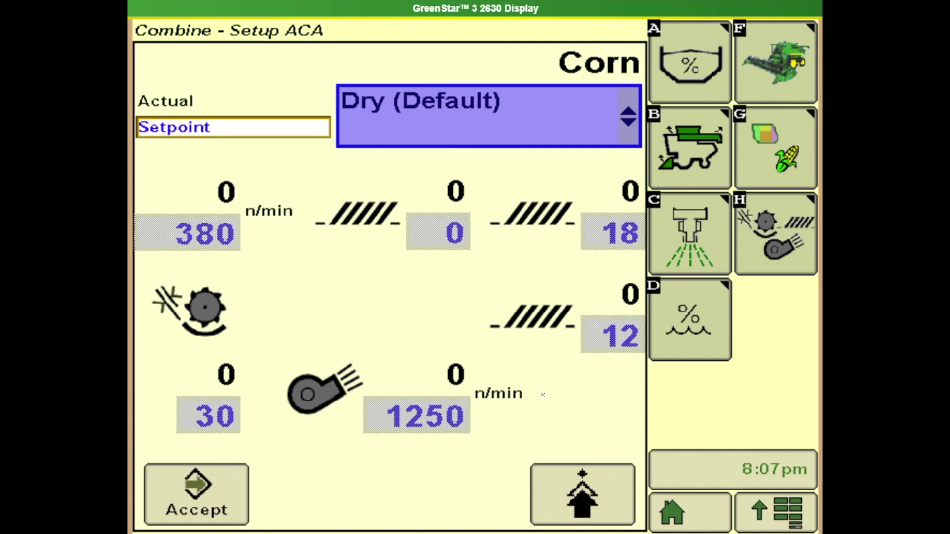
click(581, 497)
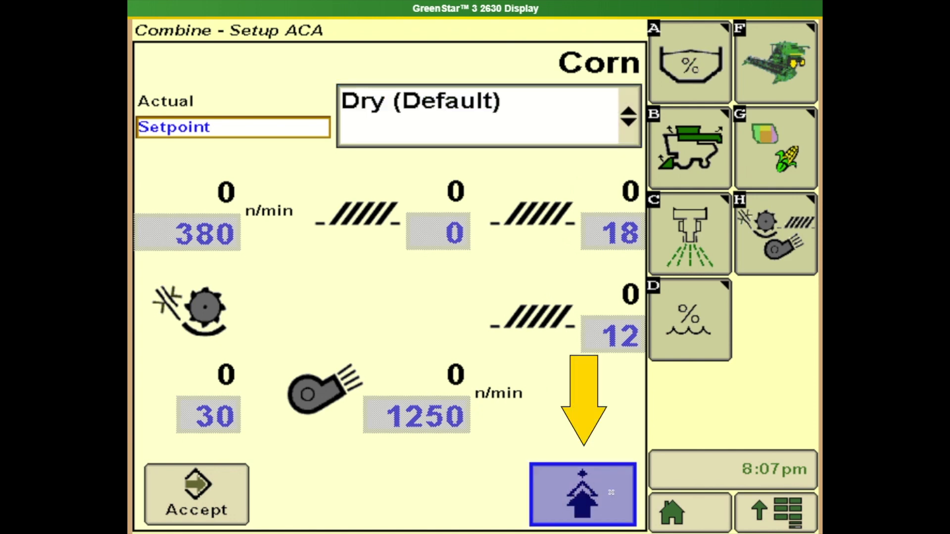
Verify the machine configuration settings, then return to Setup Crop for Corn
click(581, 496)
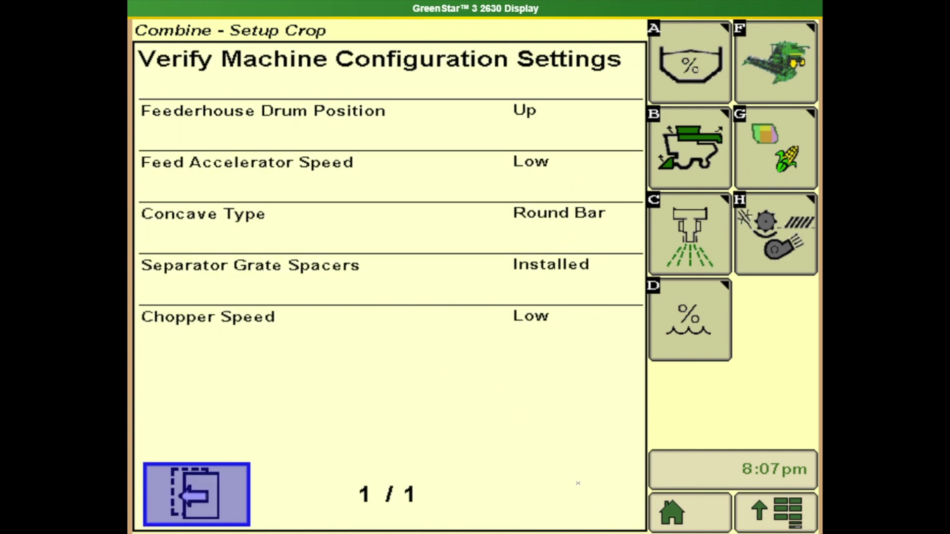
mouse_move(384, 152)
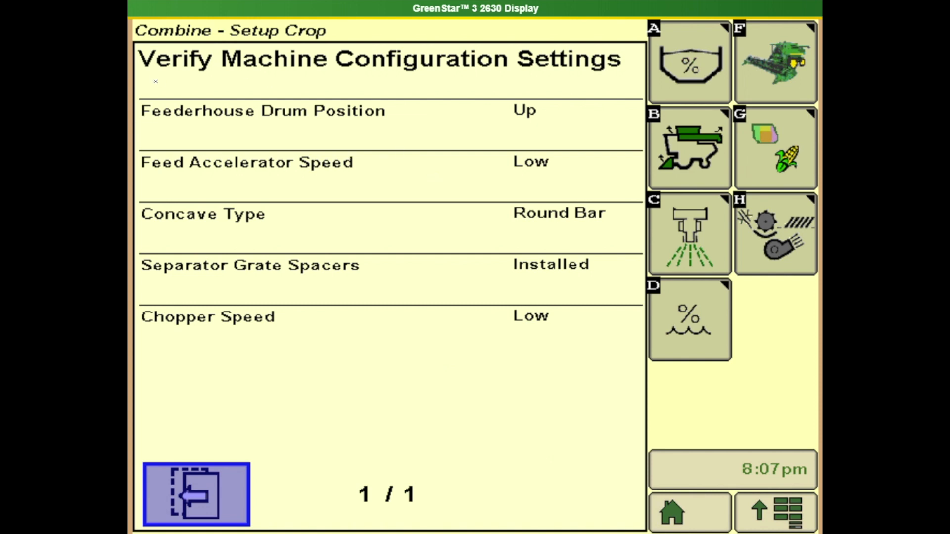
mouse_move(201, 83)
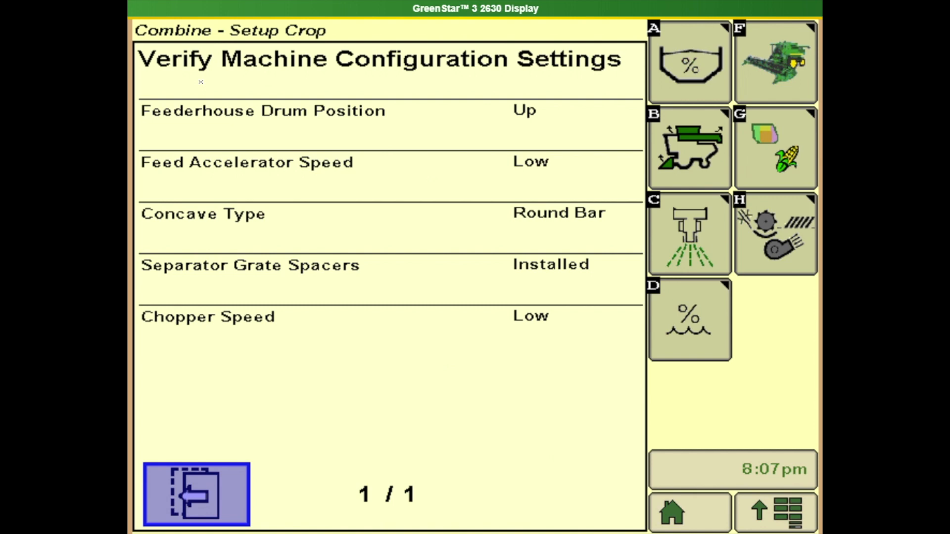
mouse_move(182, 443)
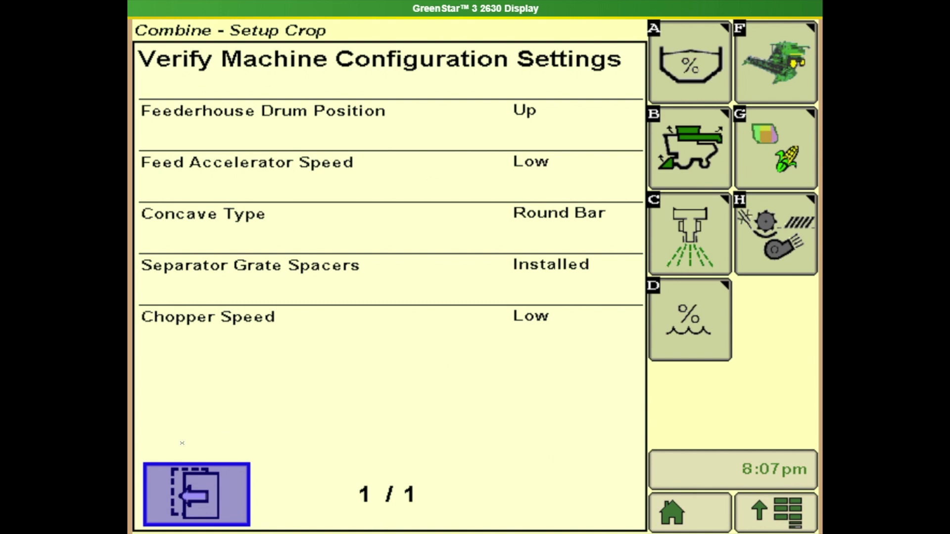
mouse_move(252, 376)
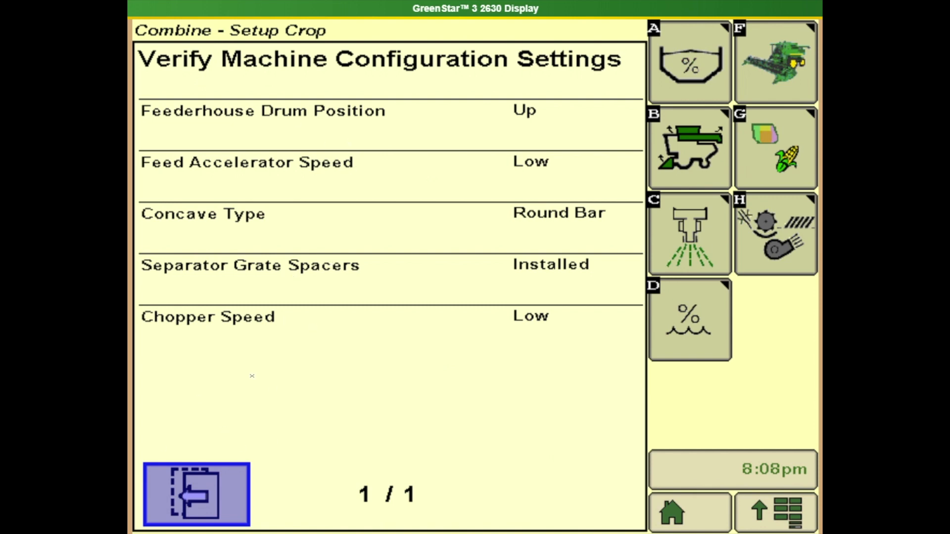
mouse_move(459, 402)
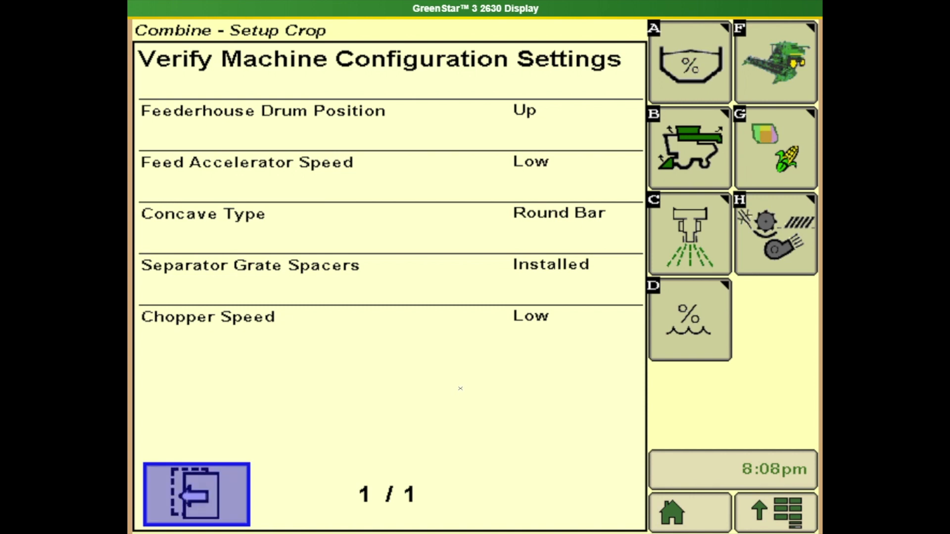
click(776, 148)
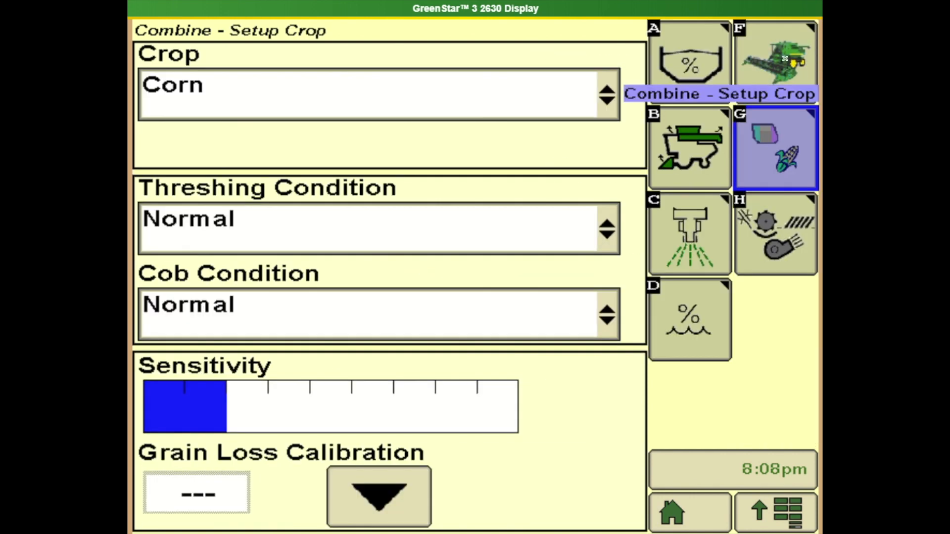
Review Header Setup for the 8-row, 30-in row crop head, then go to AHC
click(776, 57)
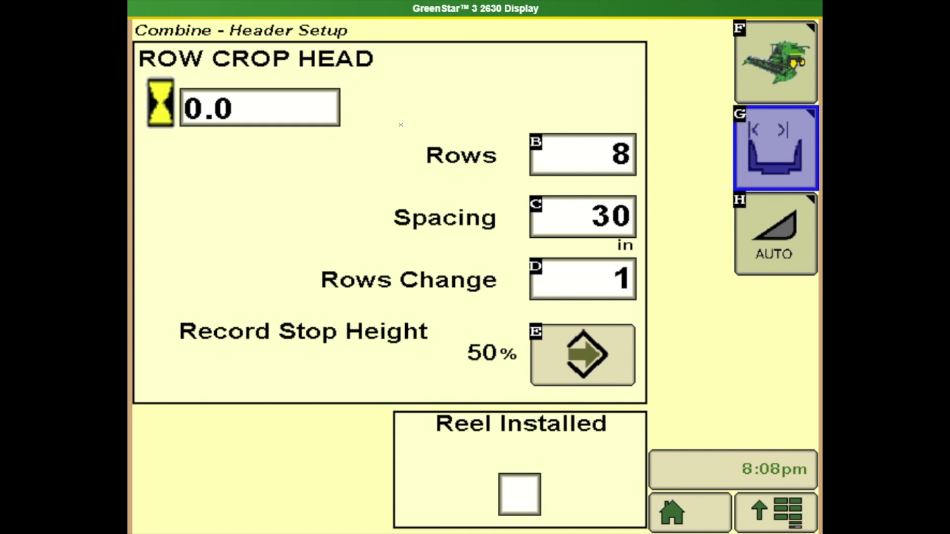
mouse_move(496, 93)
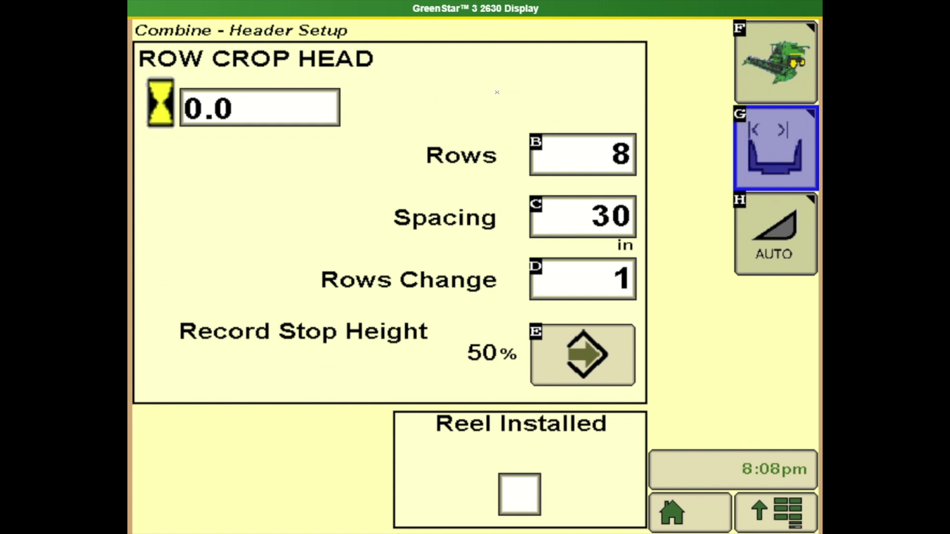
mouse_move(376, 132)
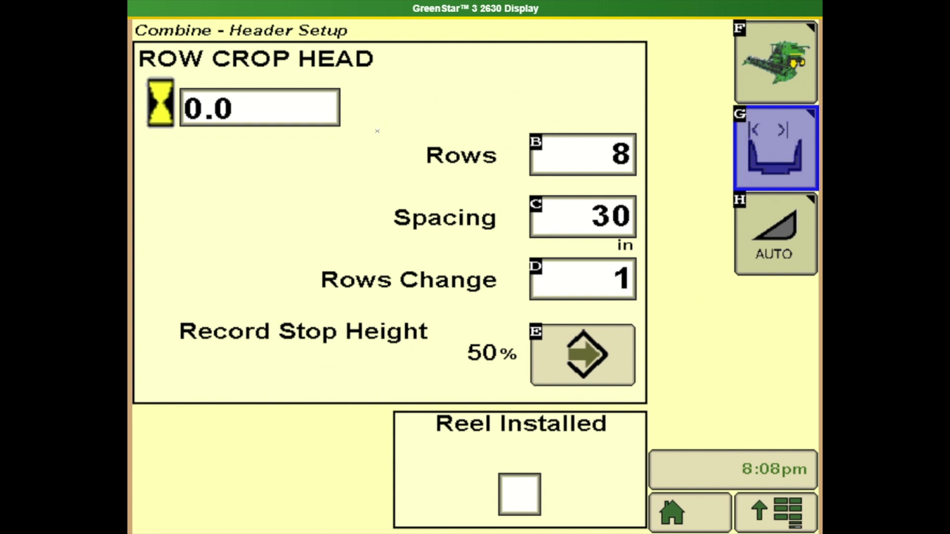
mouse_move(380, 131)
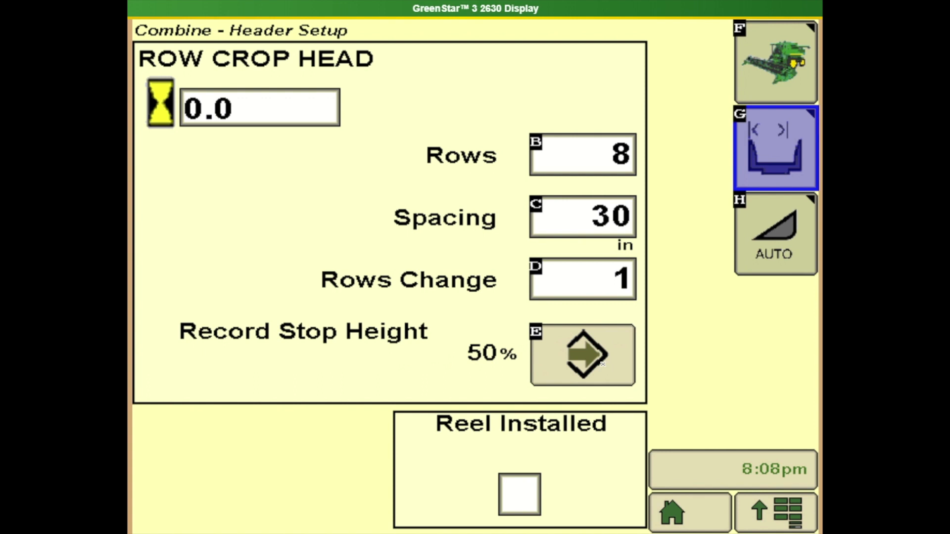
click(776, 234)
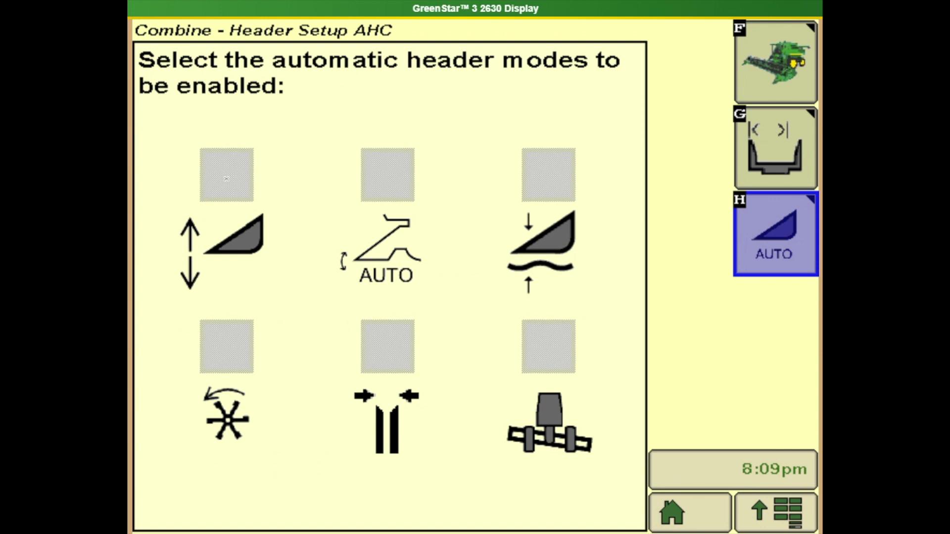
mouse_move(538, 384)
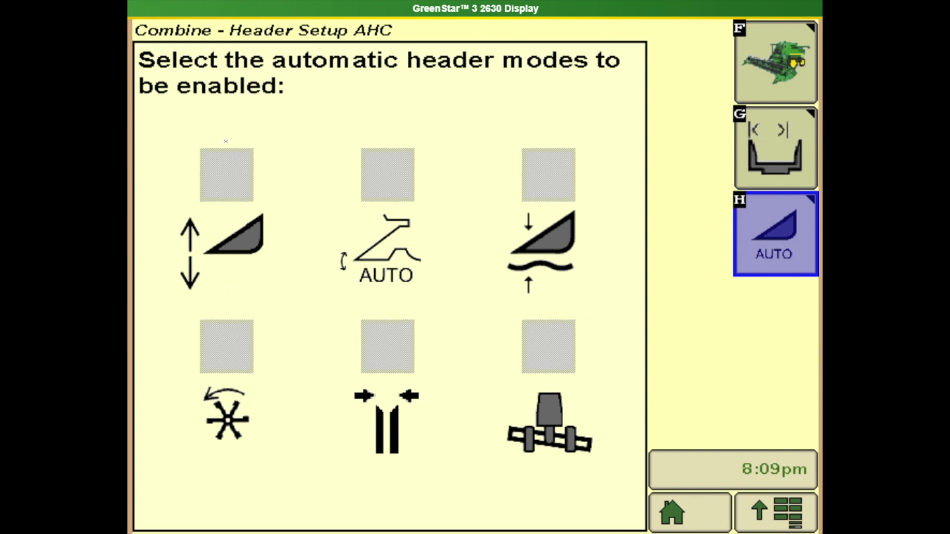
mouse_move(440, 143)
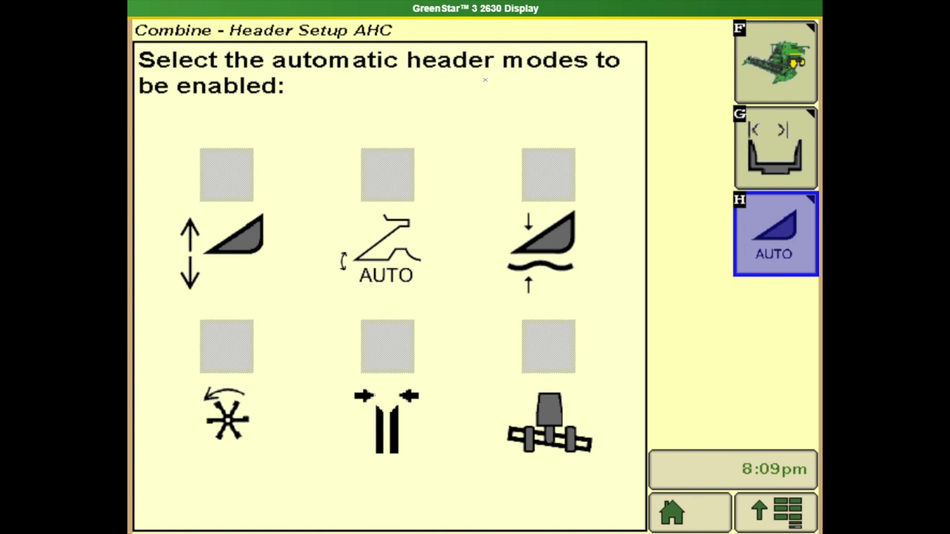
mouse_move(614, 292)
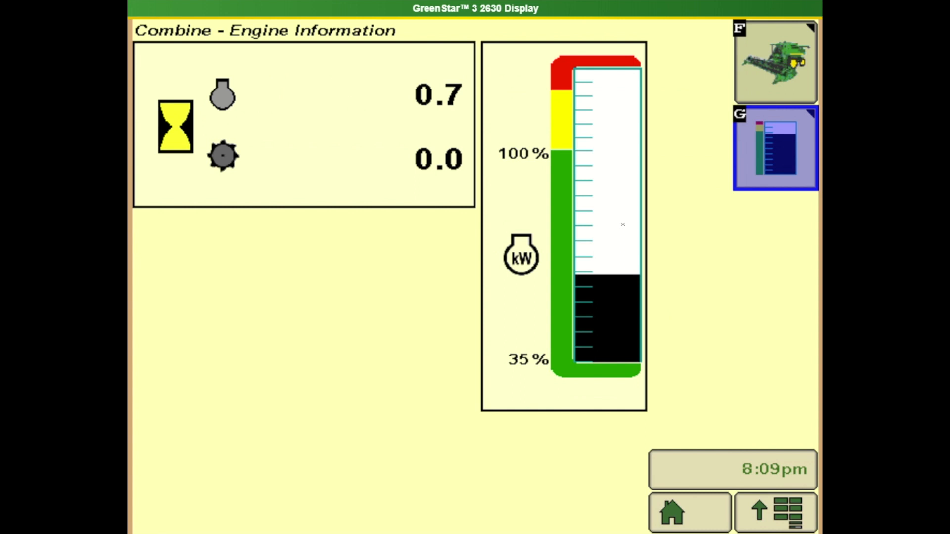
mouse_move(578, 301)
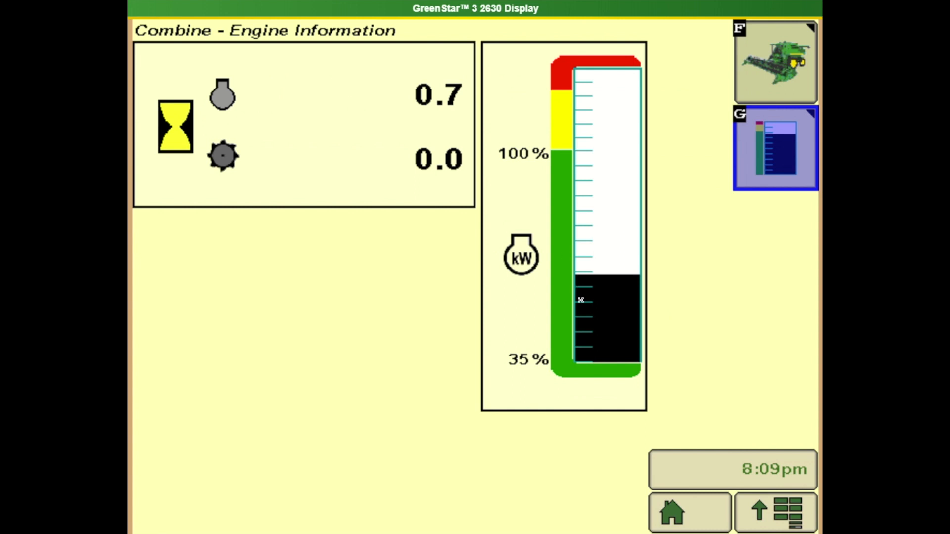
mouse_move(561, 277)
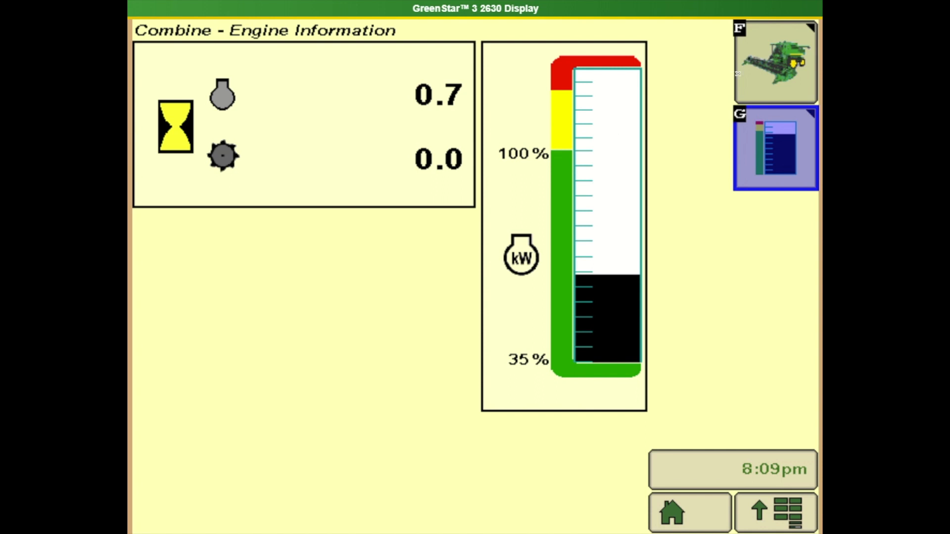
Return from Engine Information to Combine Main showing 14.0% moisture and 250 bu/ac
click(776, 59)
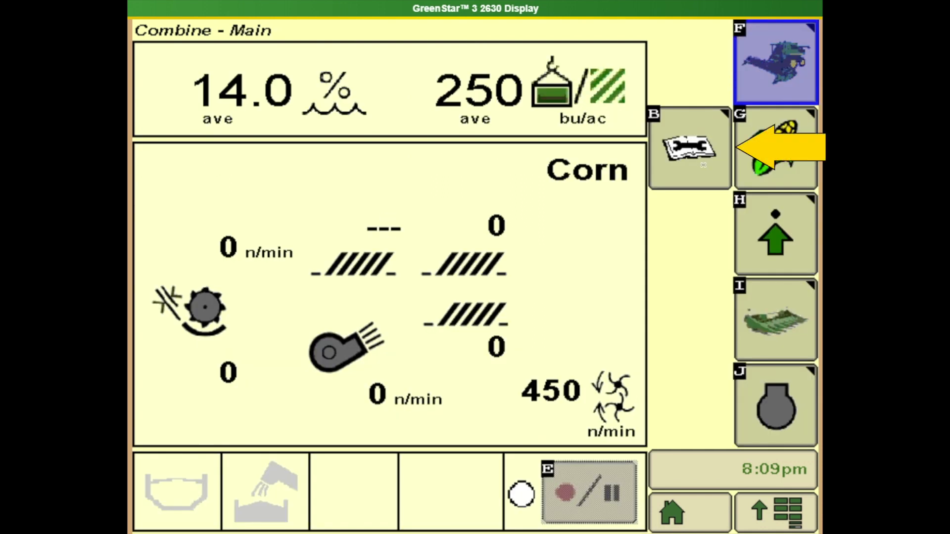
Go to the Combine Calibration page and start the list at Amber Flasher
click(774, 148)
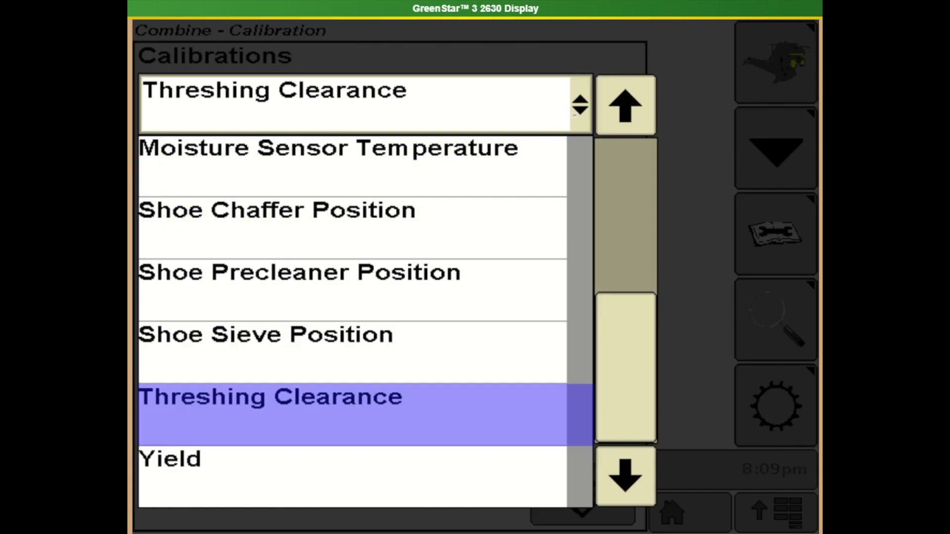
click(626, 104)
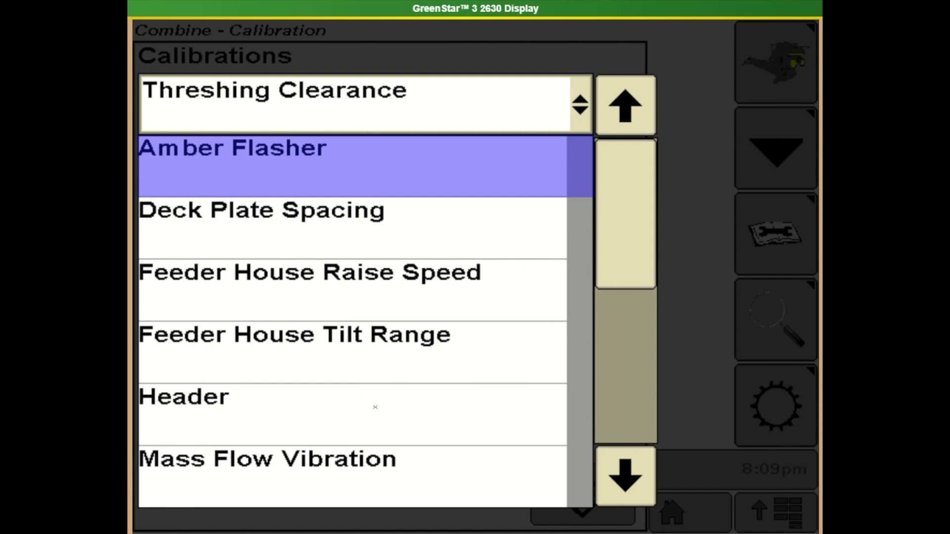
mouse_move(308, 431)
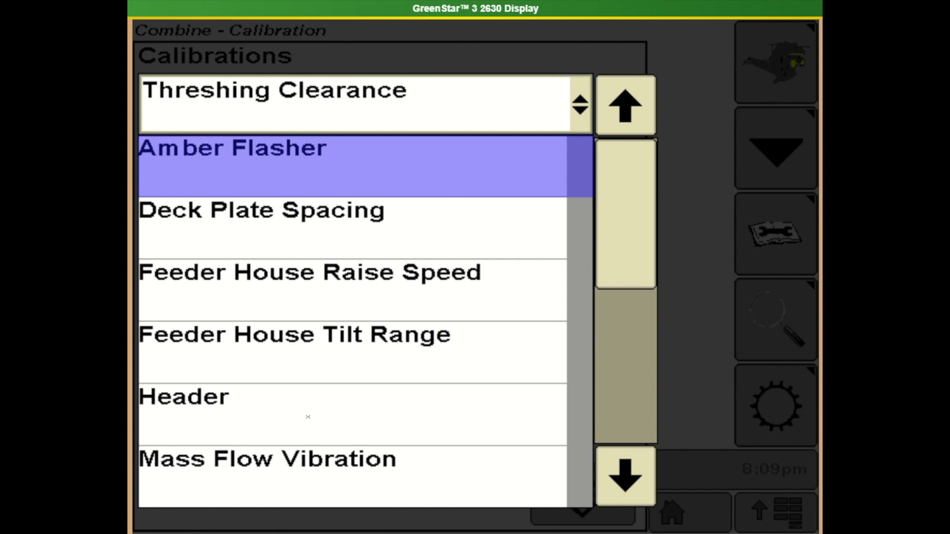
mouse_move(272, 402)
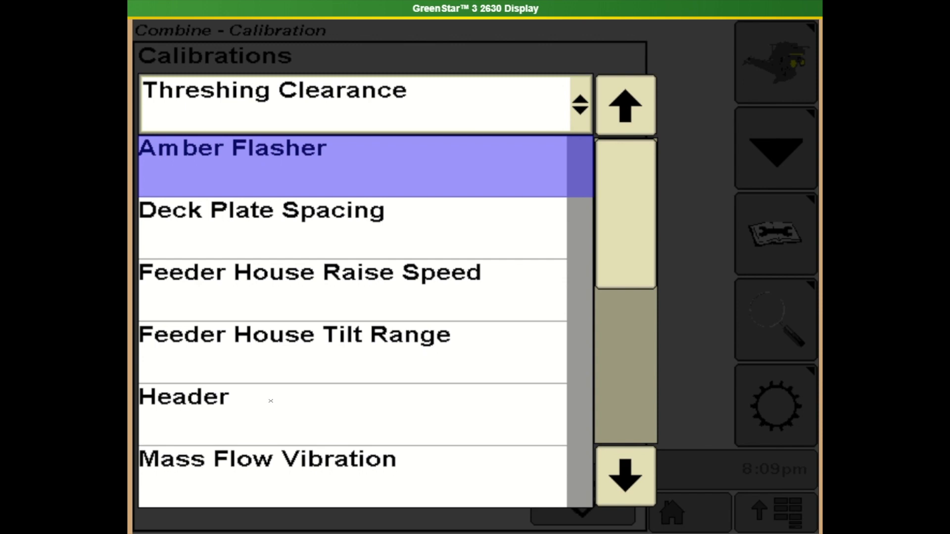
mouse_move(266, 476)
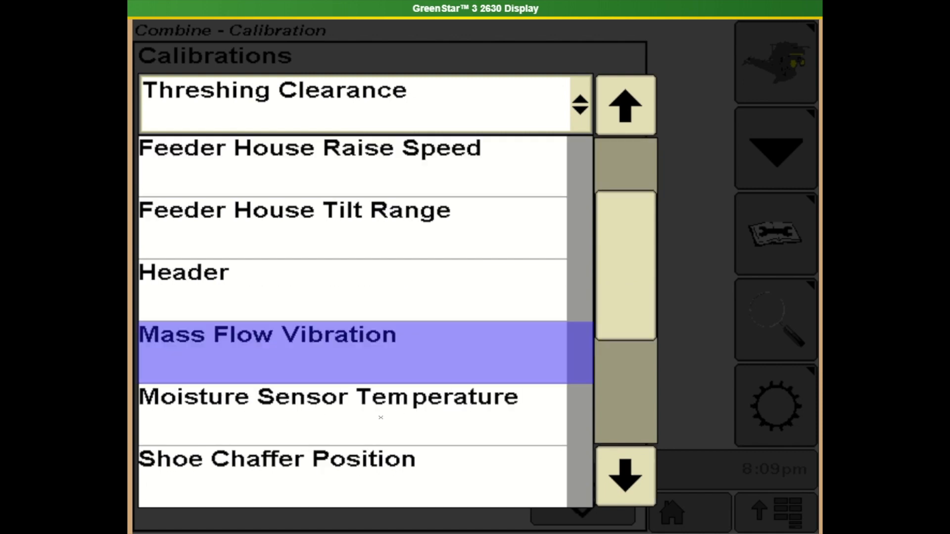
mouse_move(358, 423)
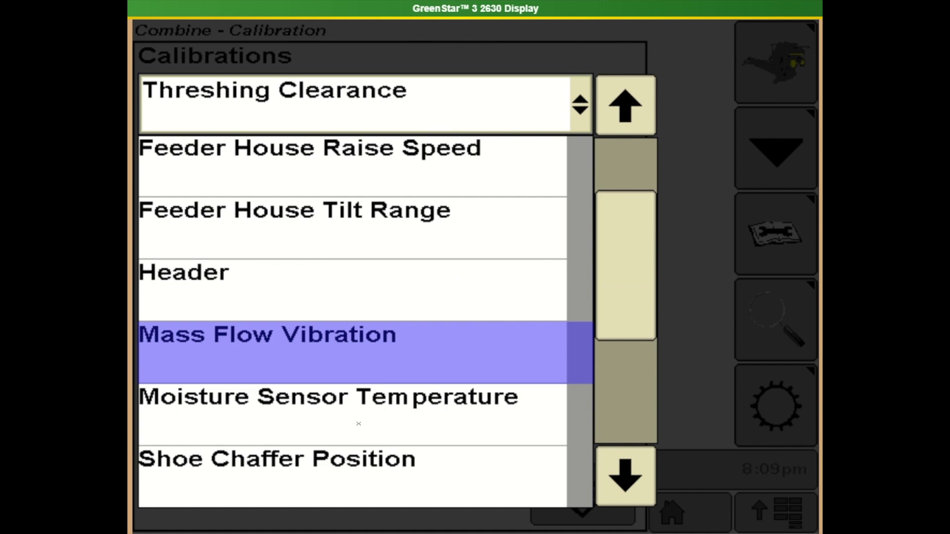
mouse_move(346, 404)
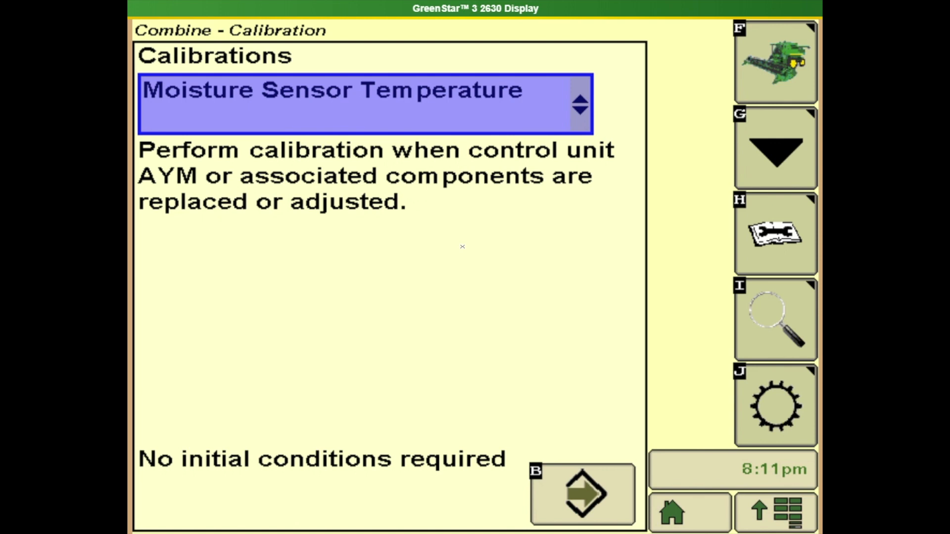
mouse_move(572, 164)
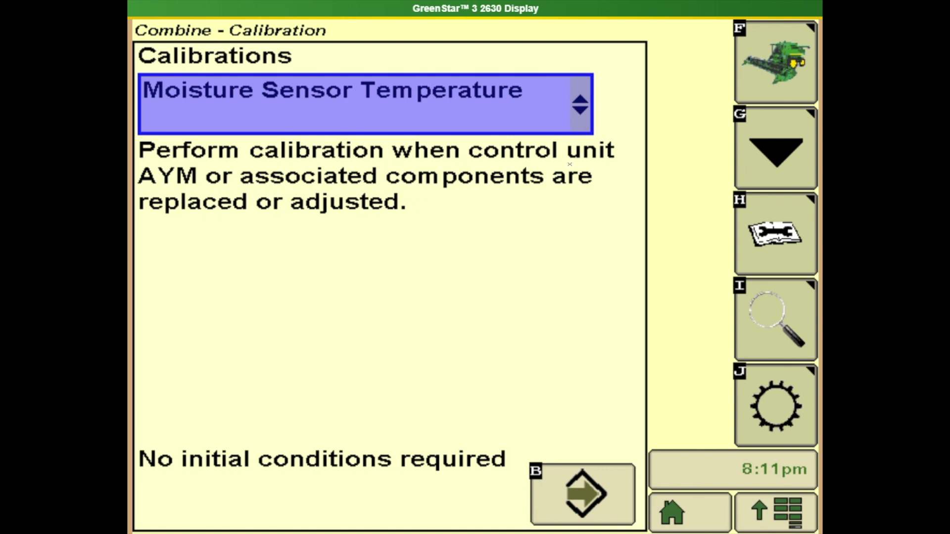
mouse_move(535, 441)
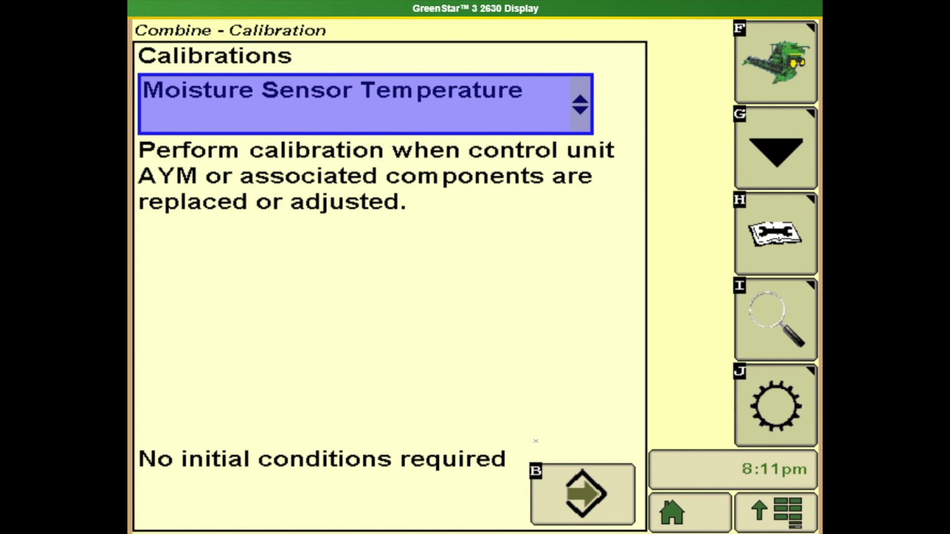
mouse_move(589, 218)
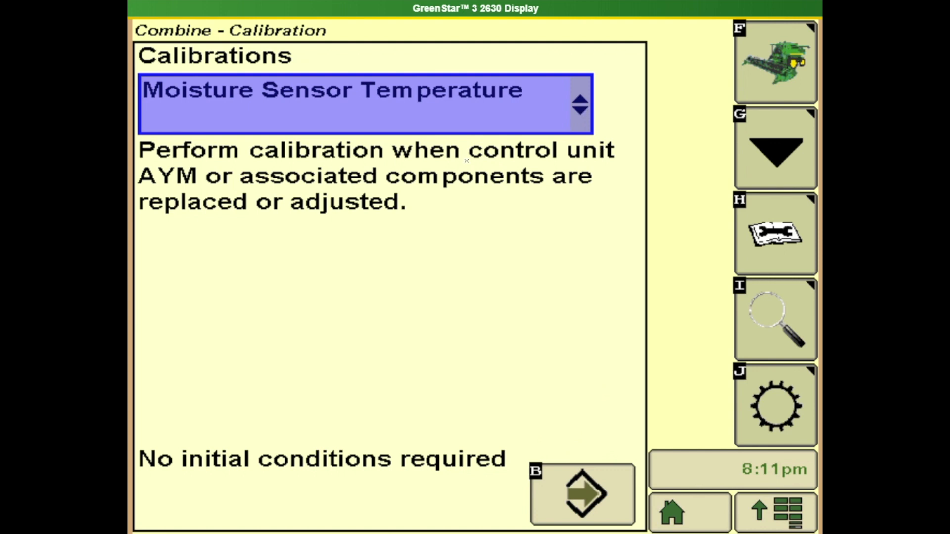
mouse_move(404, 415)
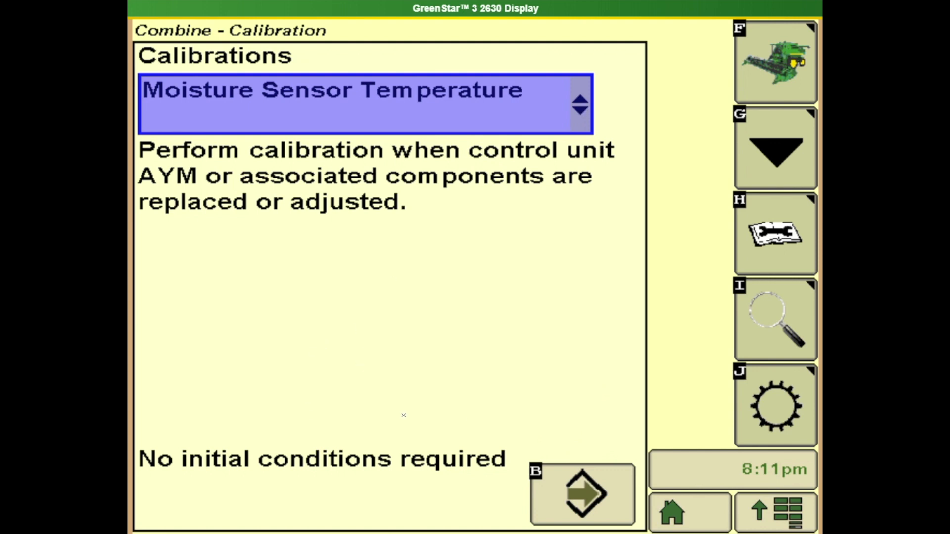
mouse_move(507, 397)
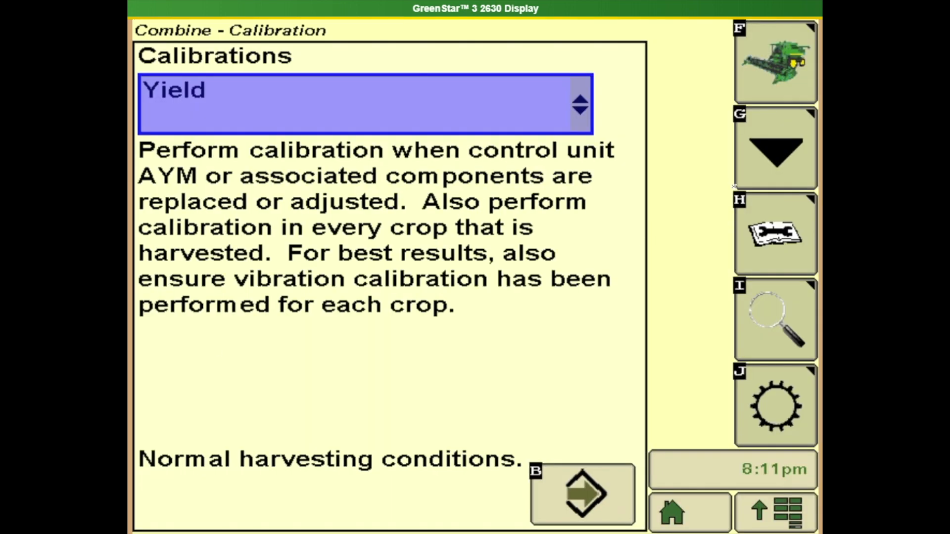
Go from the Yield calibration description to the Diagnostic Readings page at AHC Resume
click(774, 240)
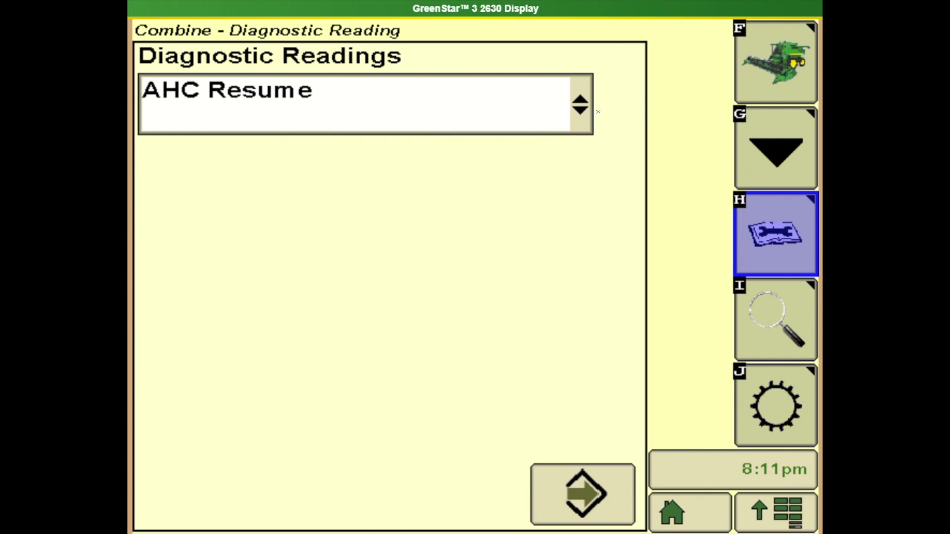
Browse the Diagnostic Readings list from Active Yield to Threshing Clearance and back
click(360, 91)
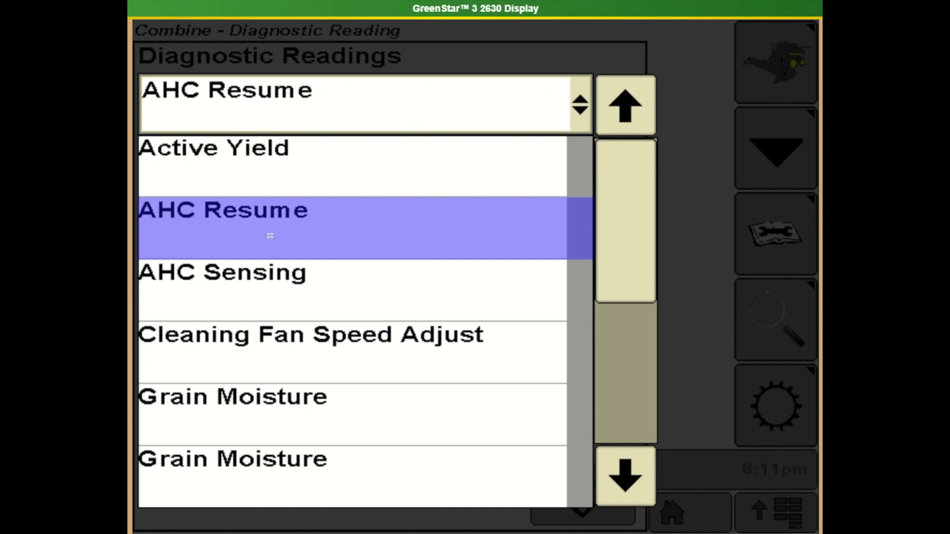
mouse_move(170, 229)
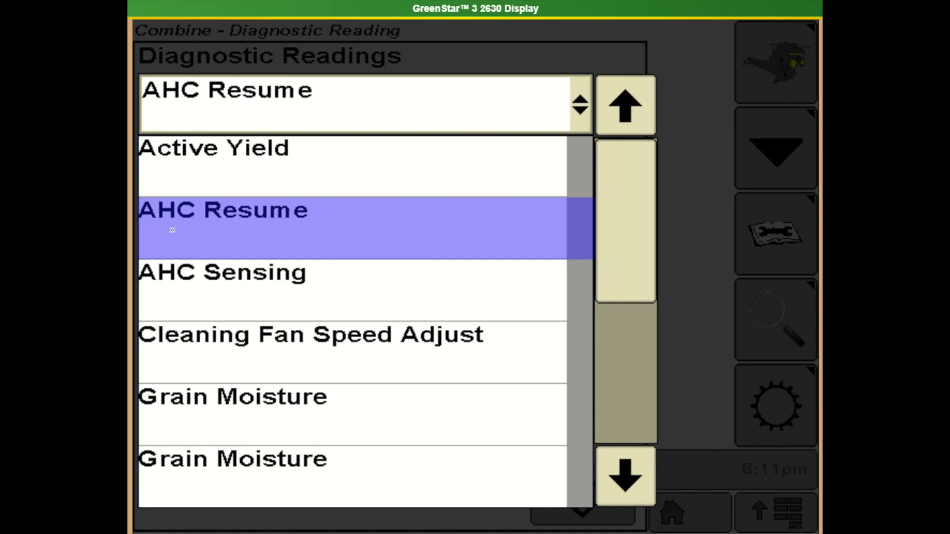
mouse_move(259, 228)
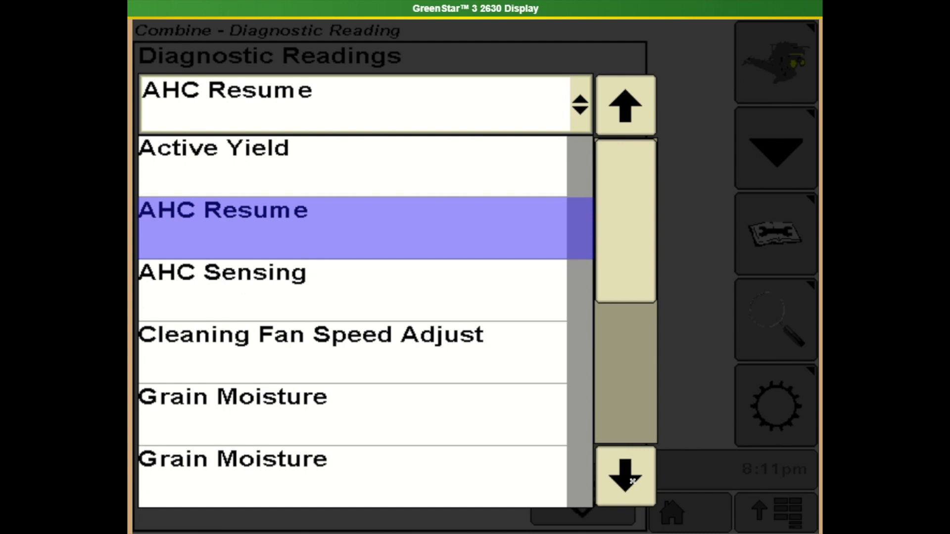
click(625, 478)
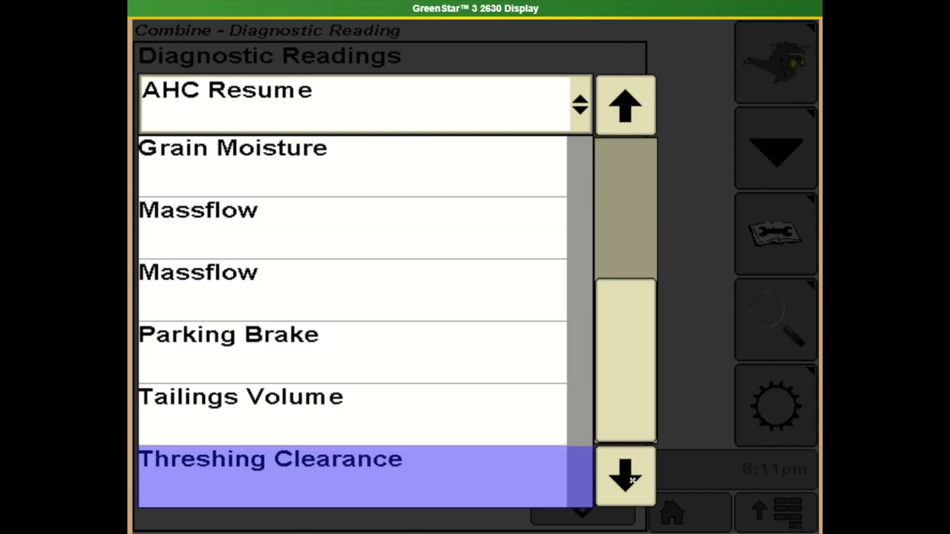
click(625, 107)
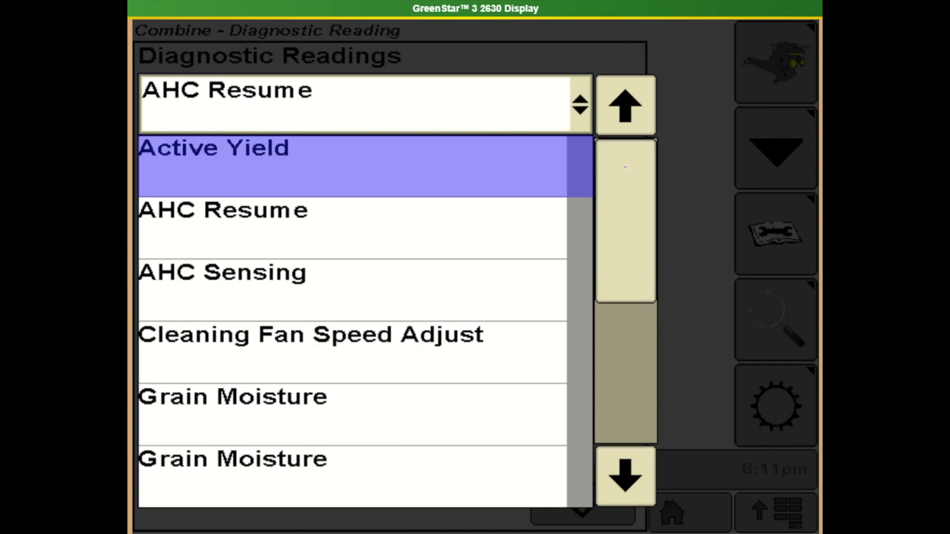
mouse_move(687, 69)
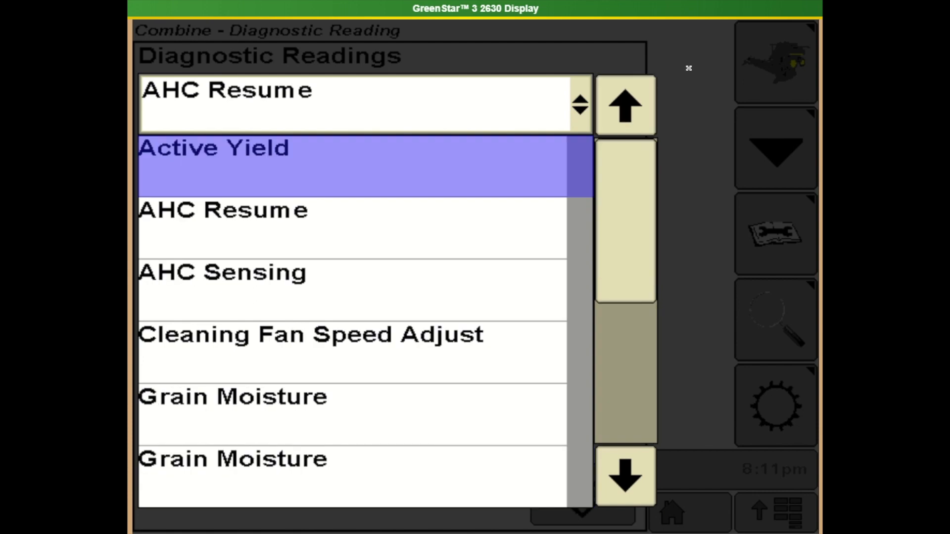